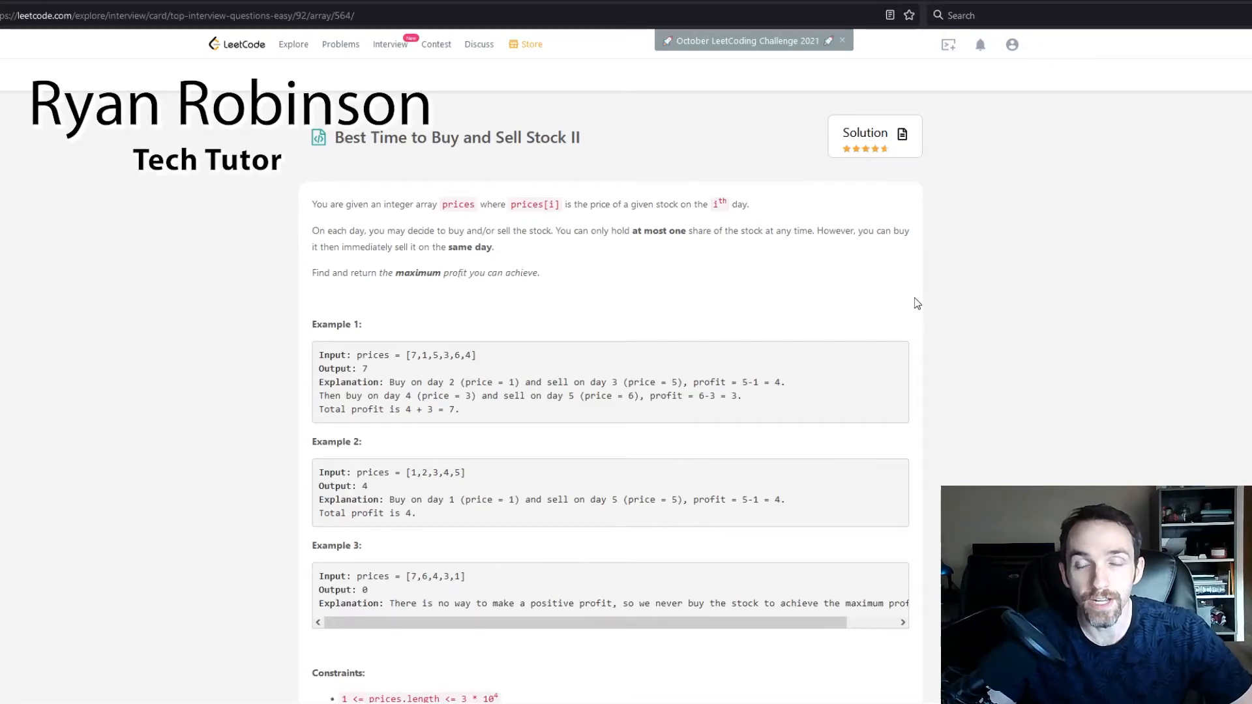
pyautogui.moveTo(911, 304)
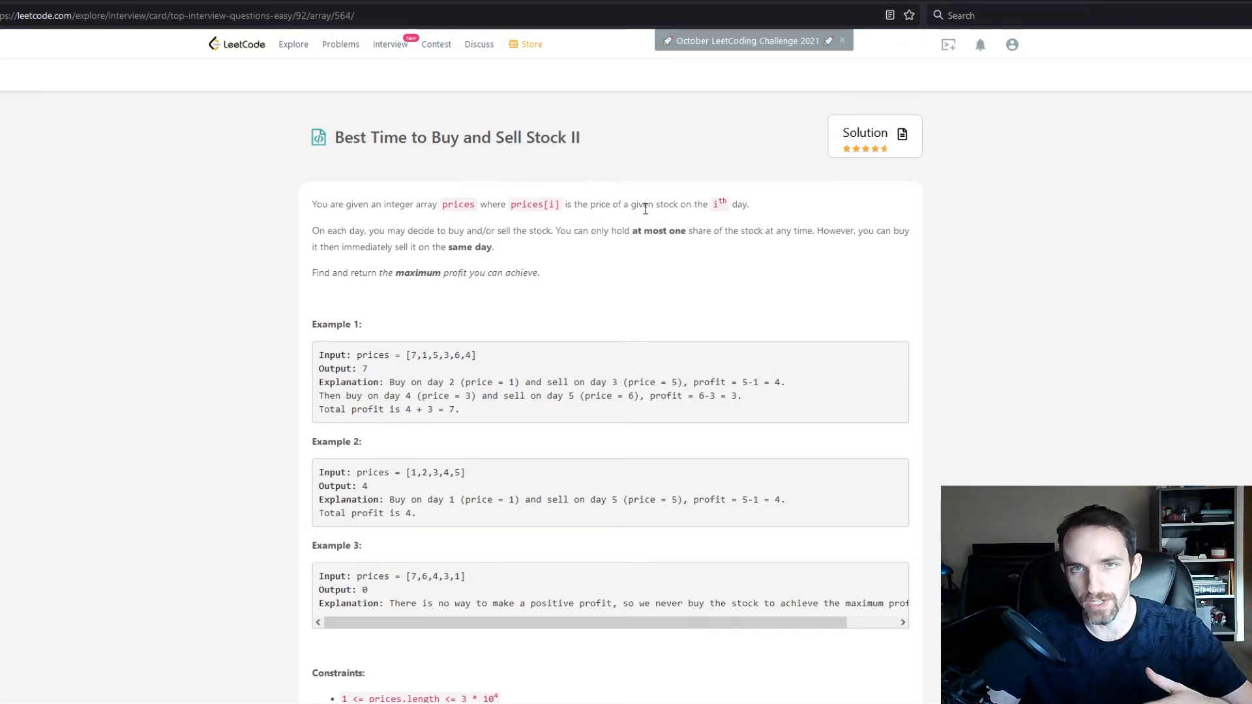
pyautogui.moveTo(631, 227)
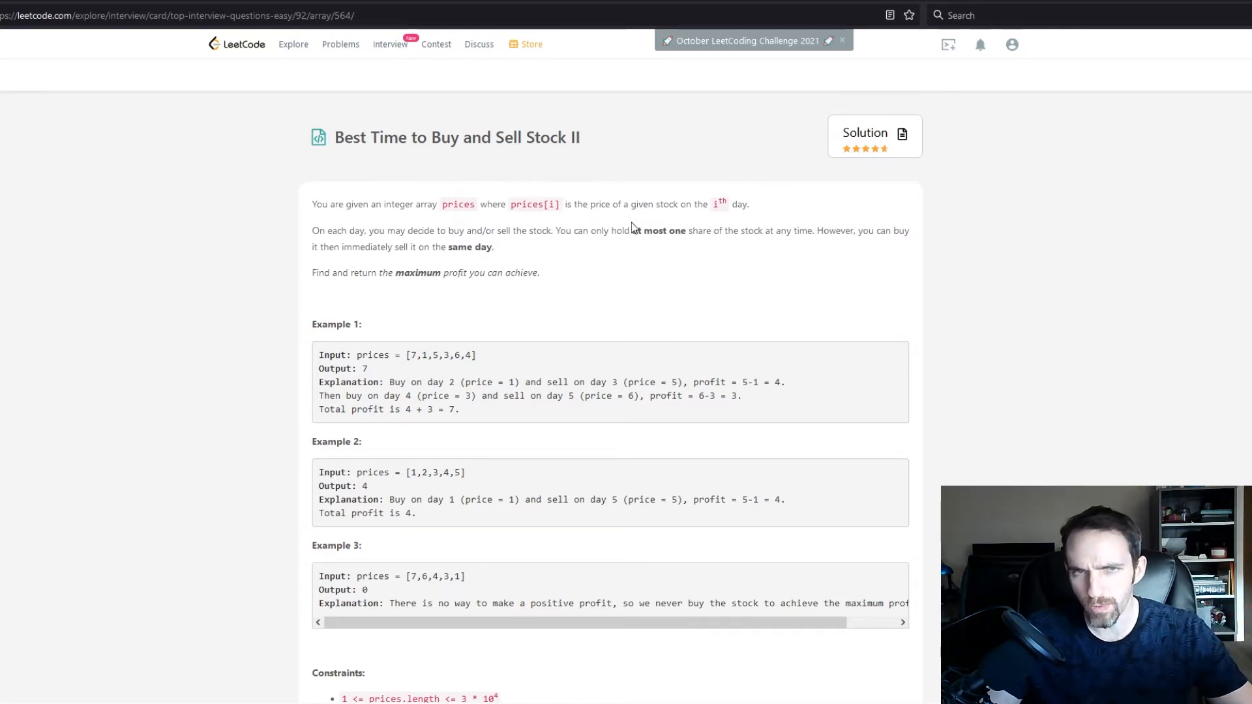
pyautogui.moveTo(708, 187)
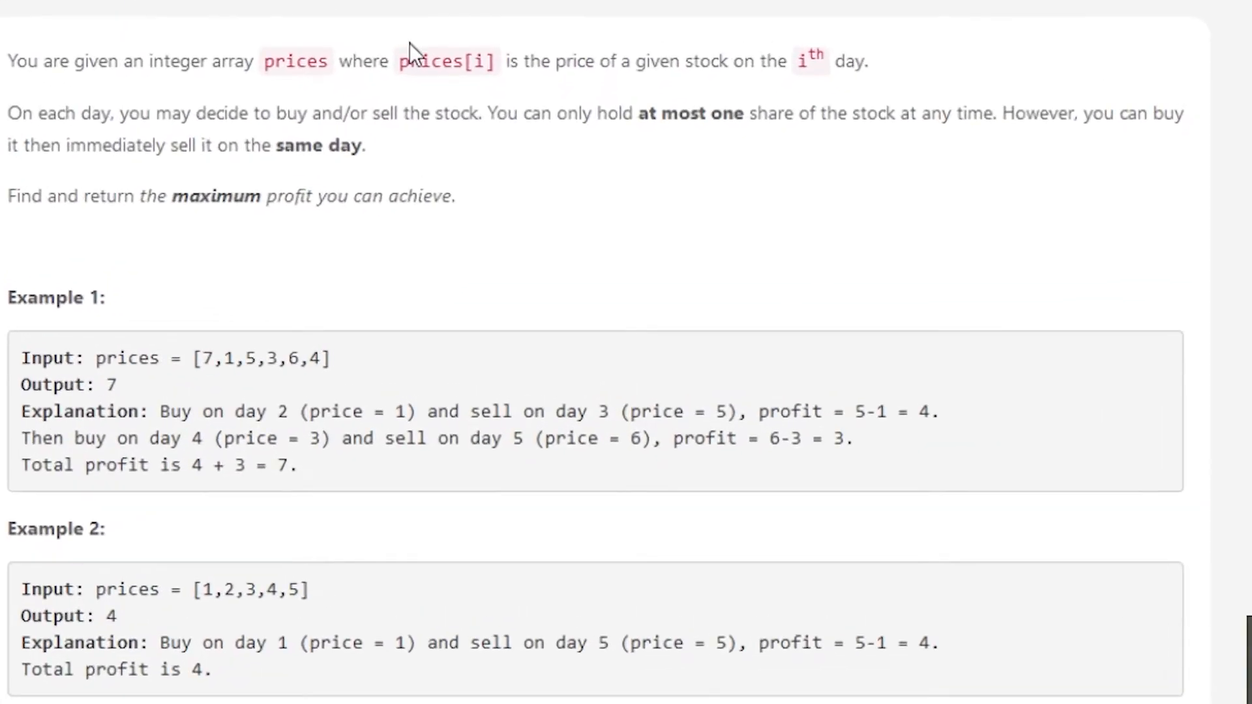
pyautogui.moveTo(482, 91)
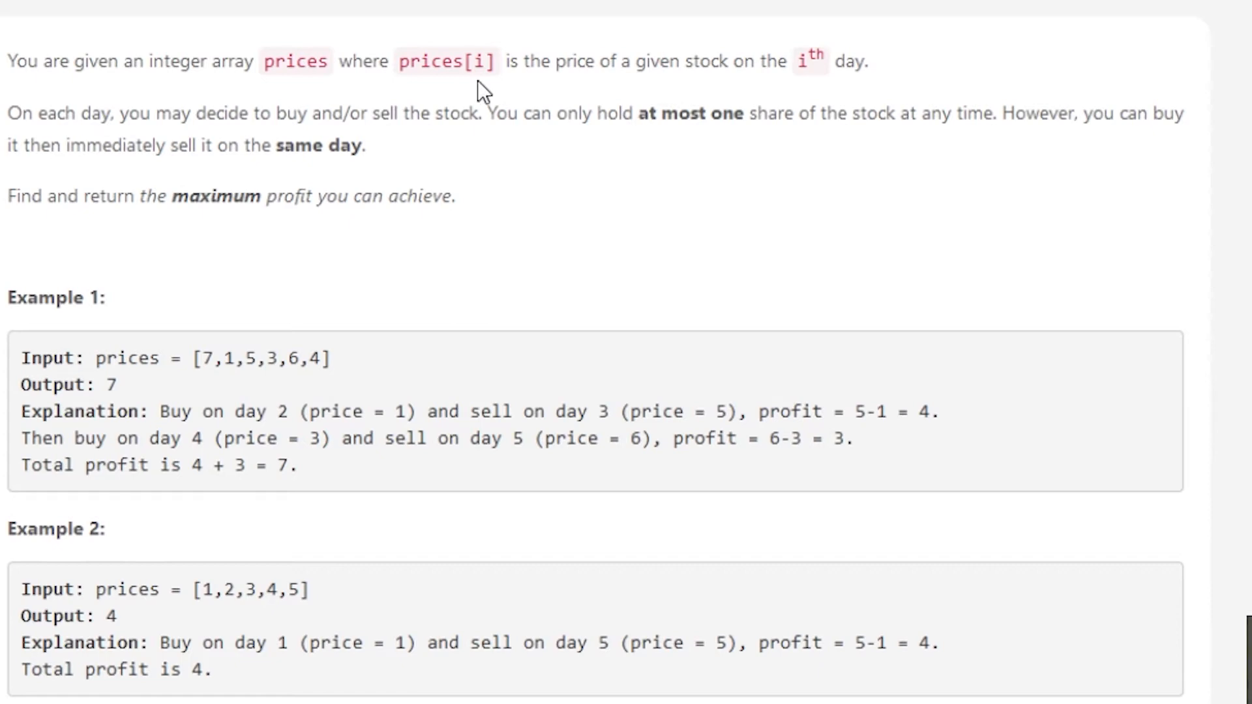
pyautogui.moveTo(491, 87)
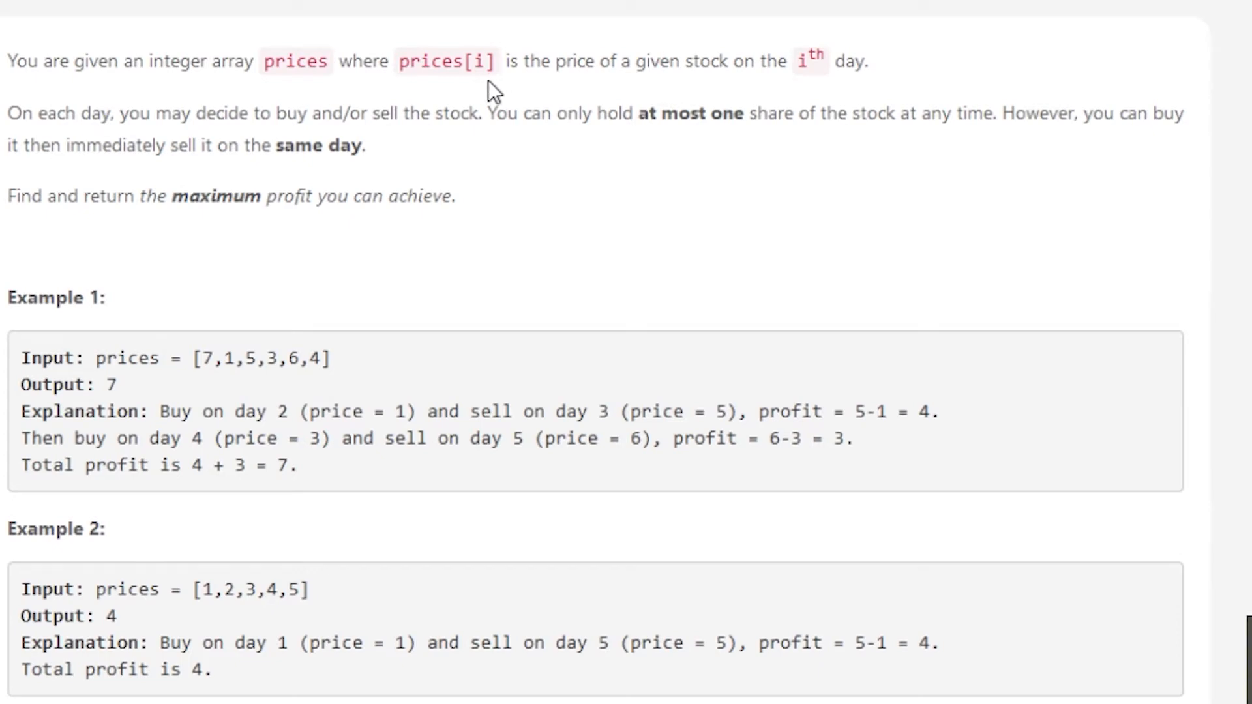
pyautogui.moveTo(500, 71)
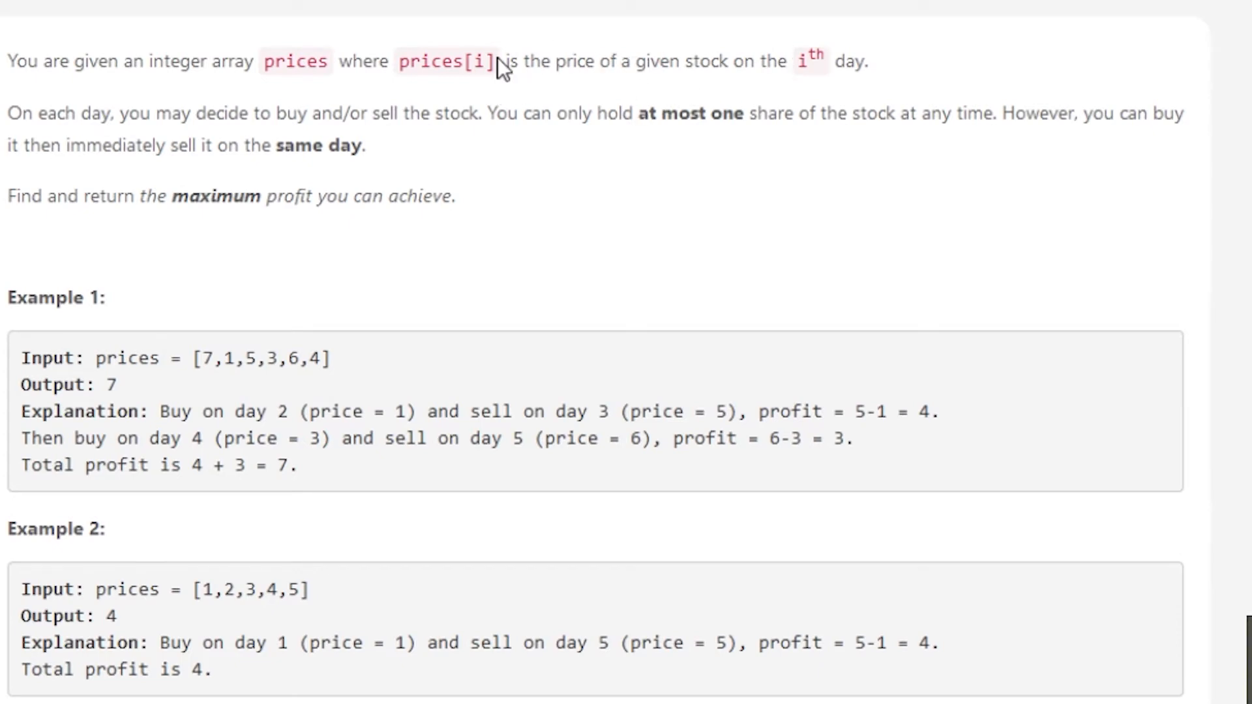
pyautogui.moveTo(316, 185)
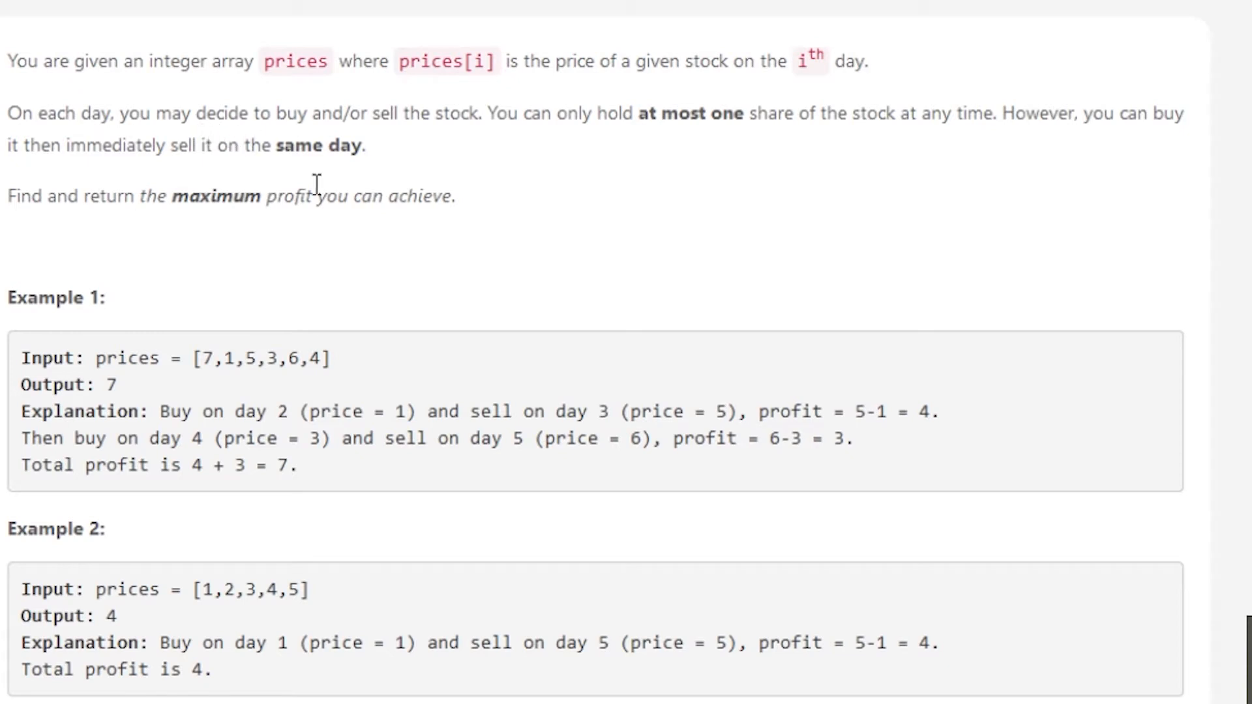
pyautogui.moveTo(383, 144)
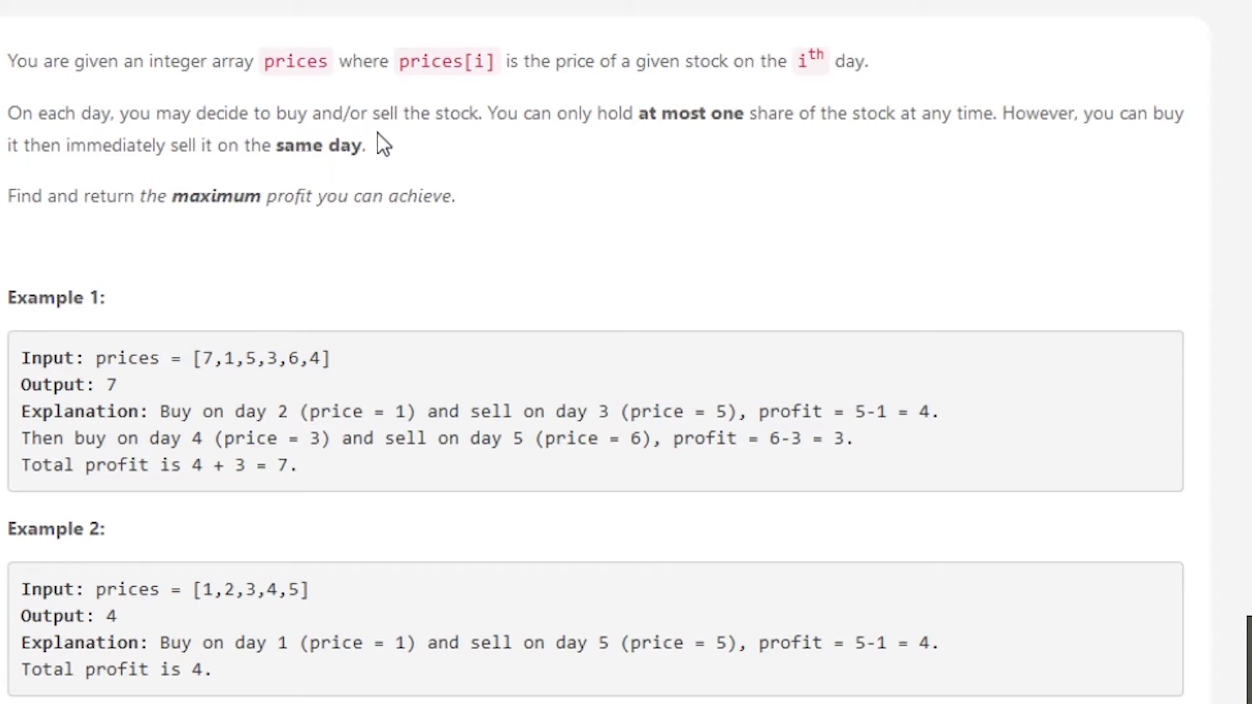
pyautogui.moveTo(567, 146)
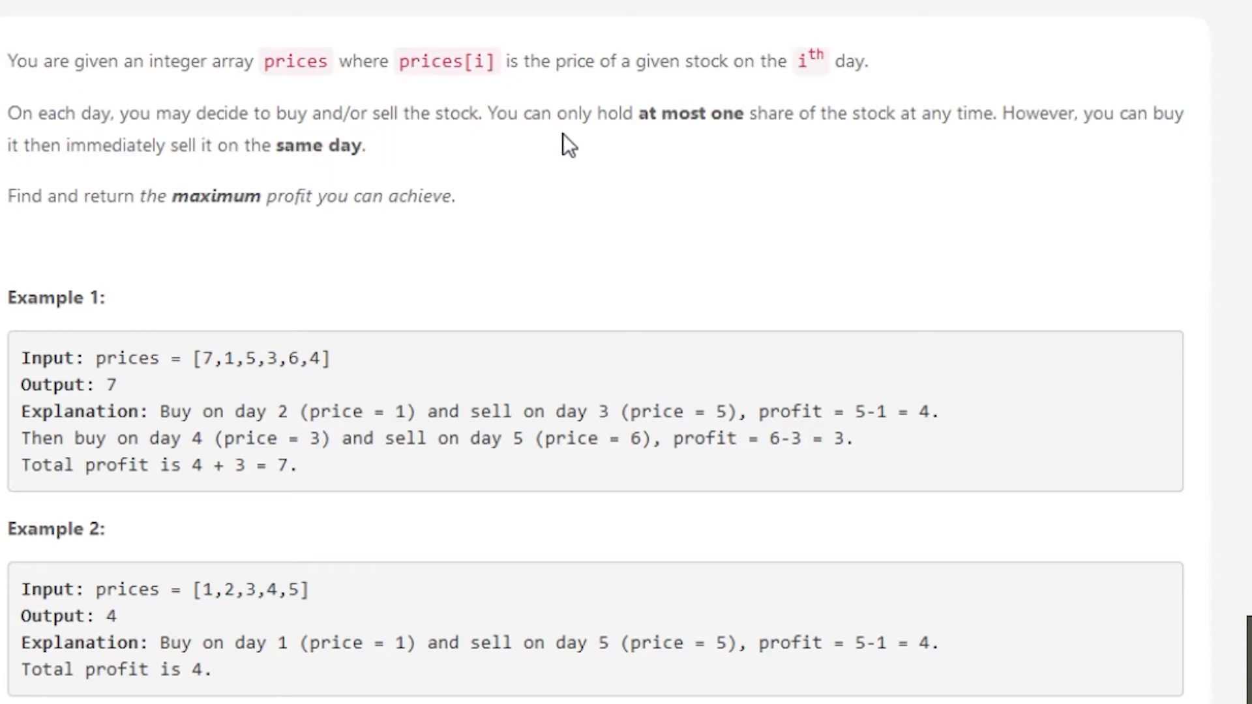
pyautogui.moveTo(740, 155)
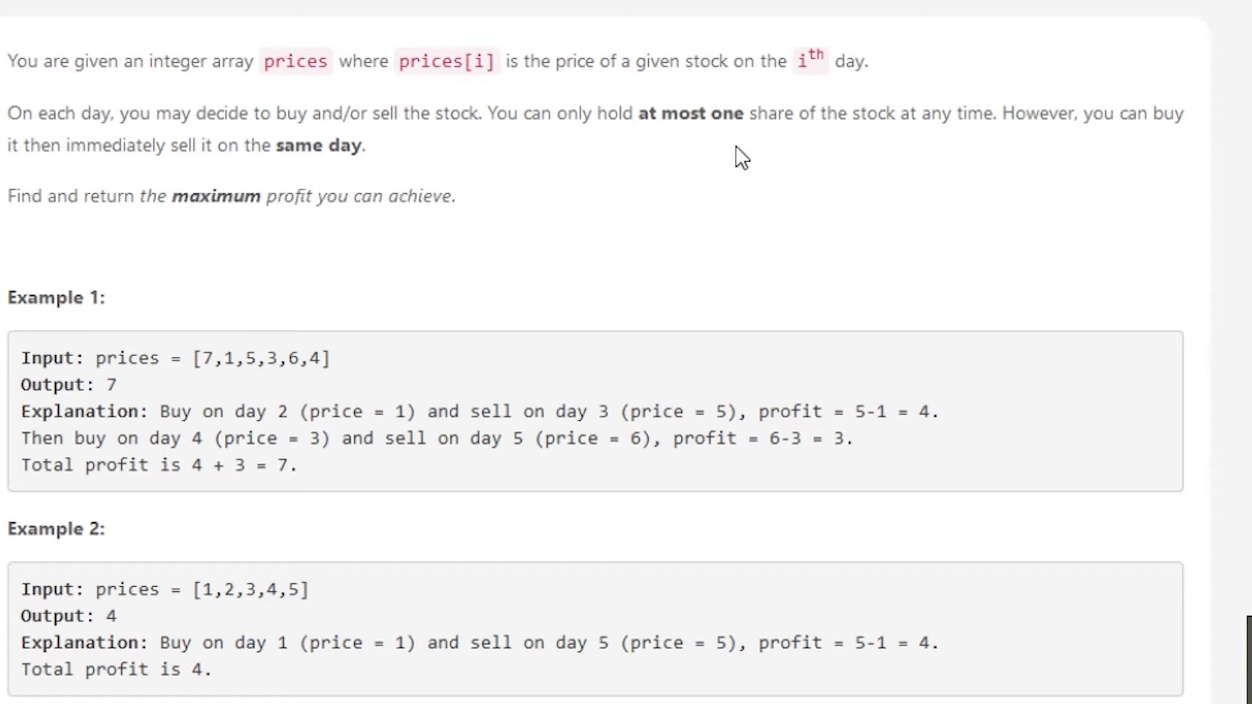
pyautogui.moveTo(798, 120)
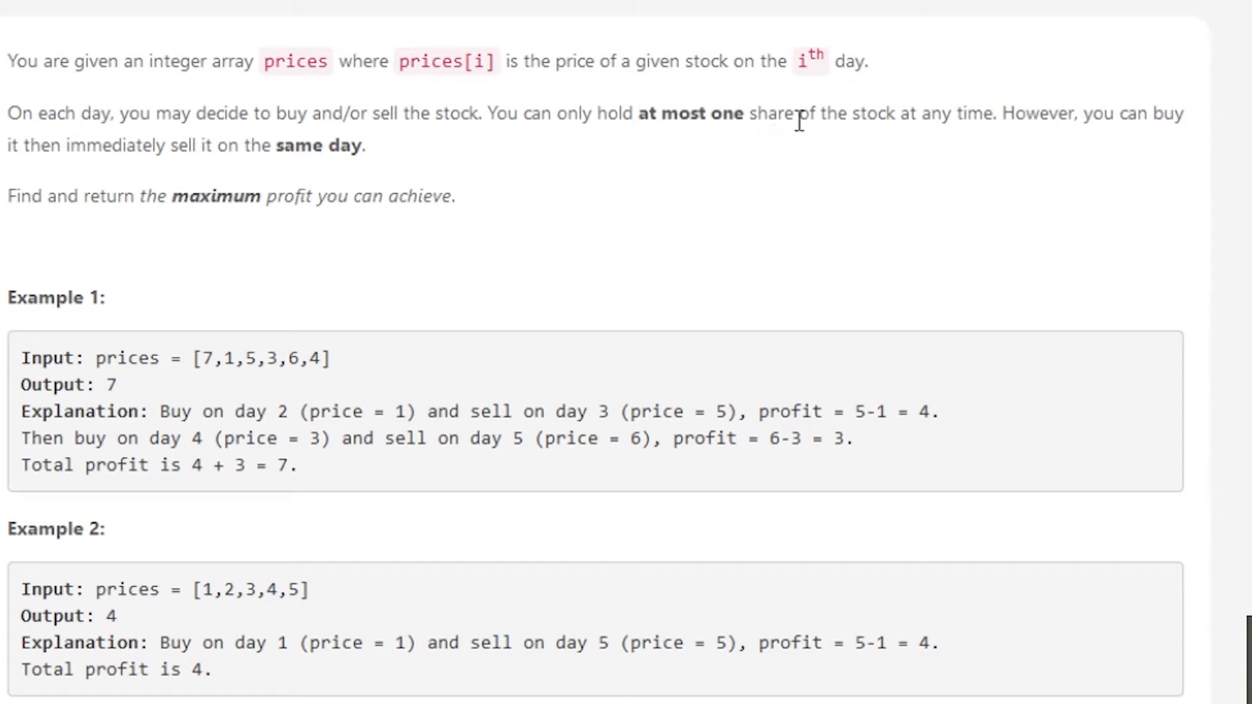
pyautogui.moveTo(522, 150)
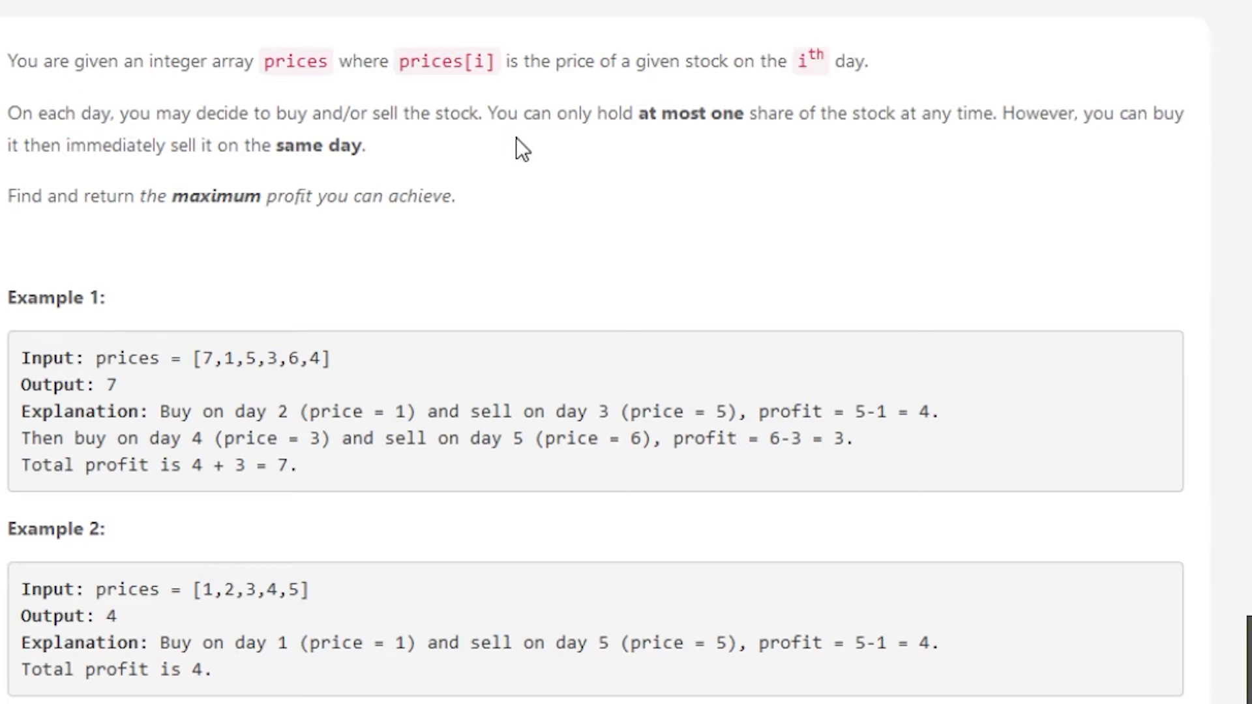
pyautogui.moveTo(224, 185)
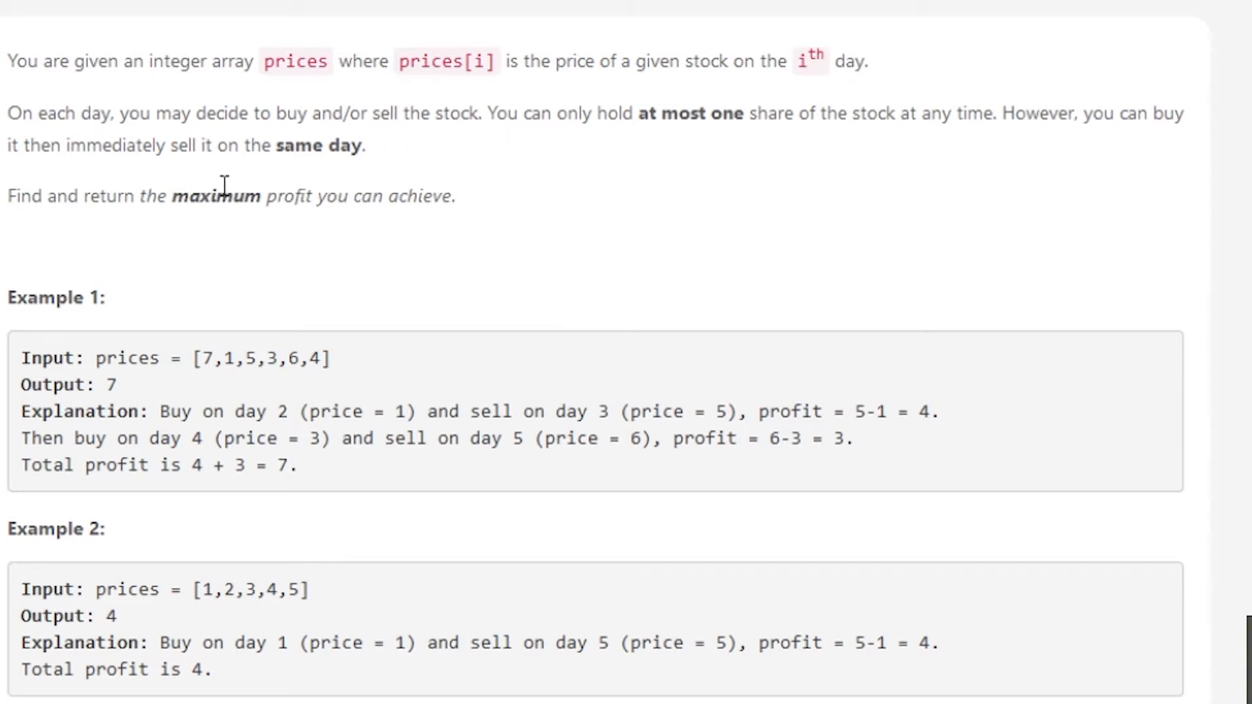
pyautogui.moveTo(256, 189)
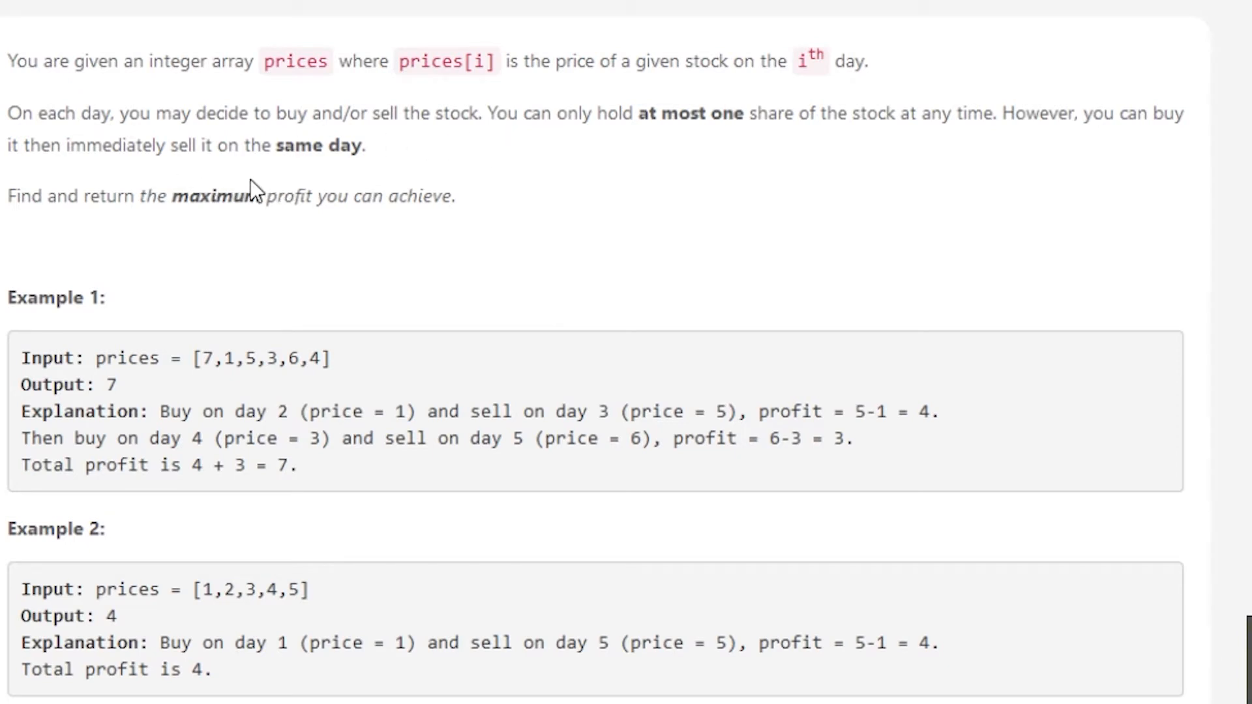
pyautogui.moveTo(274, 226)
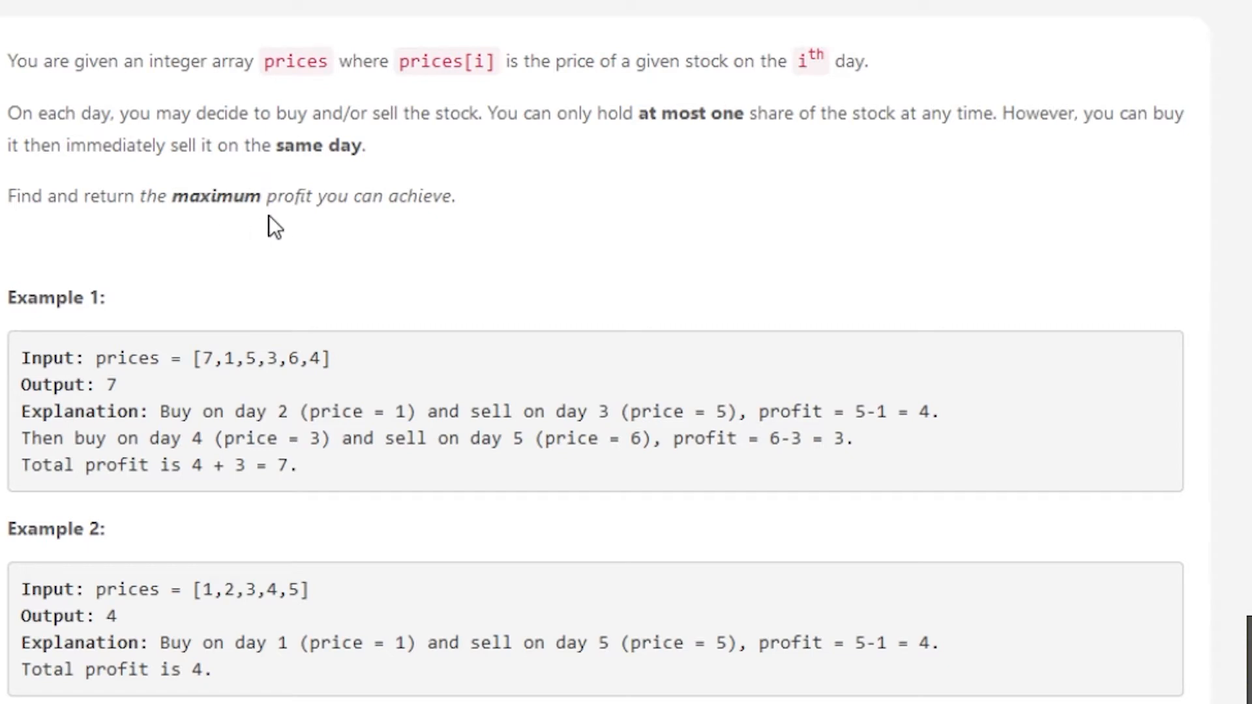
pyautogui.moveTo(440, 234)
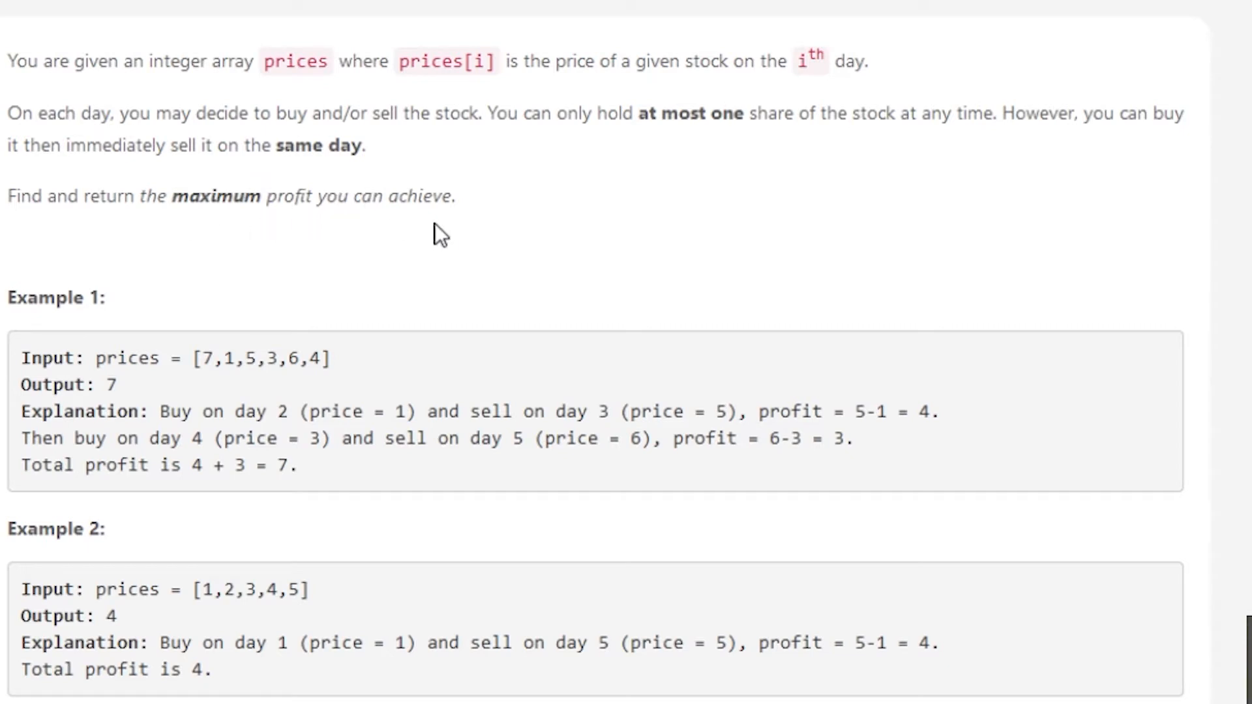
pyautogui.moveTo(1025, 136)
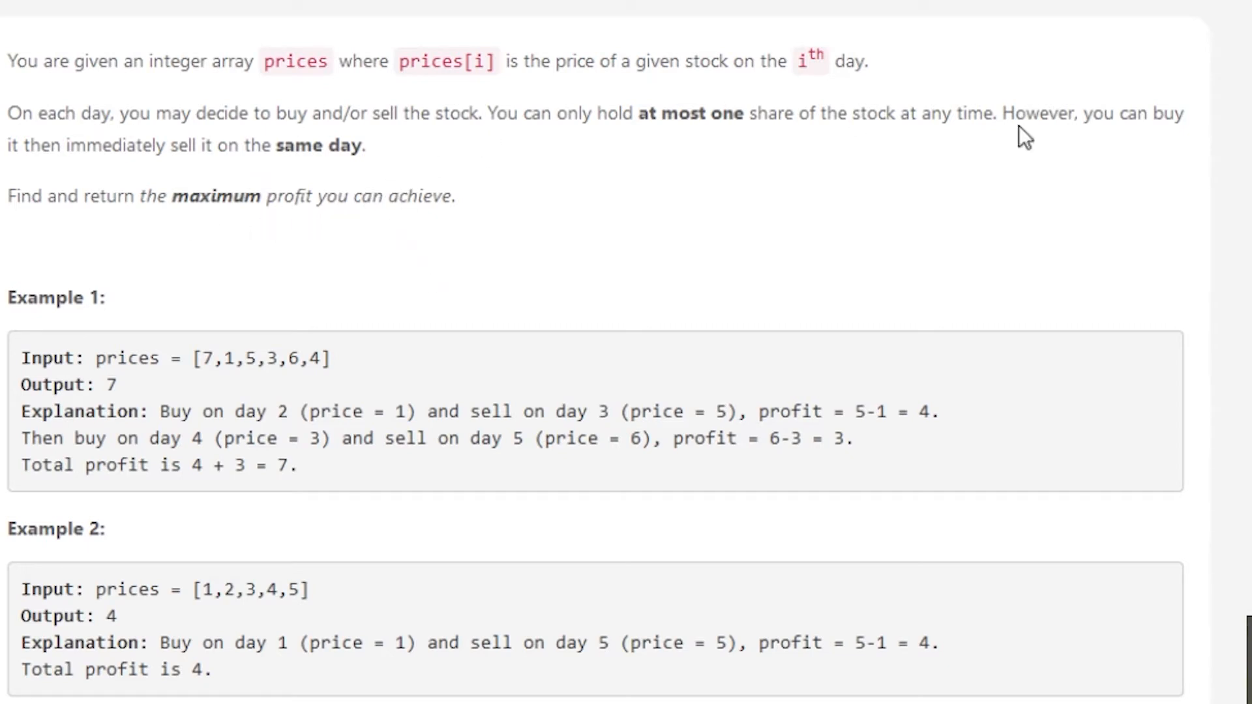
pyautogui.moveTo(856, 150)
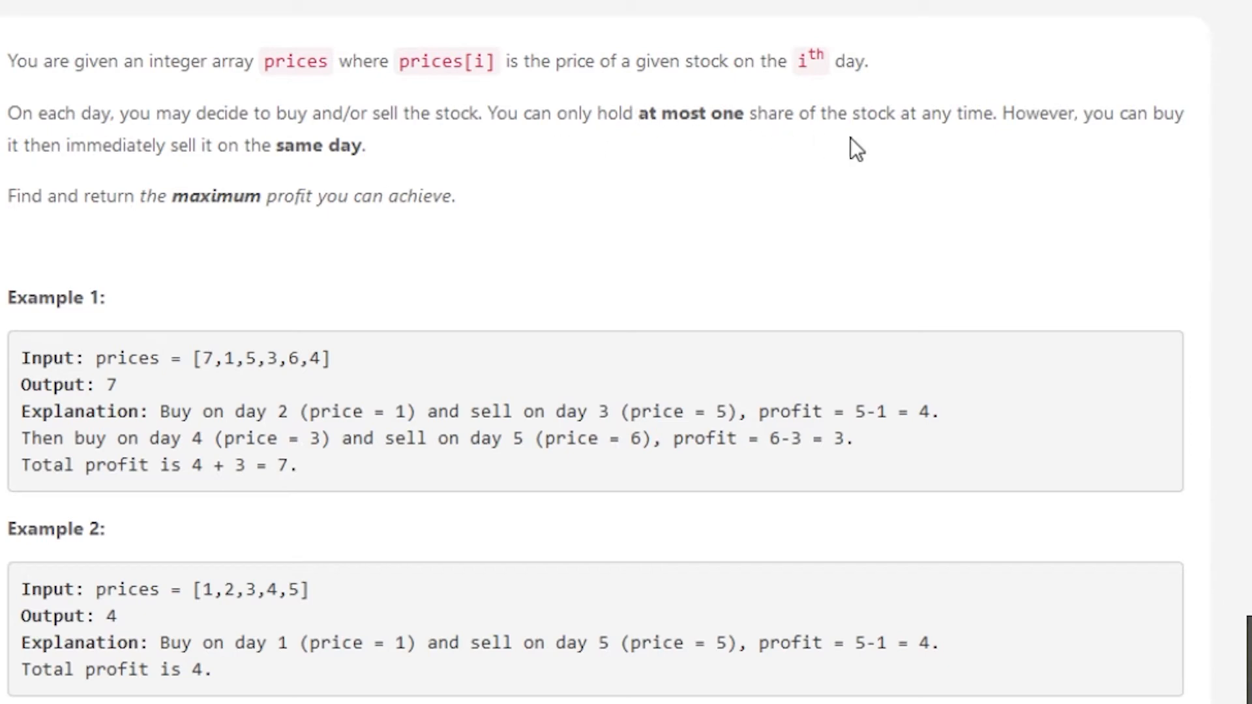
pyautogui.moveTo(849, 222)
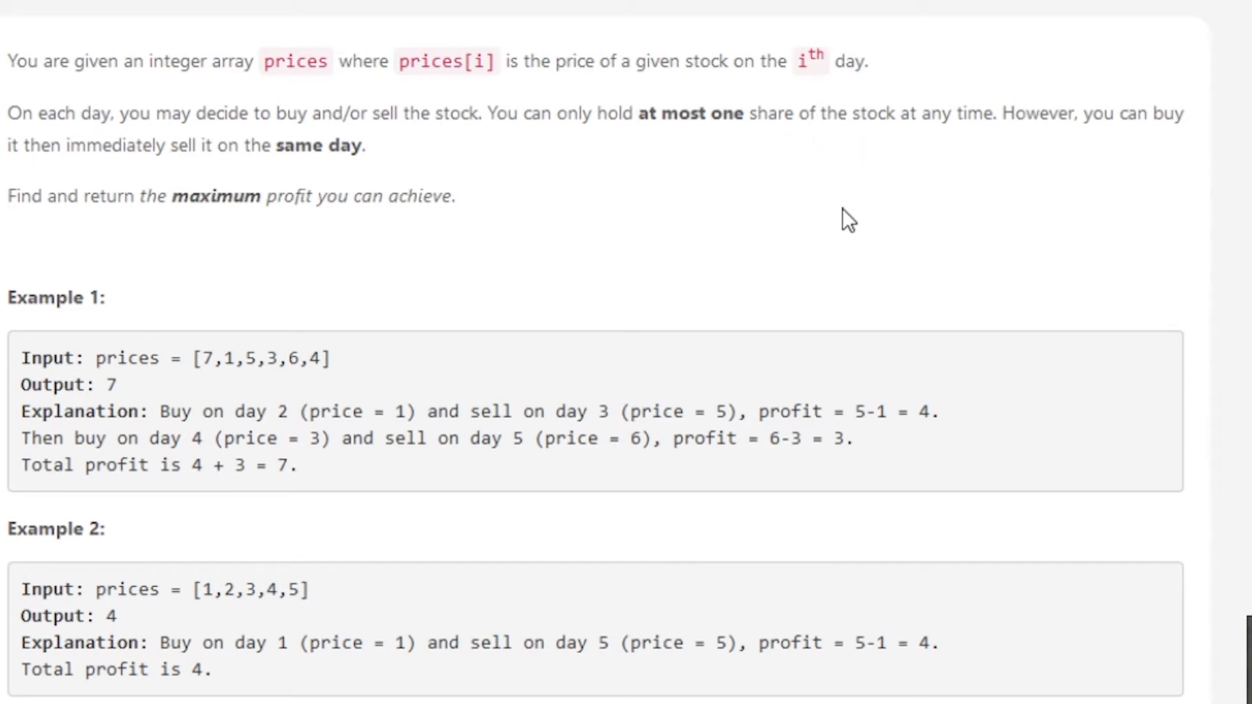
pyautogui.moveTo(840, 219)
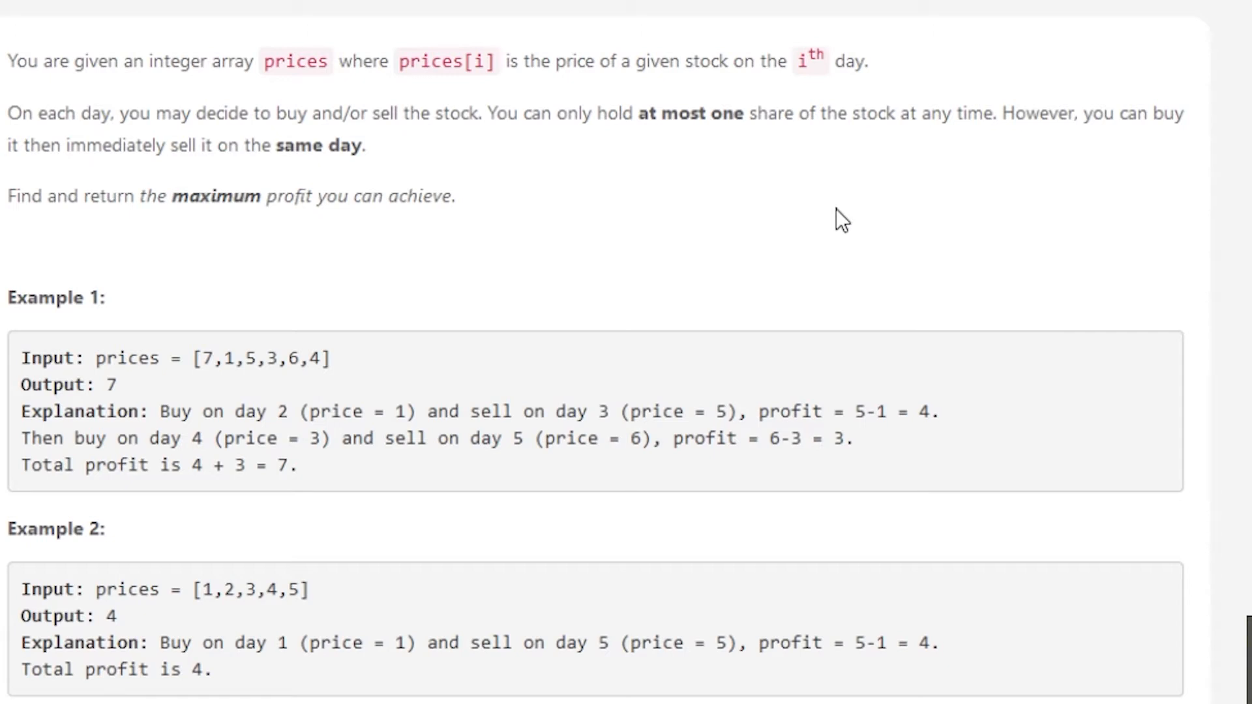
pyautogui.moveTo(519, 144)
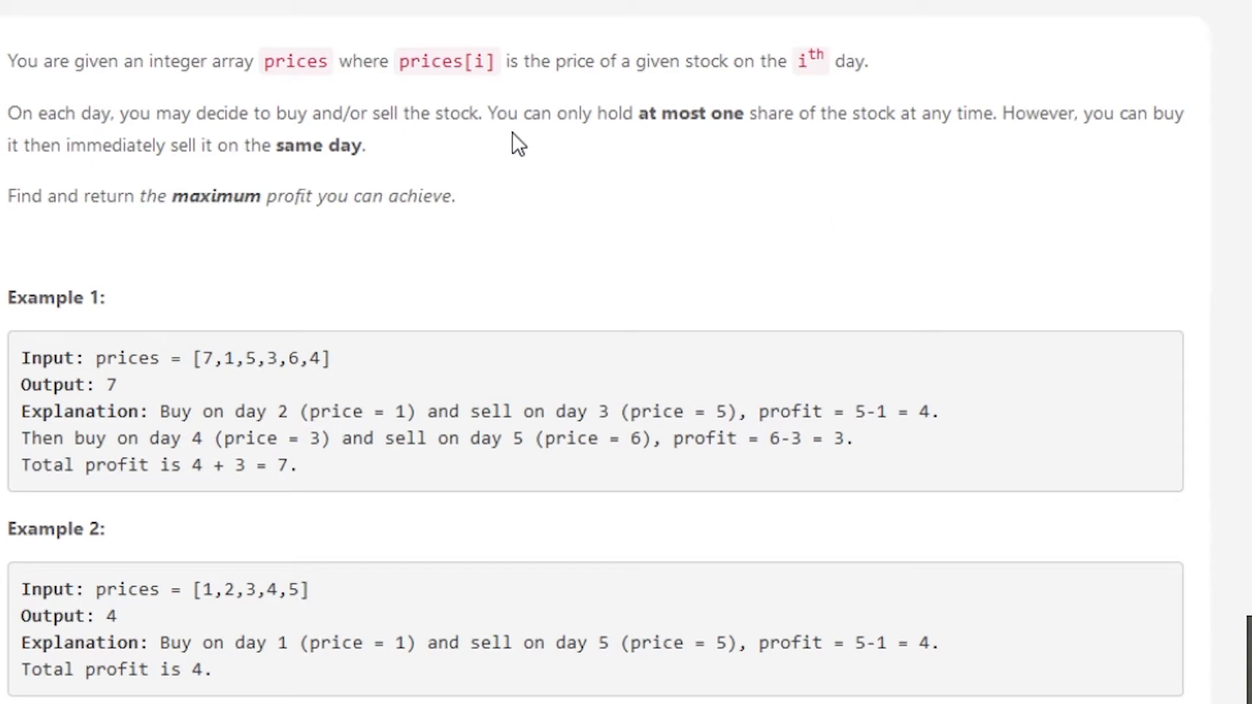
pyautogui.moveTo(715, 147)
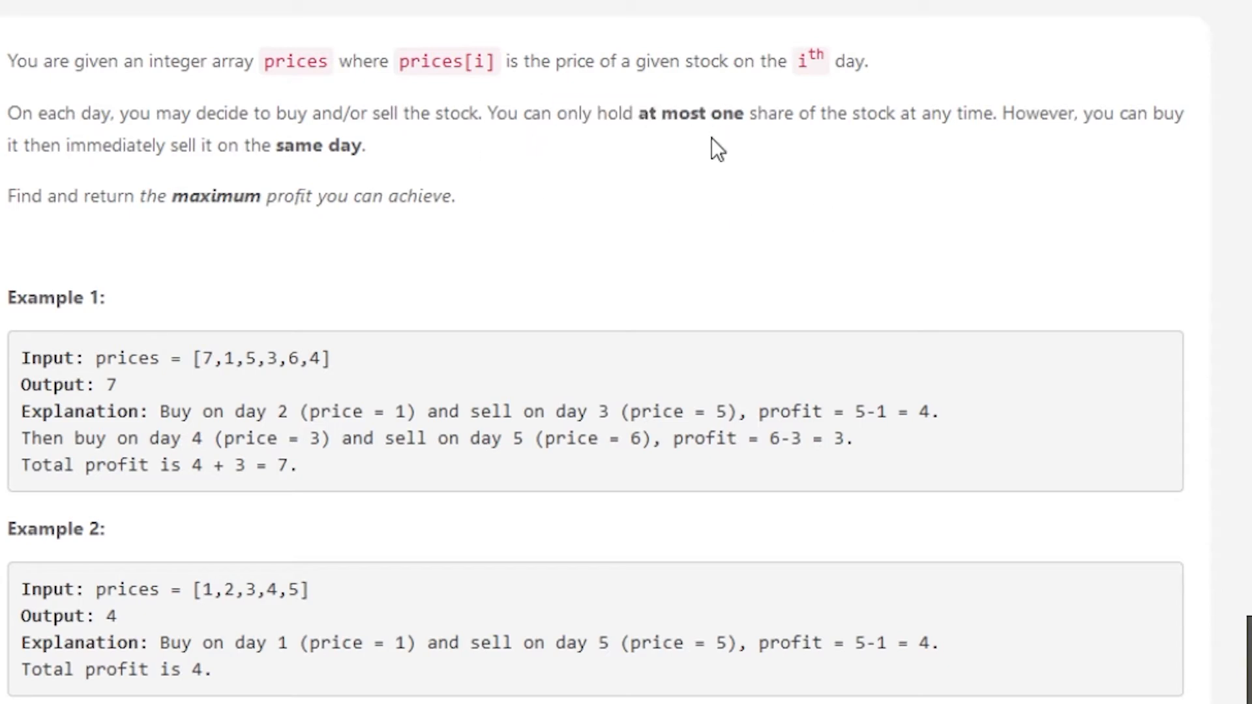
pyautogui.moveTo(376, 159)
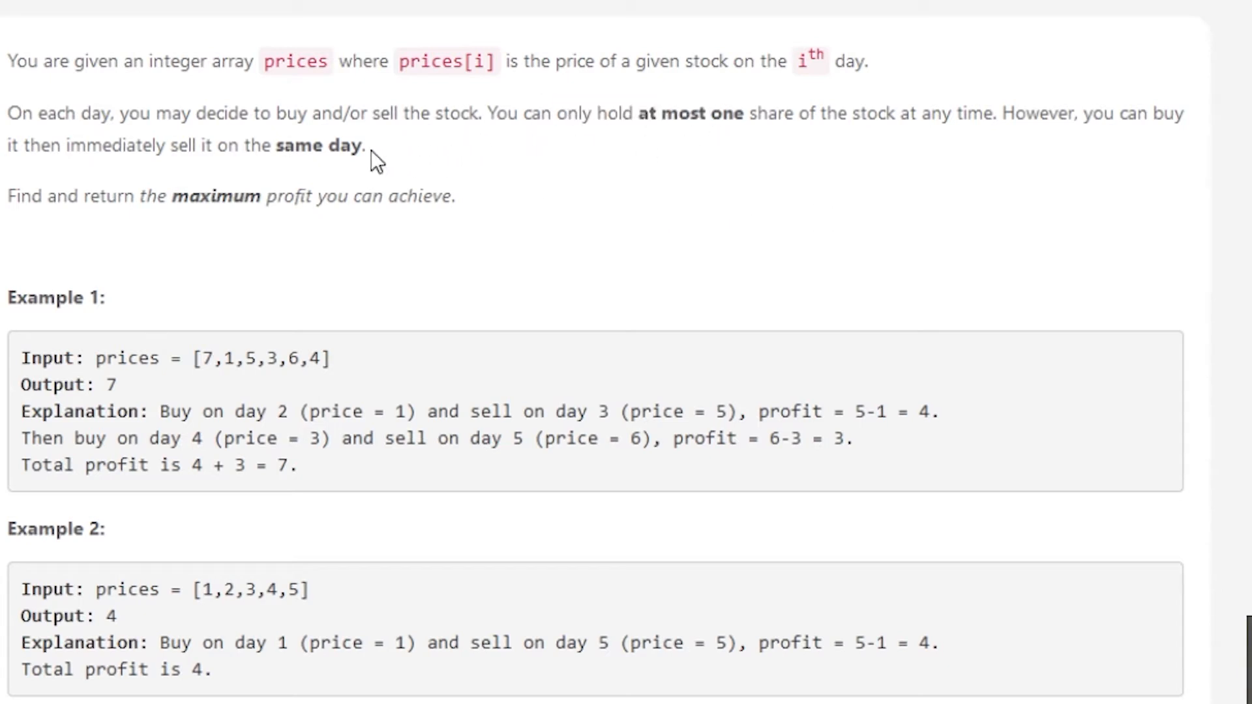
pyautogui.moveTo(386, 156)
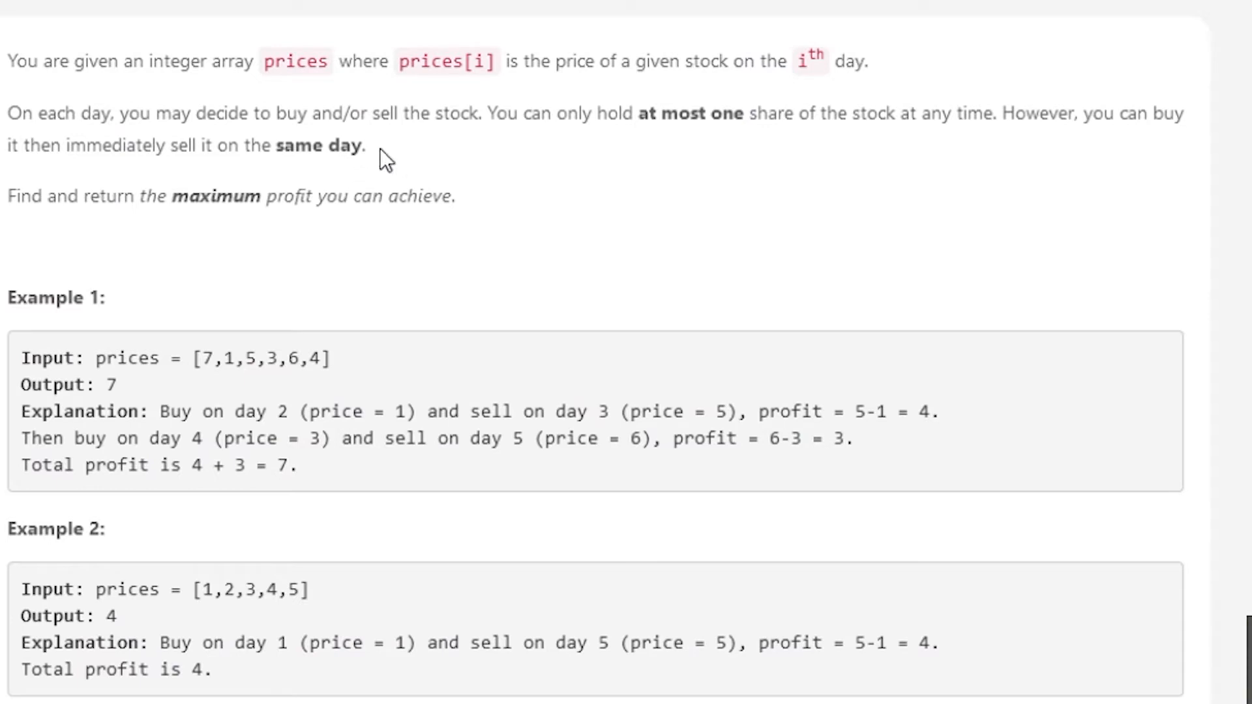
pyautogui.moveTo(372, 154)
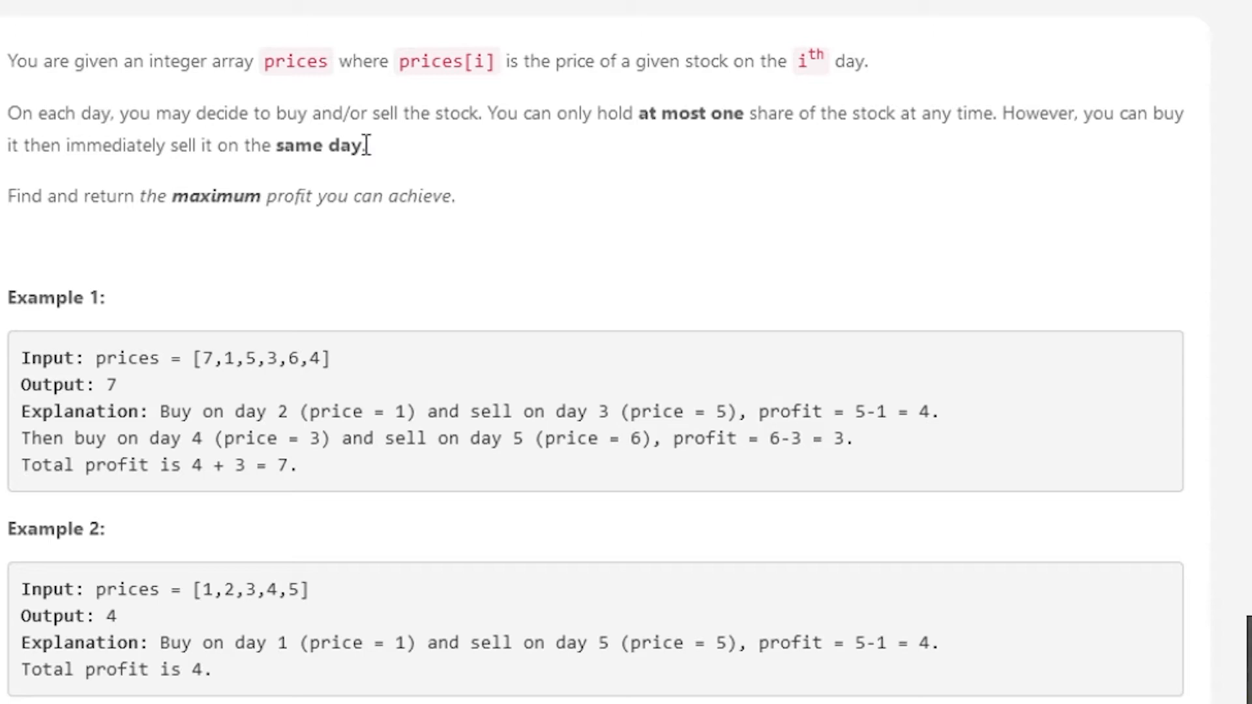
pyautogui.moveTo(432, 150)
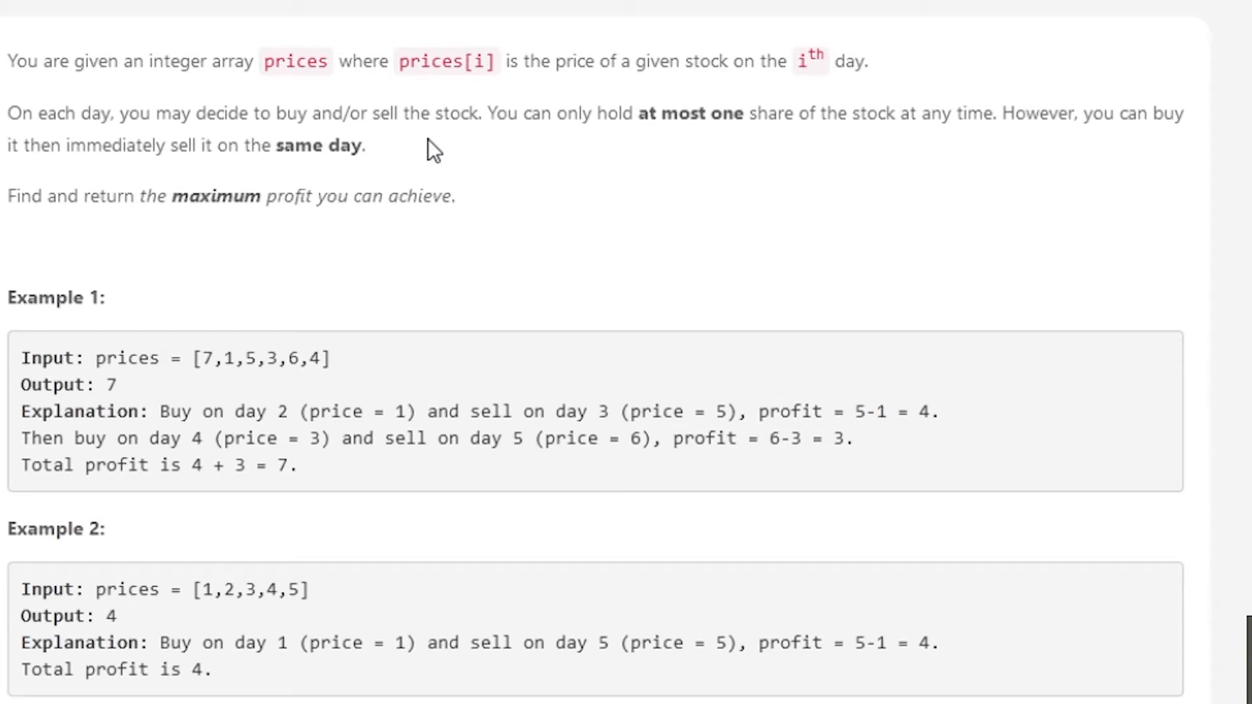
pyautogui.moveTo(442, 177)
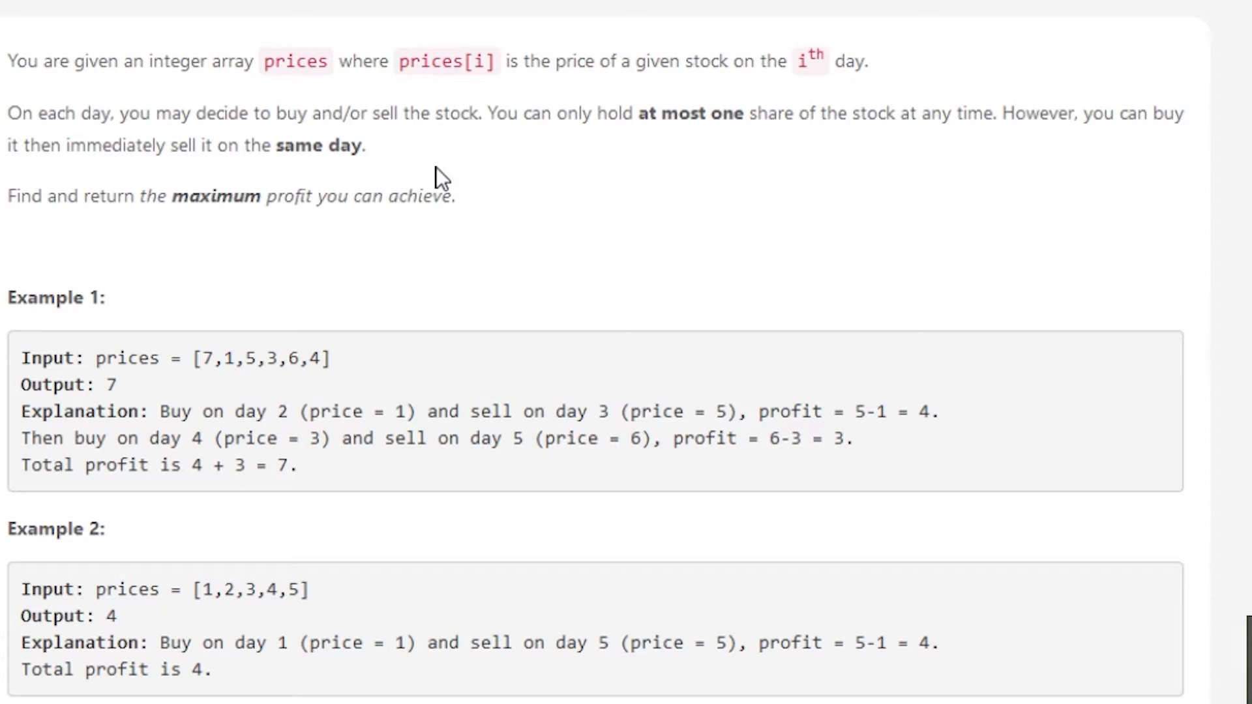
pyautogui.moveTo(441, 392)
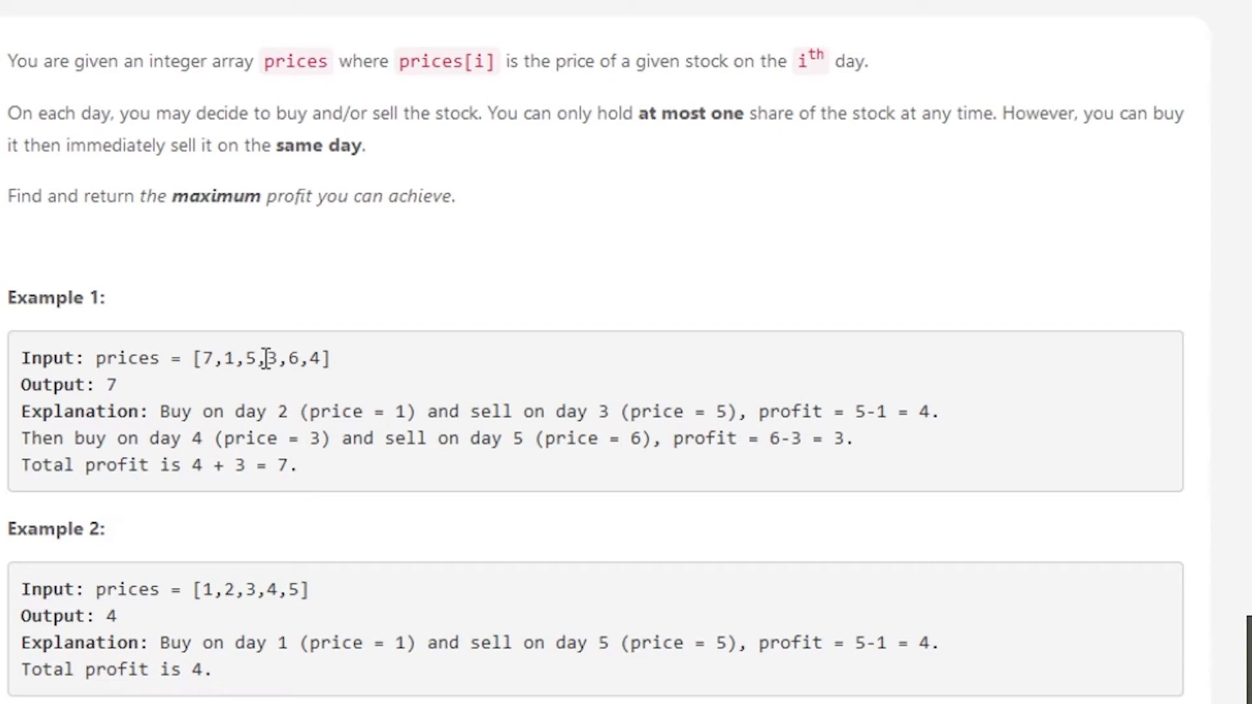
# - Review Example 1's prices (5, 3) and the constraints in the problem description
pyautogui.doubleClick(105, 384)
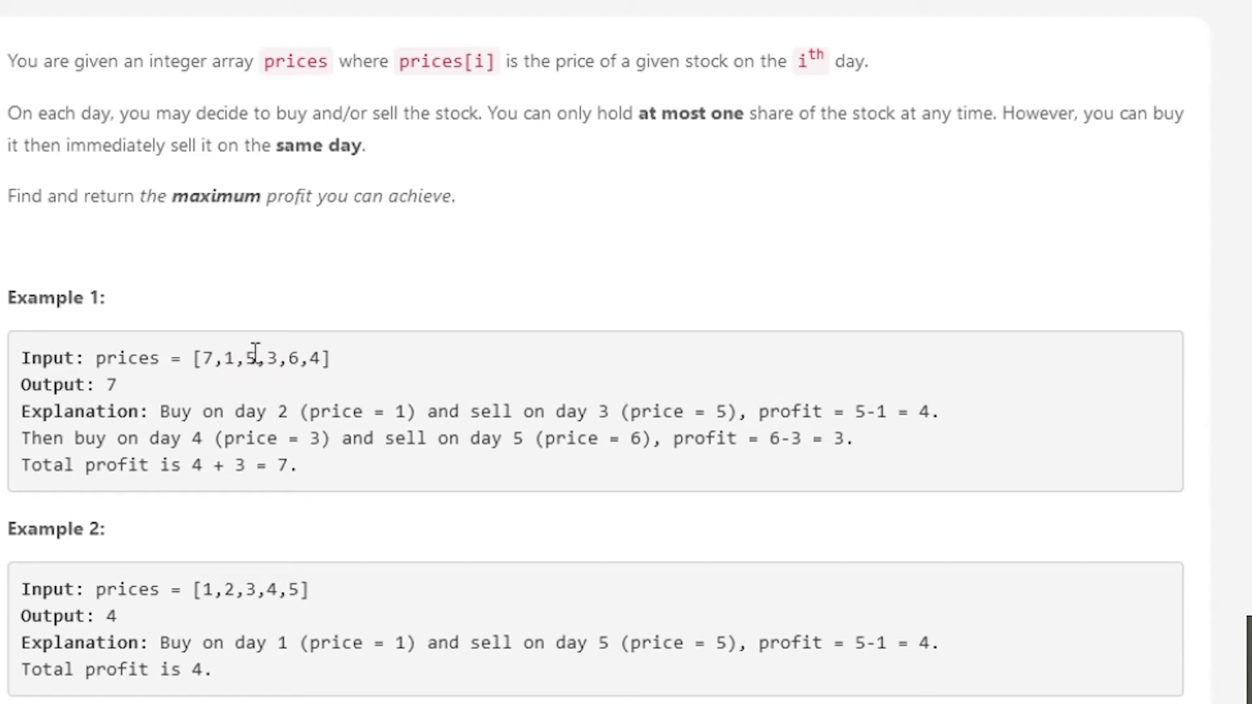
pyautogui.doubleClick(249, 358)
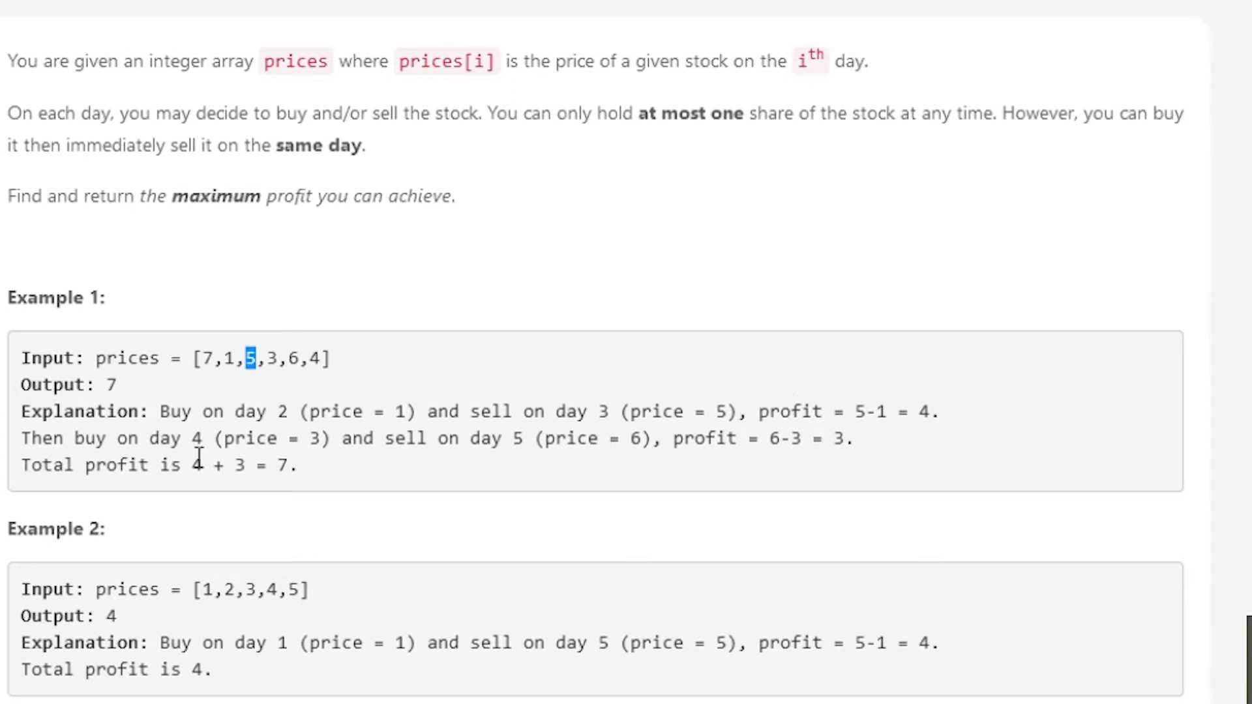
pyautogui.moveTo(275, 357)
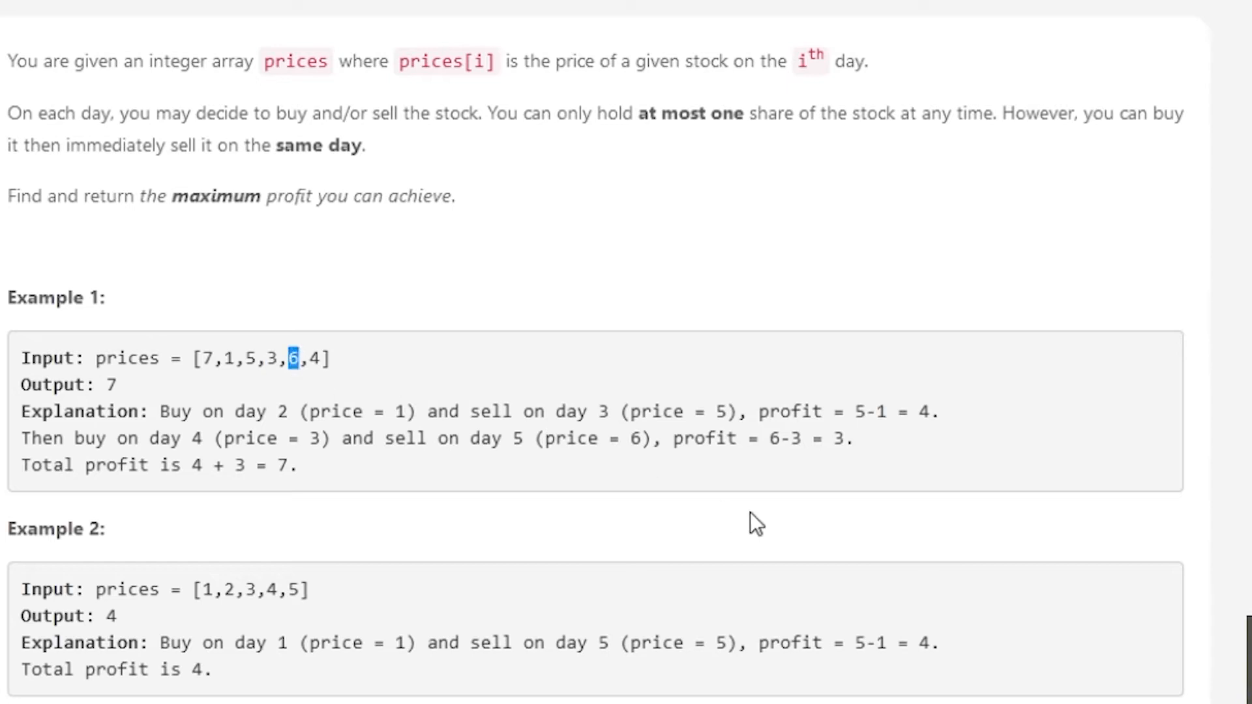
pyautogui.moveTo(800, 486)
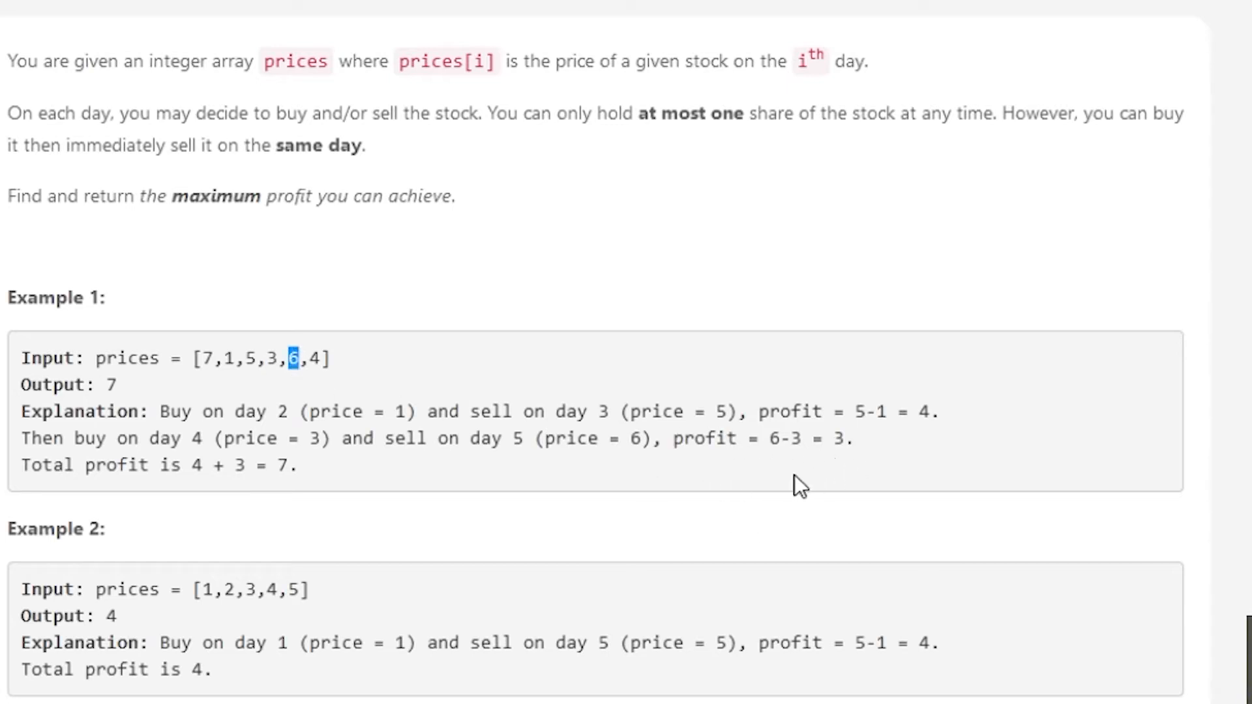
pyautogui.moveTo(139, 506)
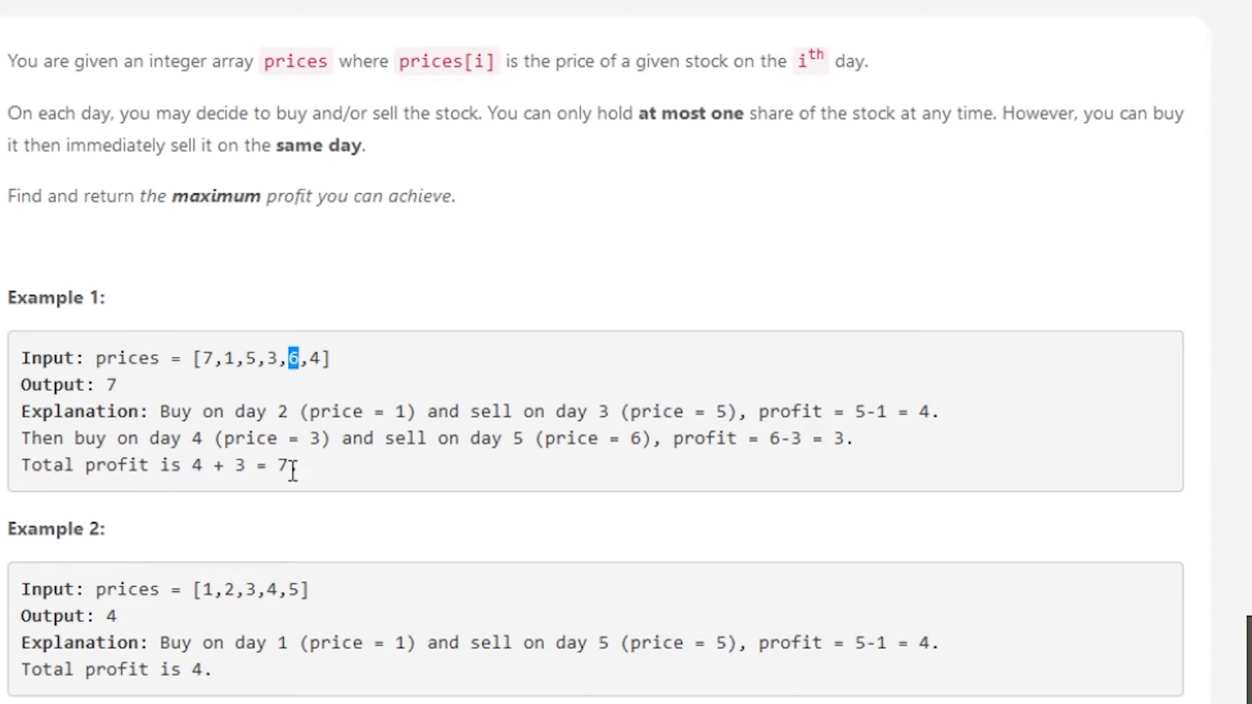
pyautogui.moveTo(201, 358)
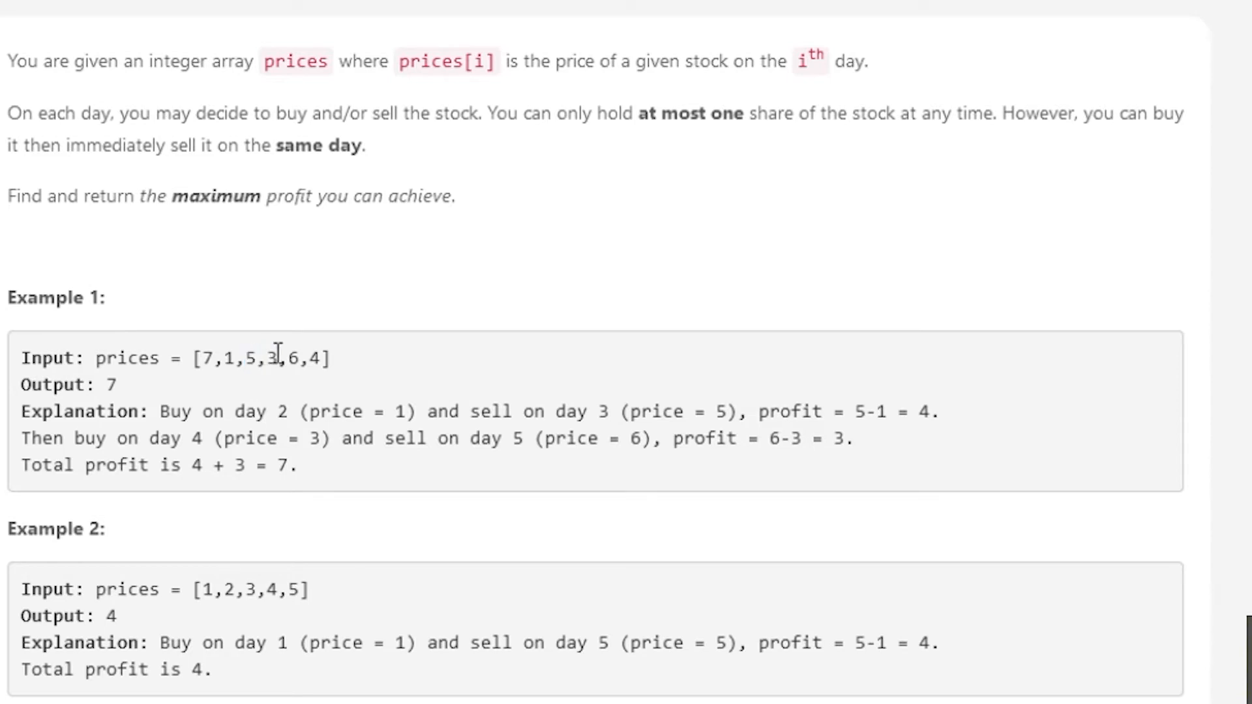
pyautogui.doubleClick(271, 358)
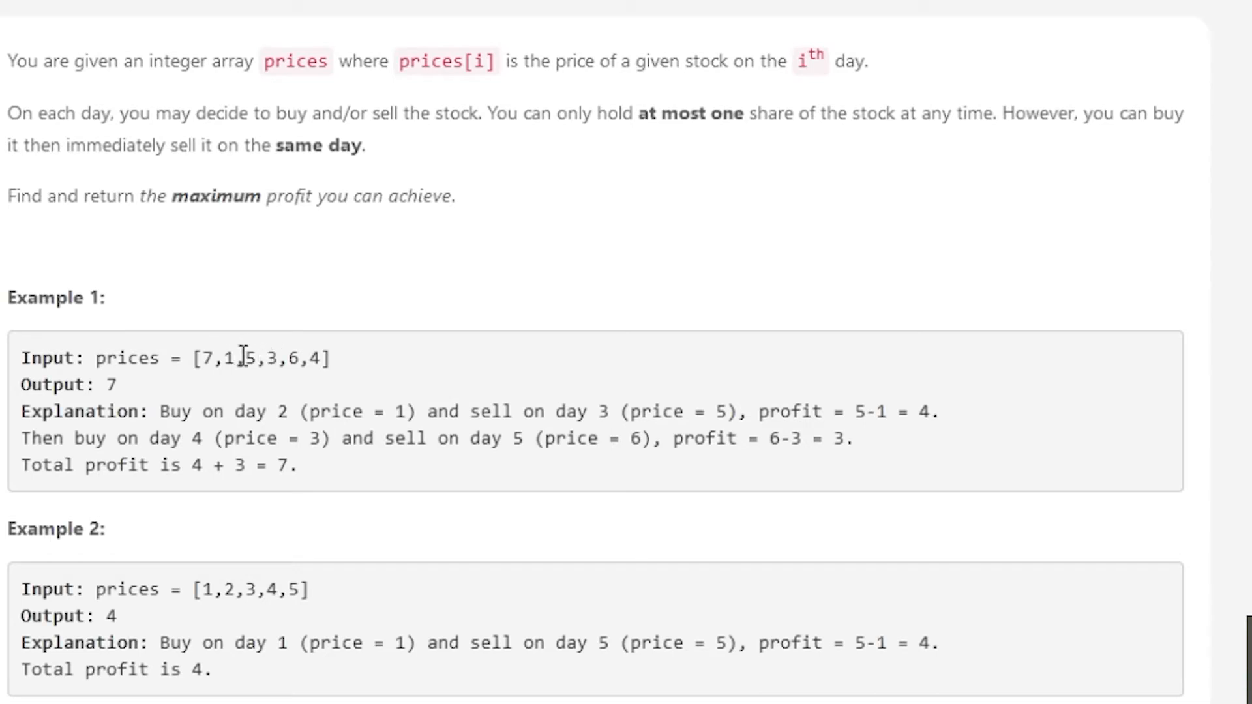
pyautogui.moveTo(279, 389)
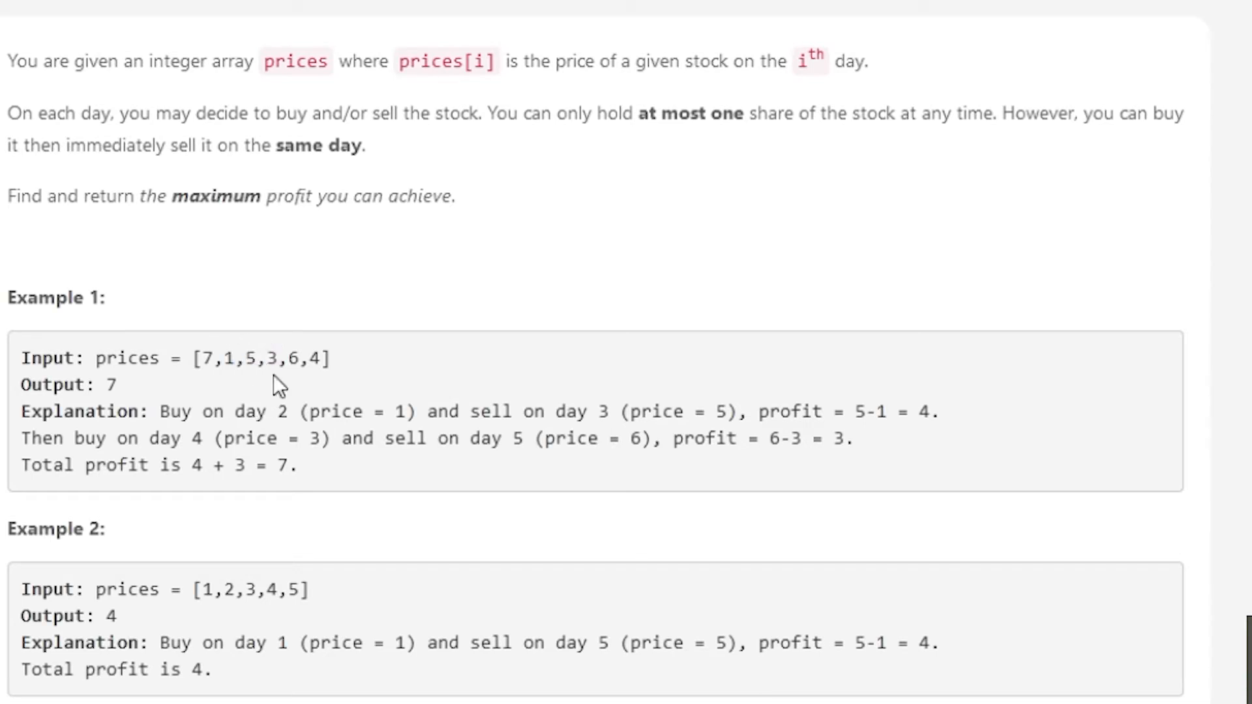
pyautogui.moveTo(332, 389)
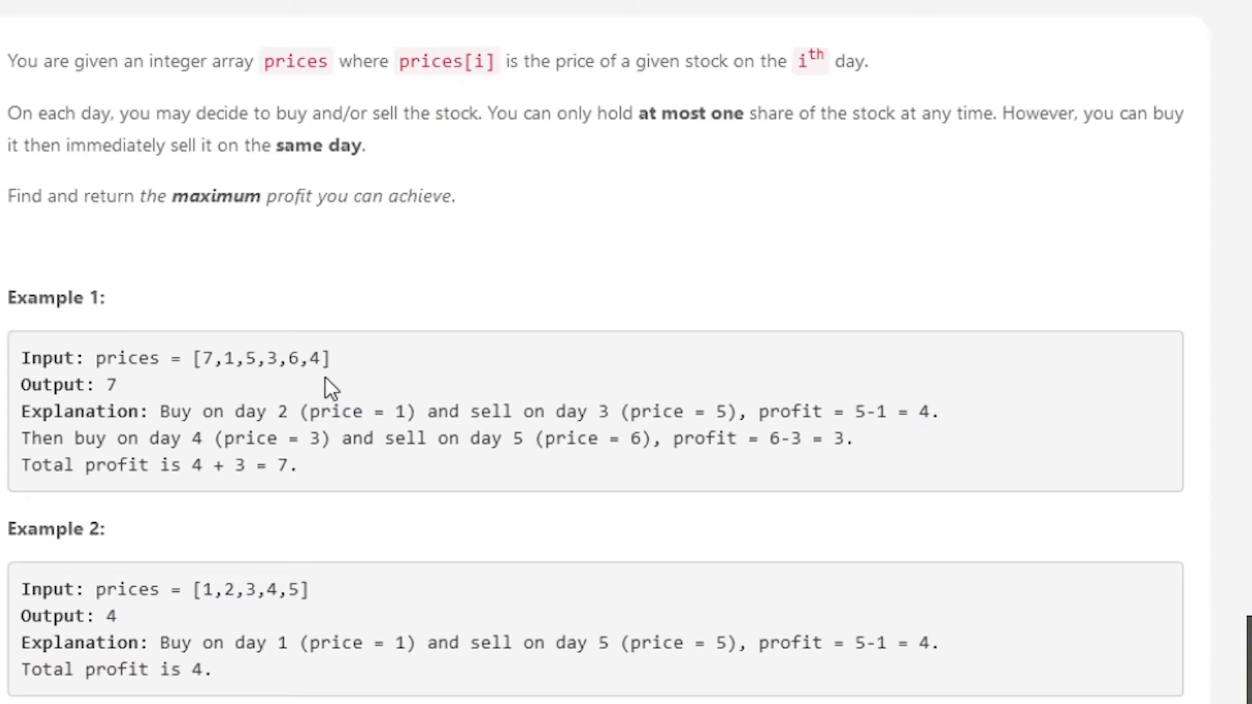
pyautogui.moveTo(661, 349)
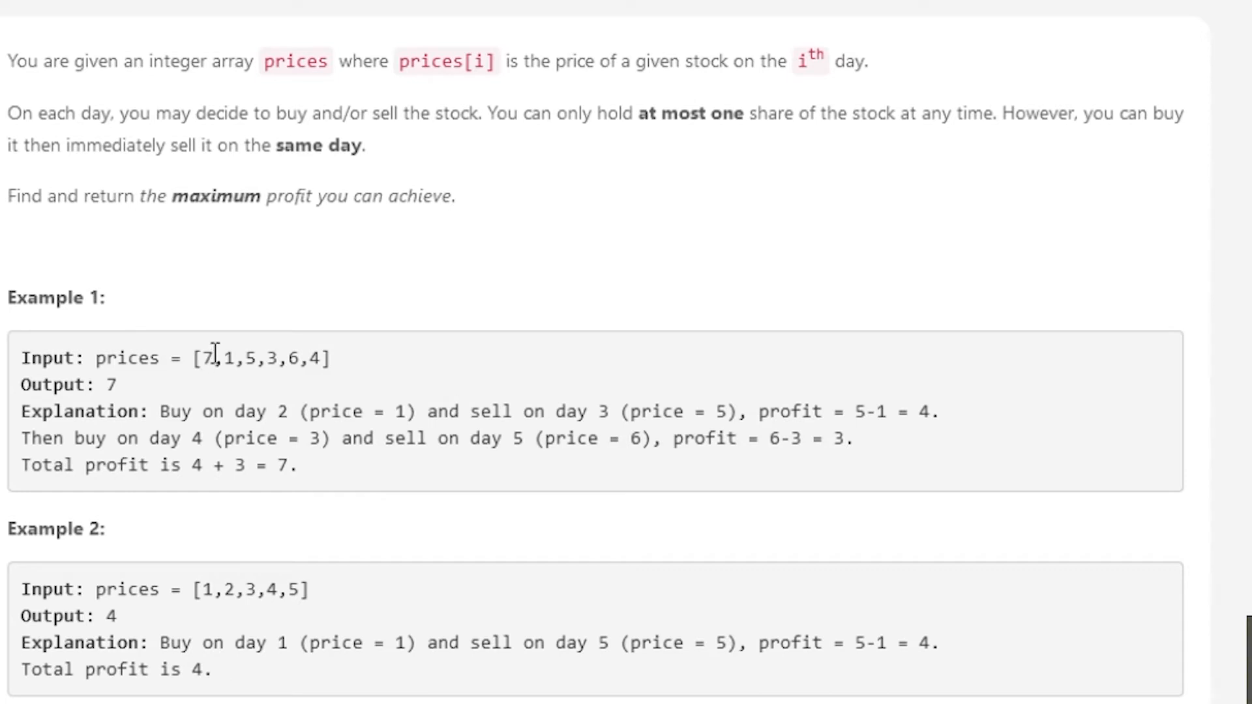
pyautogui.moveTo(297, 394)
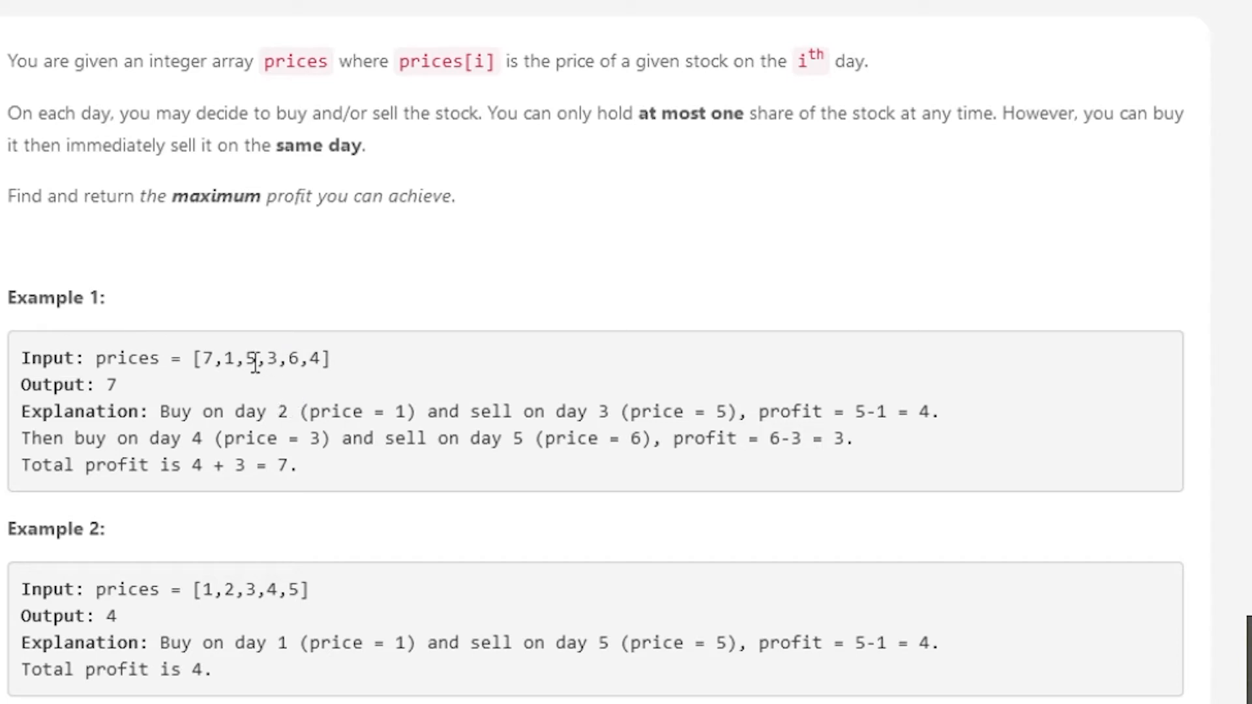
pyautogui.doubleClick(230, 358)
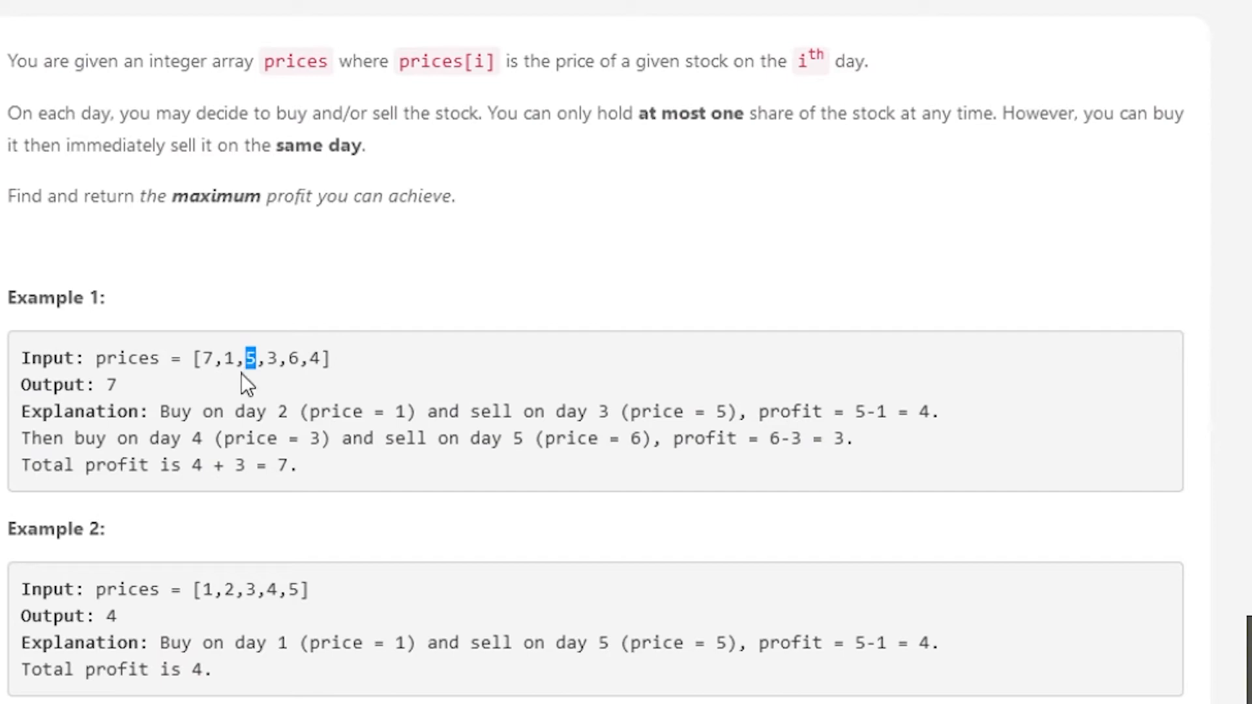
pyautogui.moveTo(345, 369)
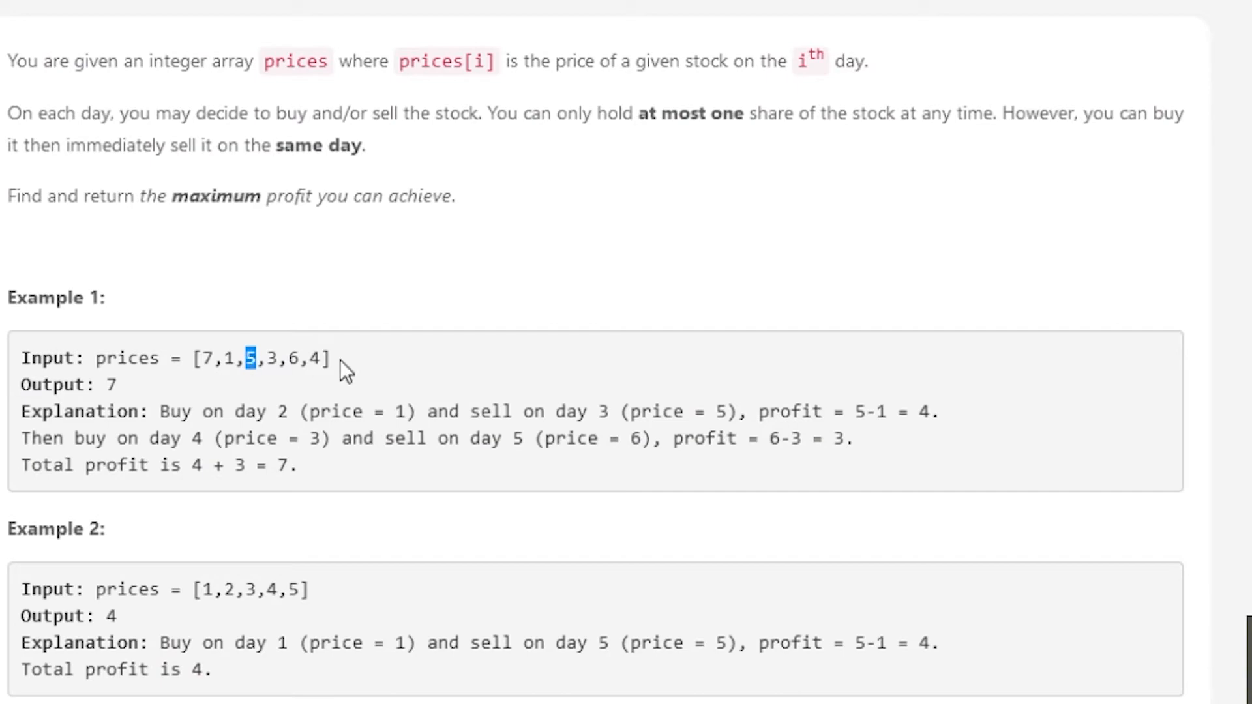
pyautogui.moveTo(335, 361)
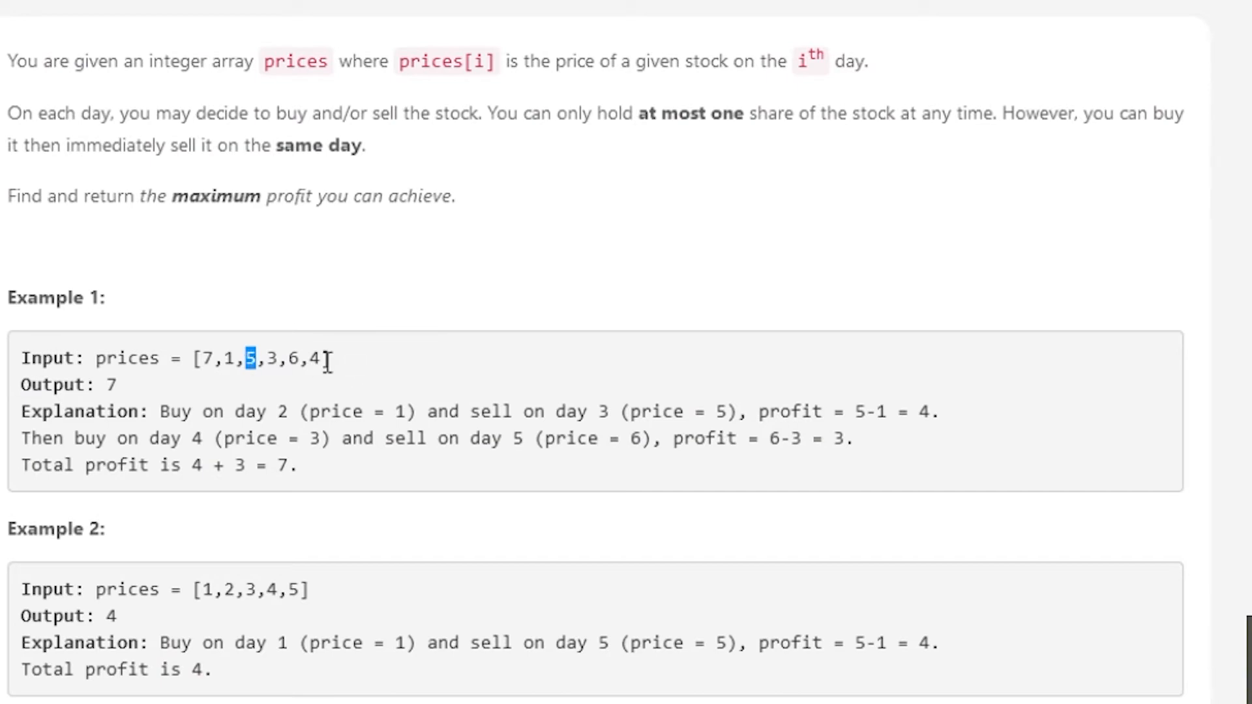
pyautogui.scroll(-3)
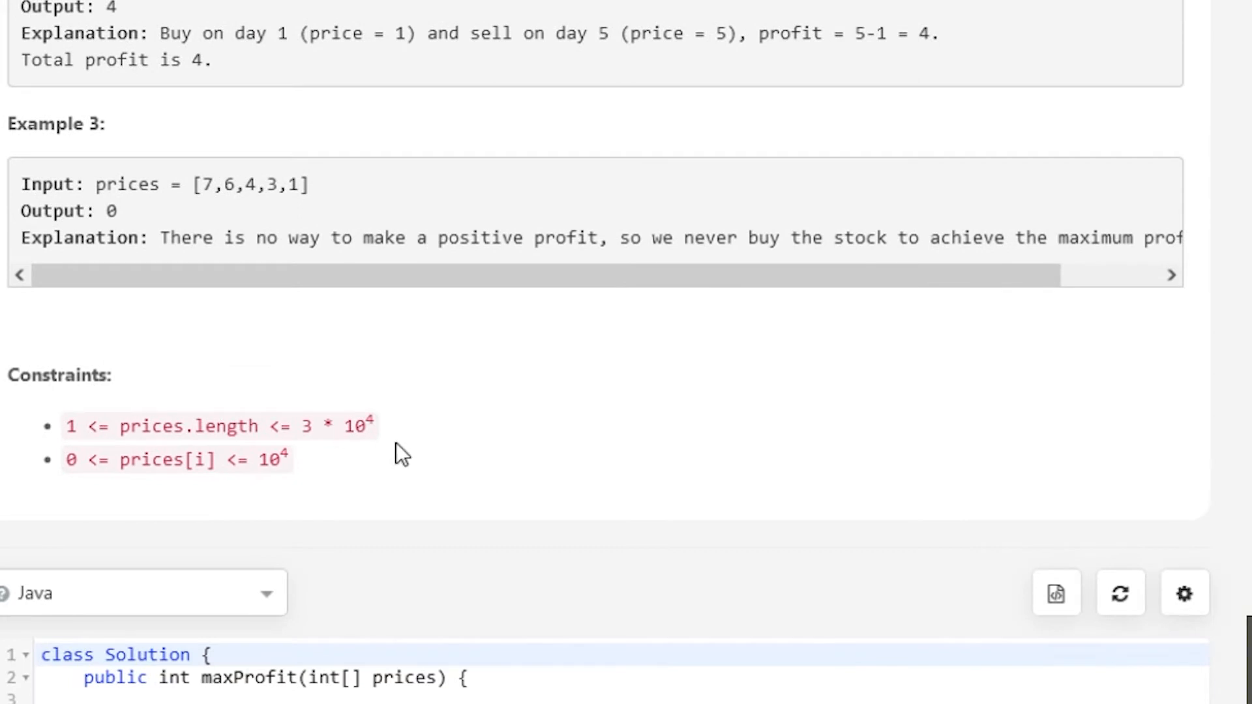
pyautogui.moveTo(361, 429)
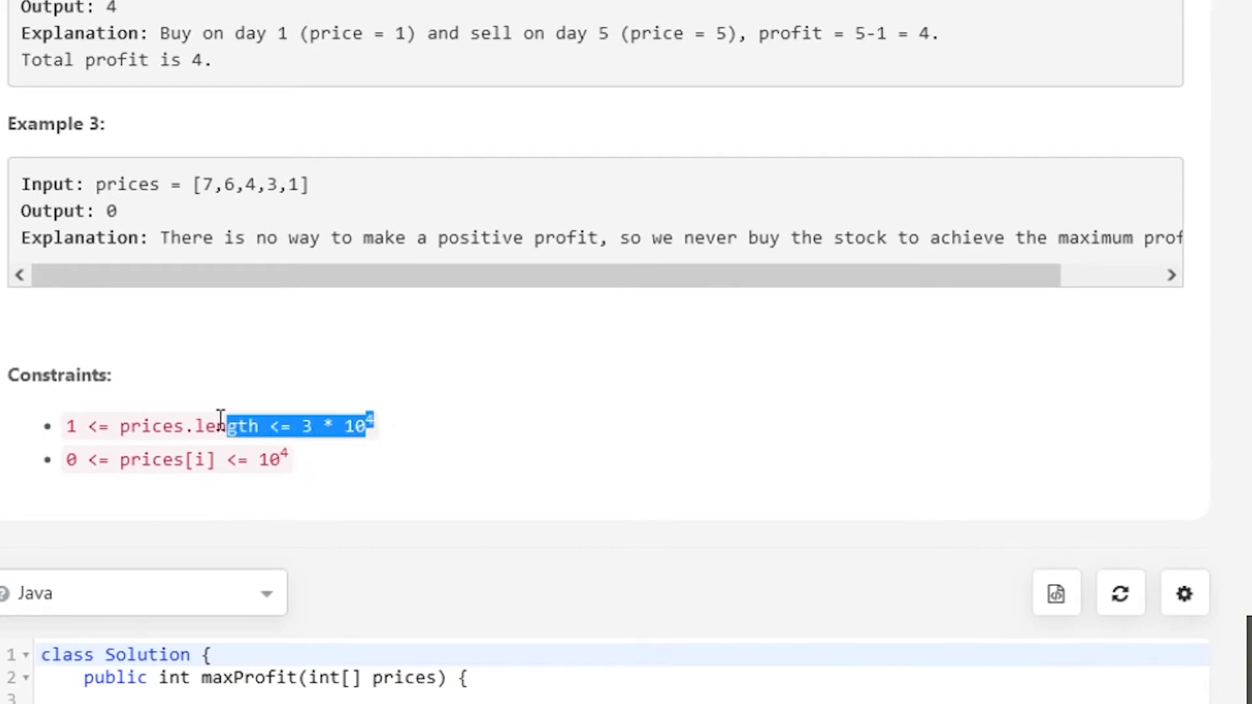
pyautogui.click(402, 433)
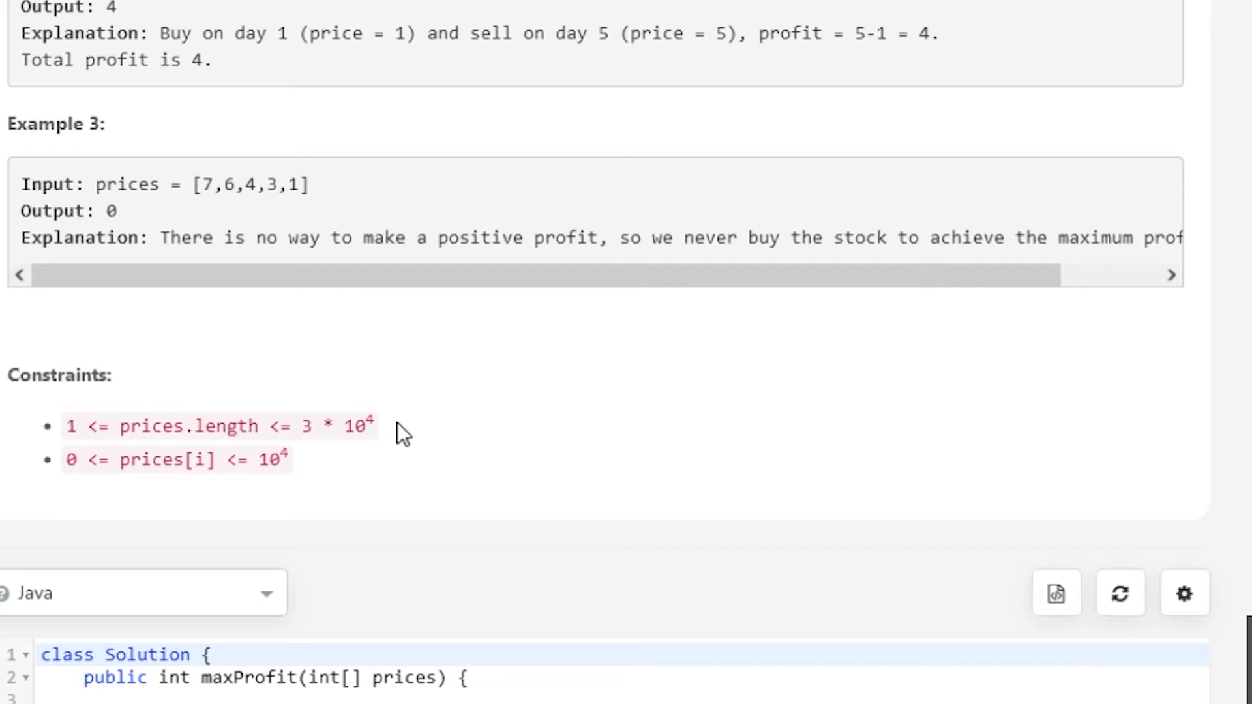
pyautogui.moveTo(325, 460)
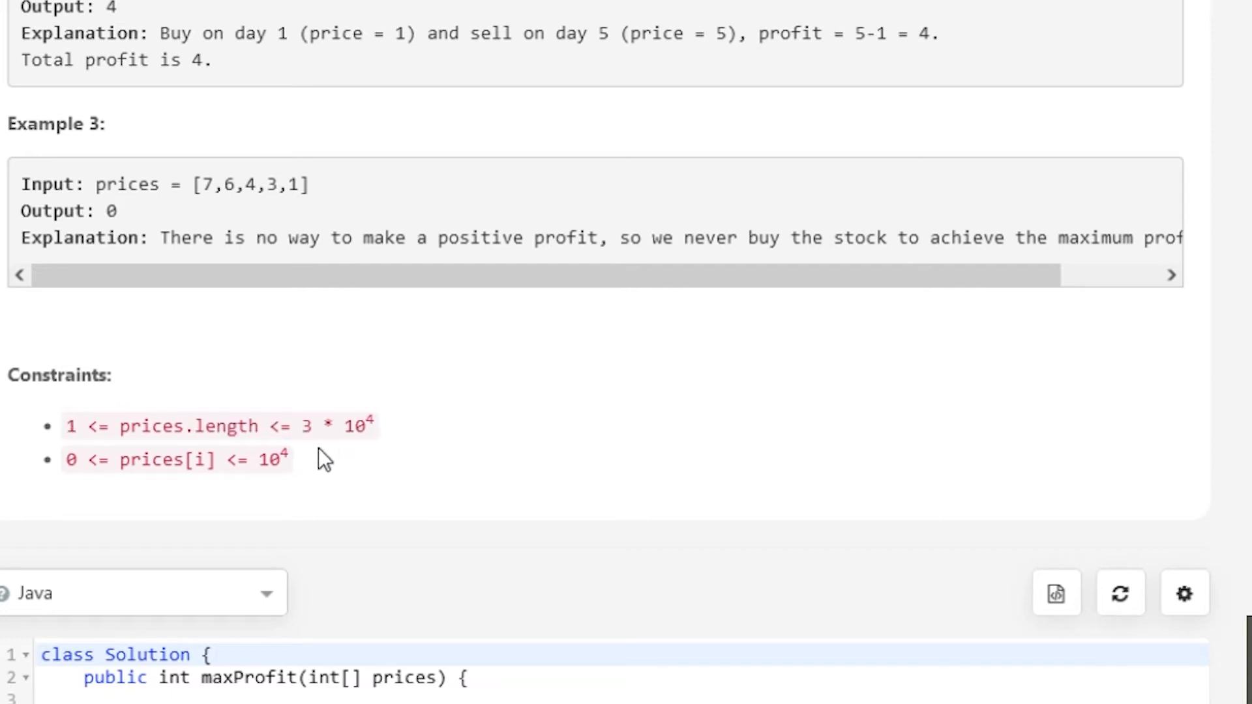
pyautogui.moveTo(247, 436)
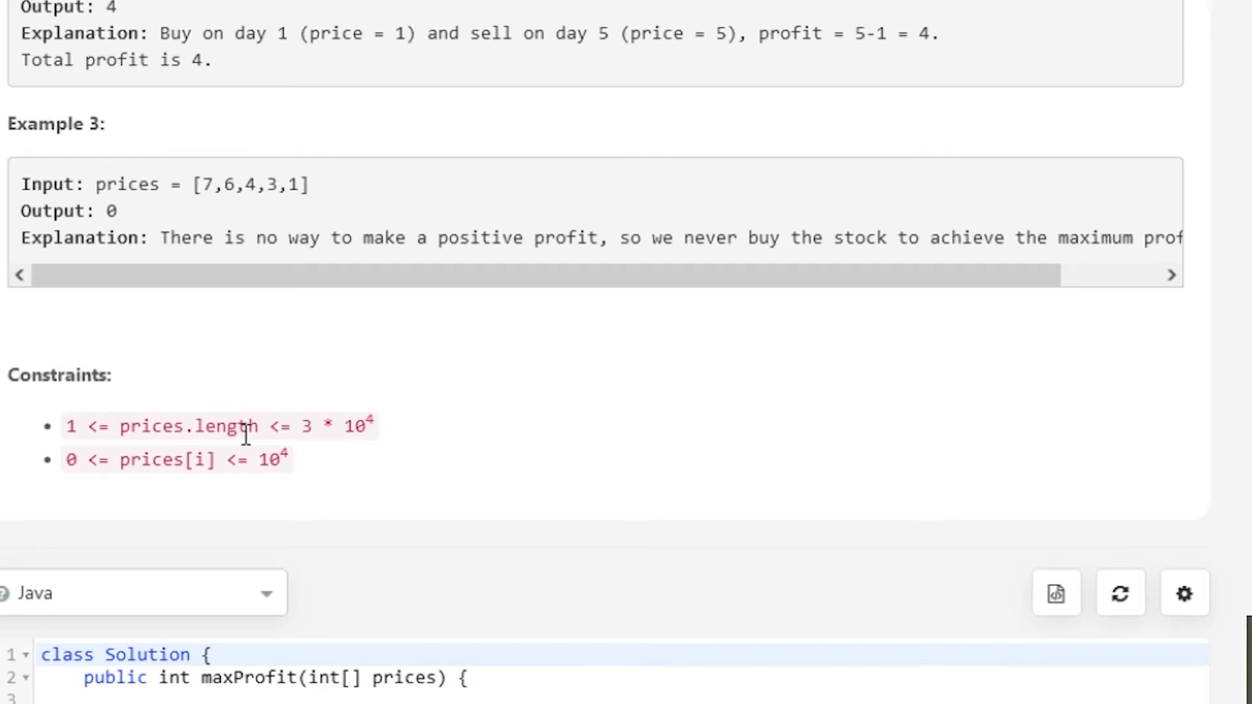
pyautogui.moveTo(164, 434)
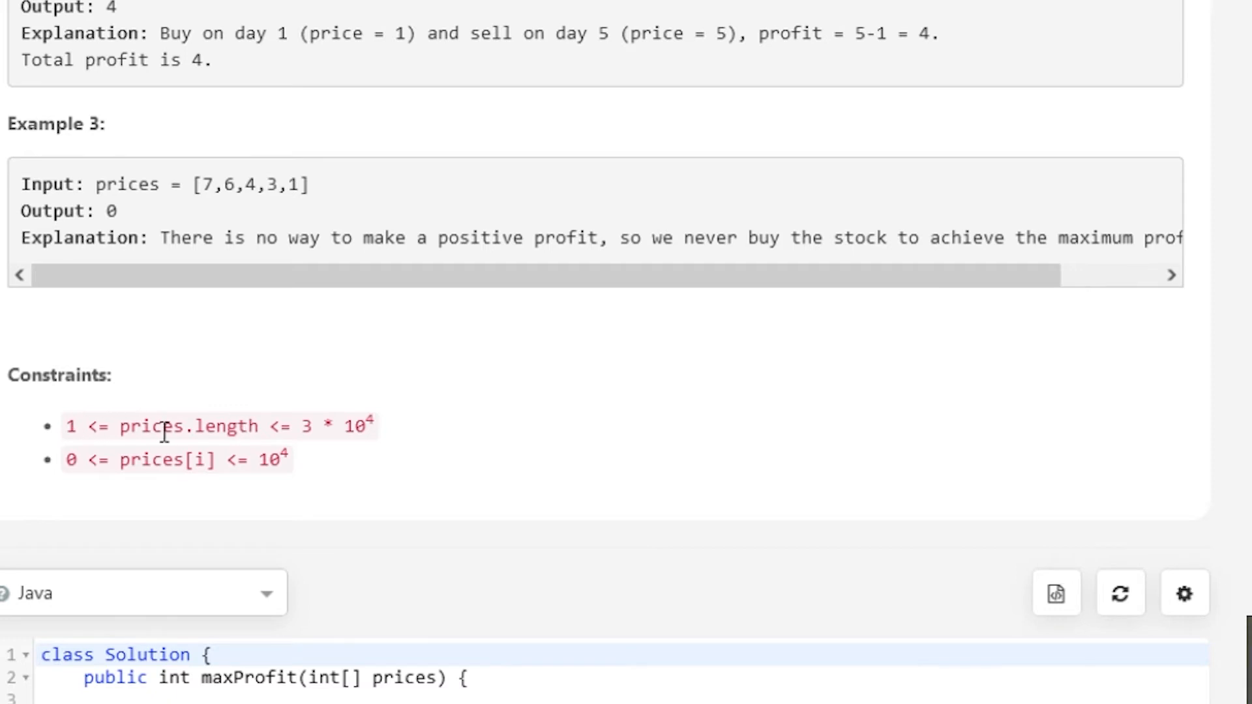
pyautogui.moveTo(314, 458)
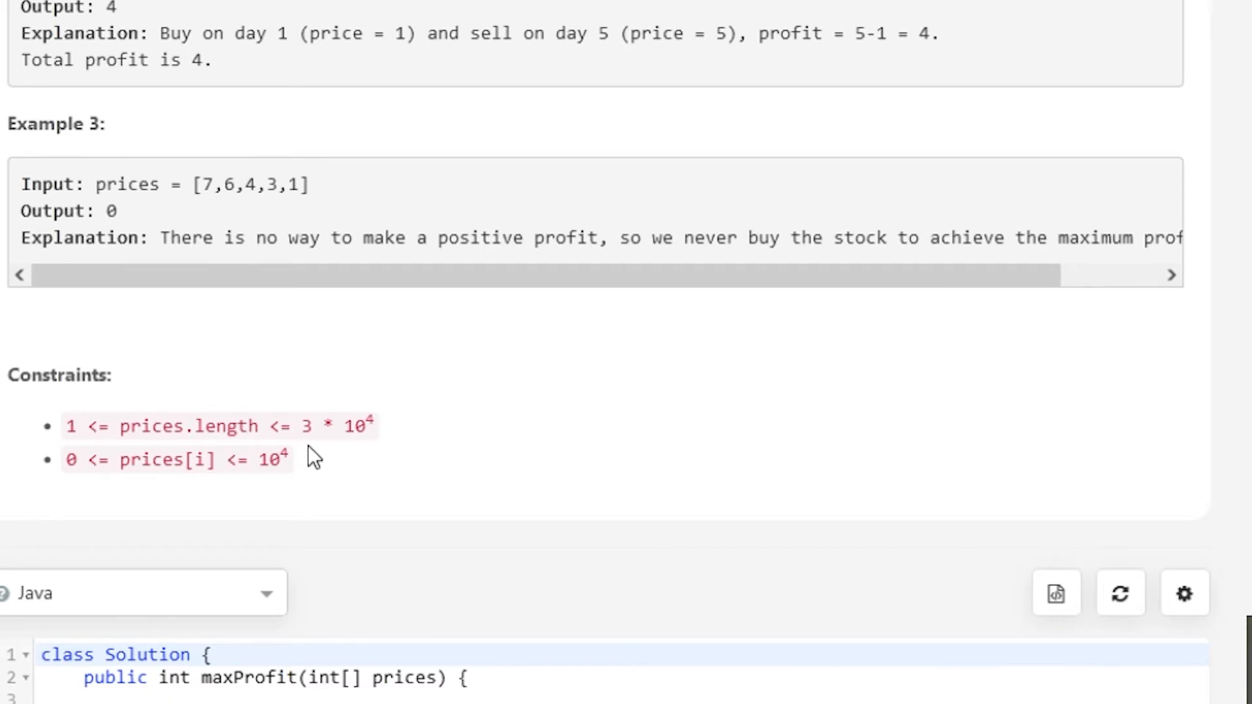
pyautogui.moveTo(234, 509)
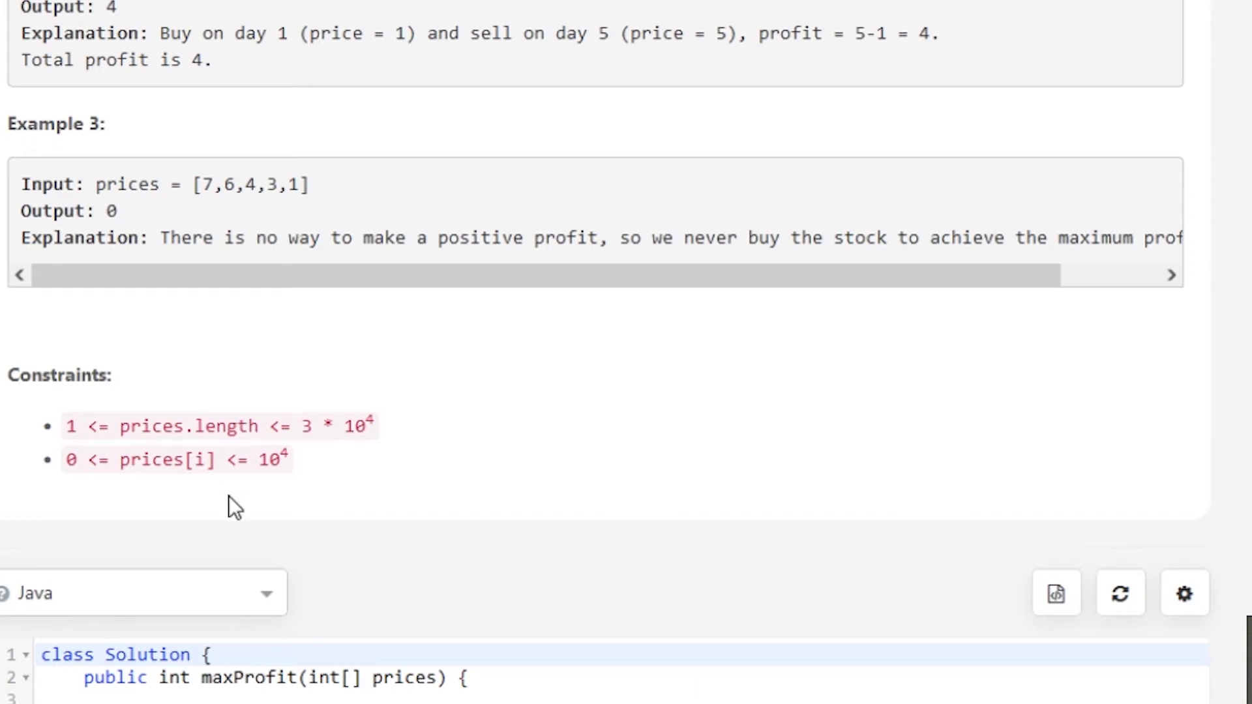
pyautogui.moveTo(213, 462)
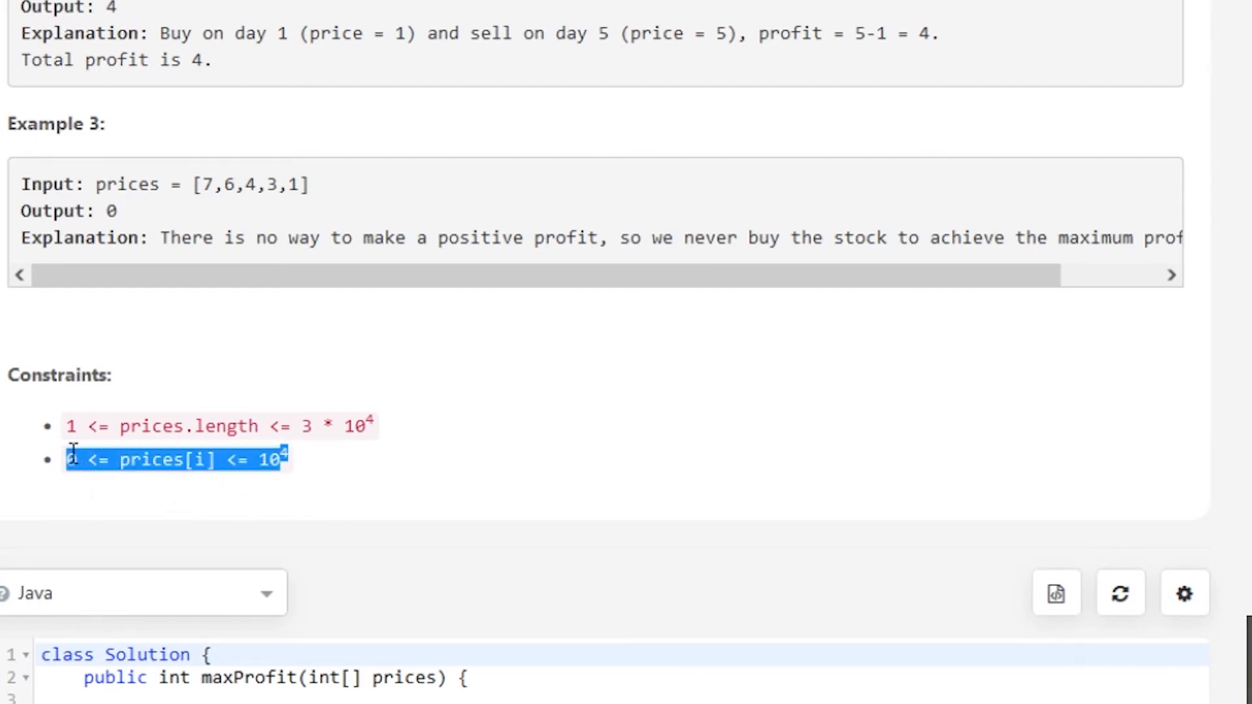
# - Declare 'int profit = 0;' at the start of the maxProfit method
pyautogui.click(397, 454)
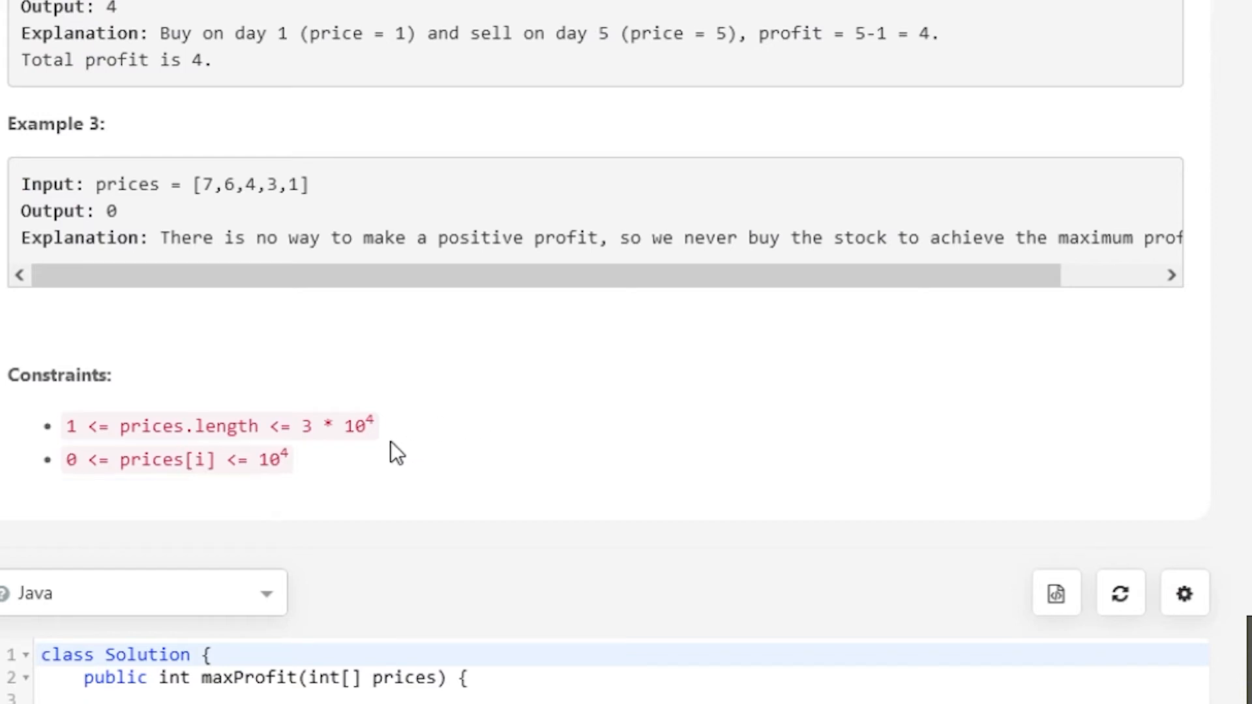
pyautogui.moveTo(367, 493)
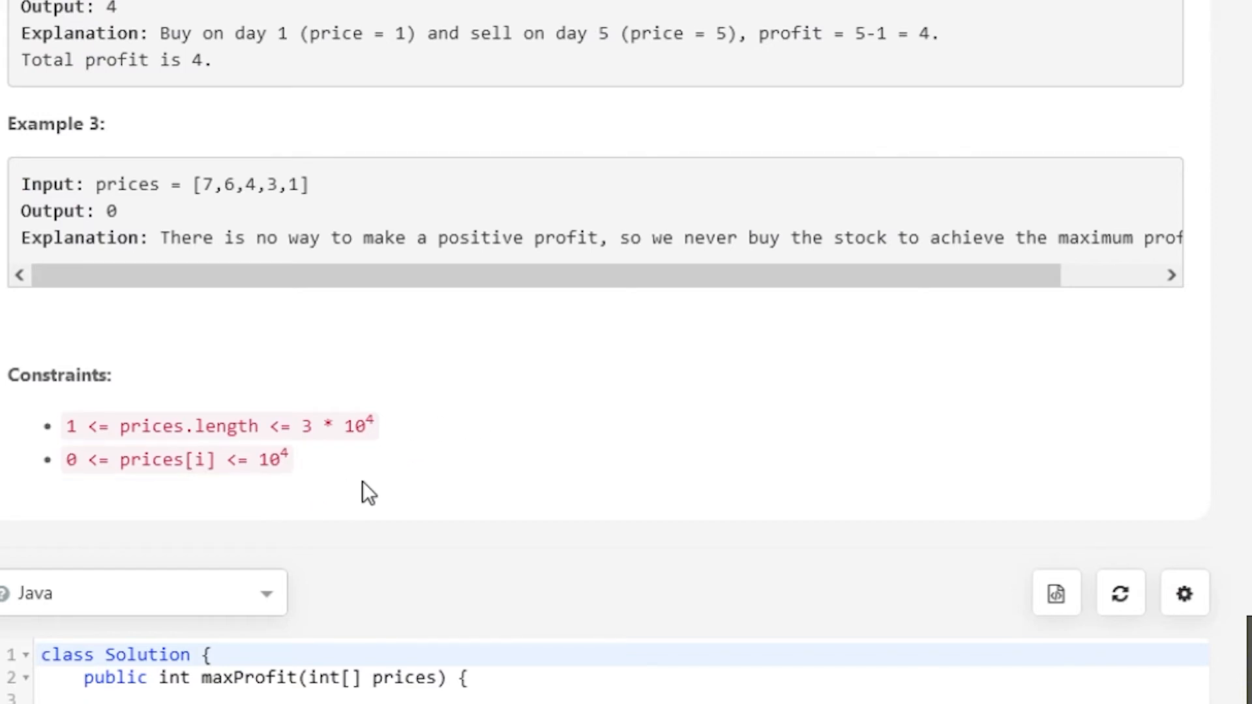
pyautogui.moveTo(442, 425)
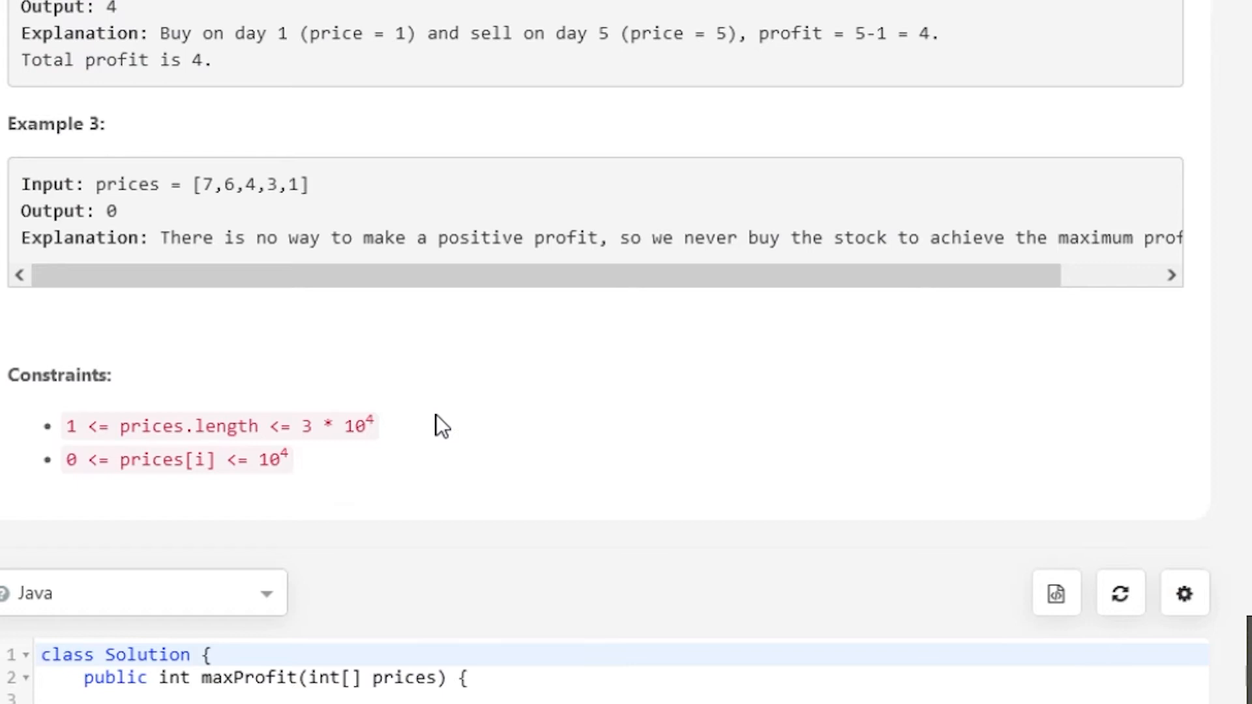
pyautogui.moveTo(512, 390)
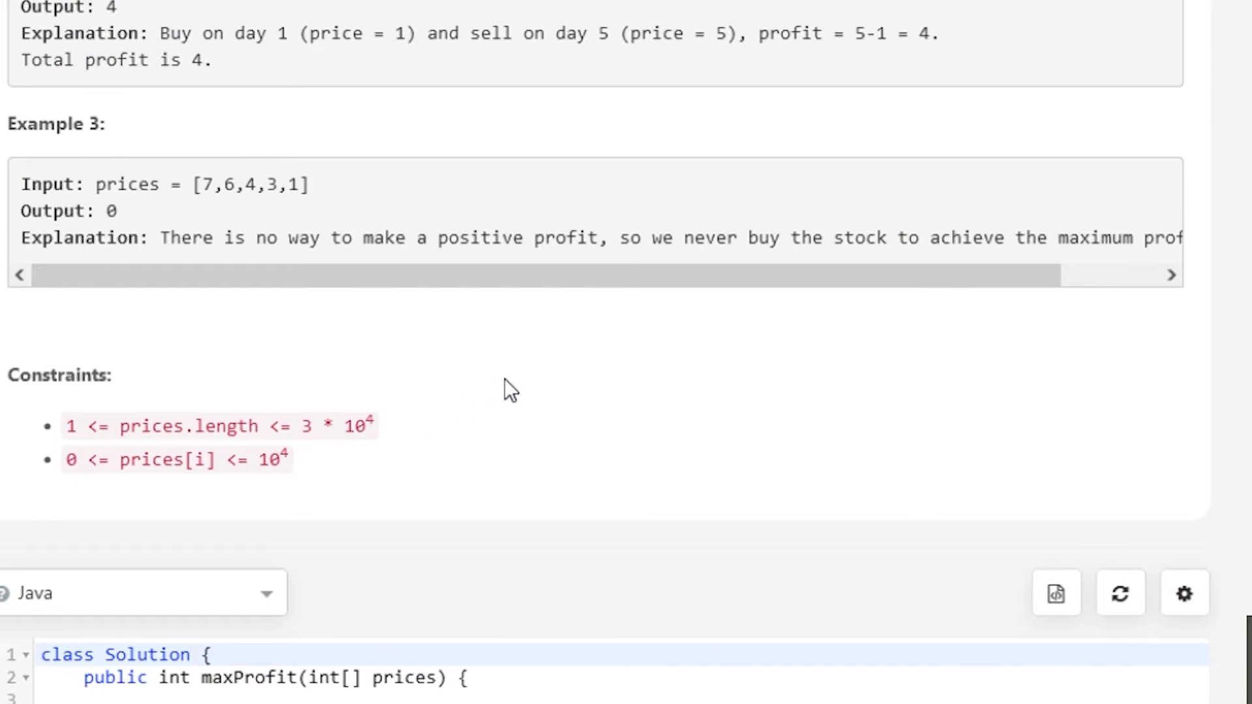
pyautogui.moveTo(532, 451)
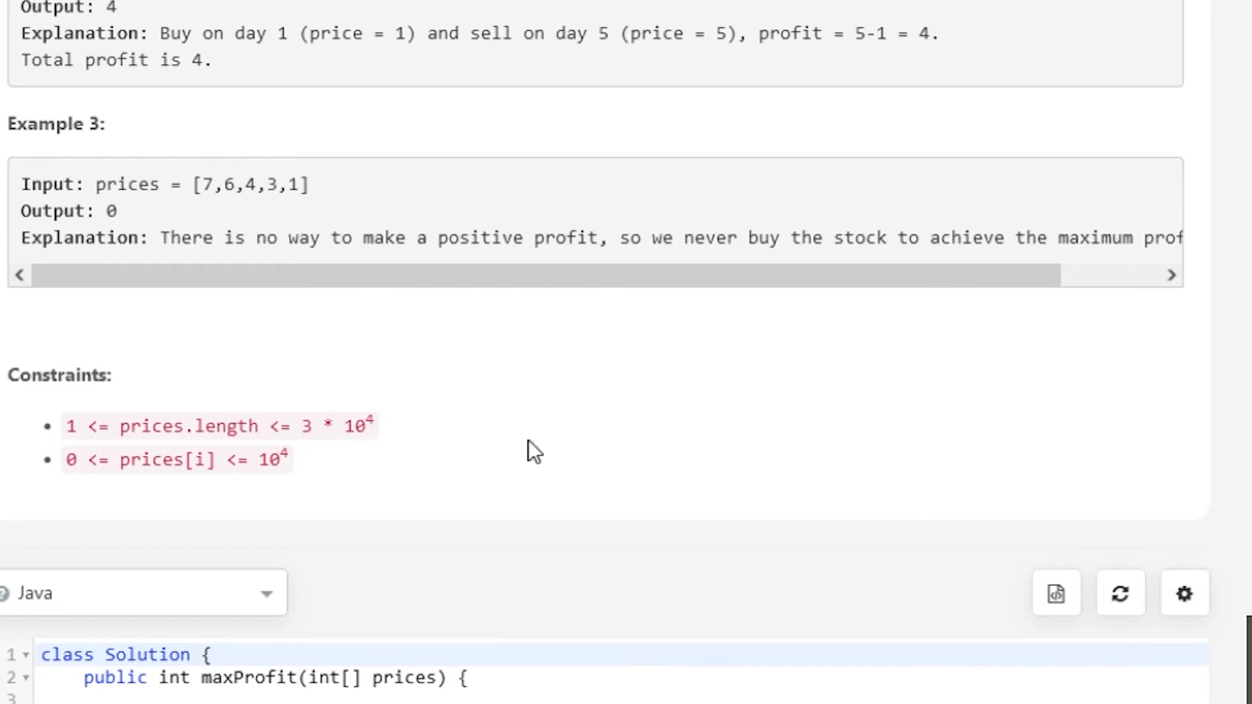
pyautogui.moveTo(250, 624)
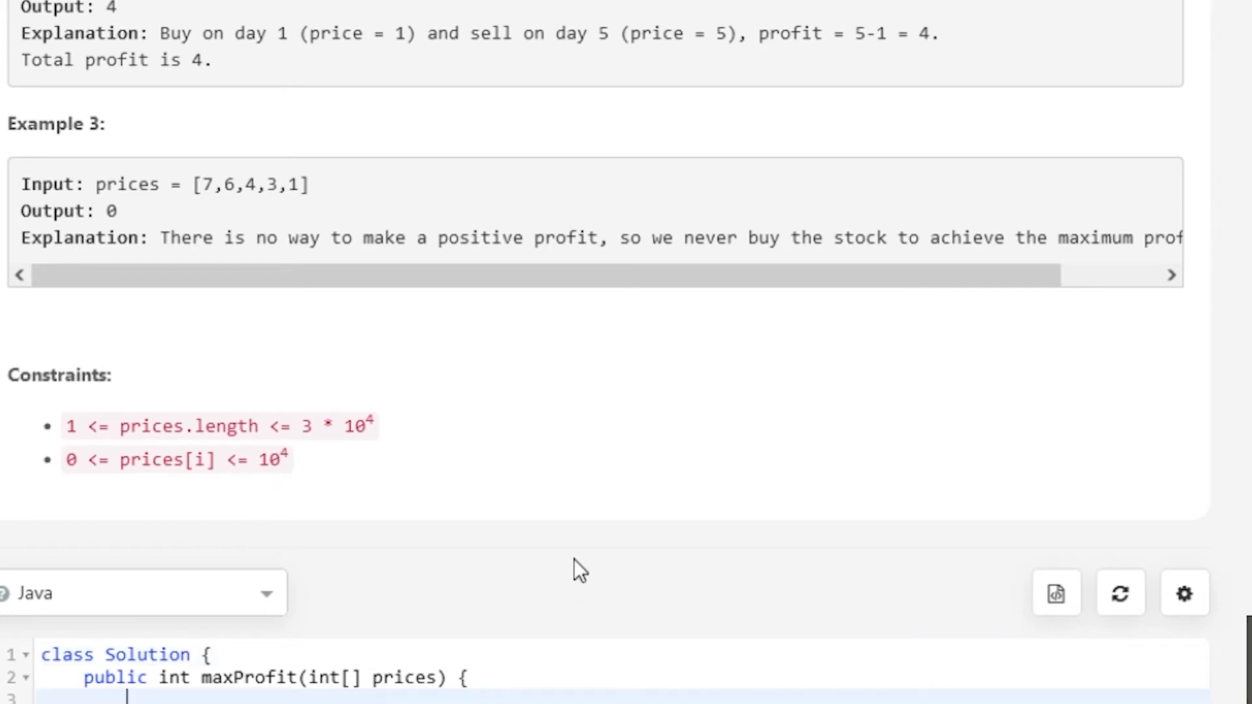
pyautogui.scroll(-3)
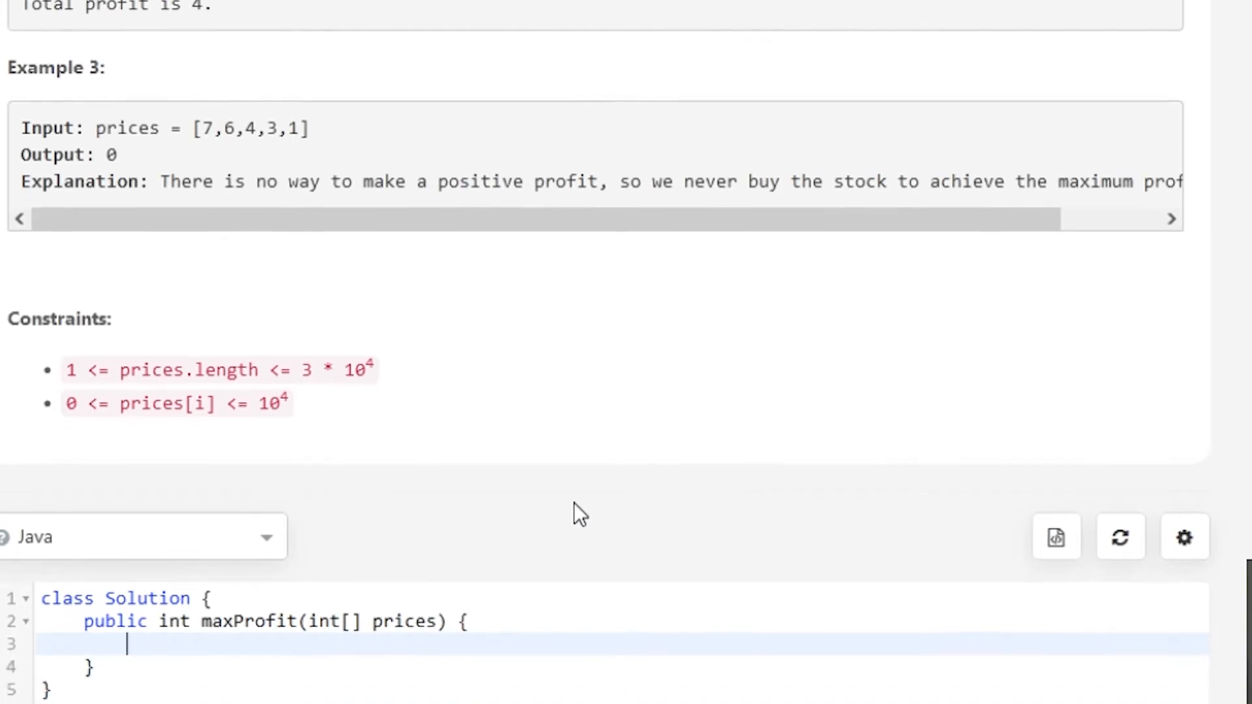
pyautogui.scroll(-3)
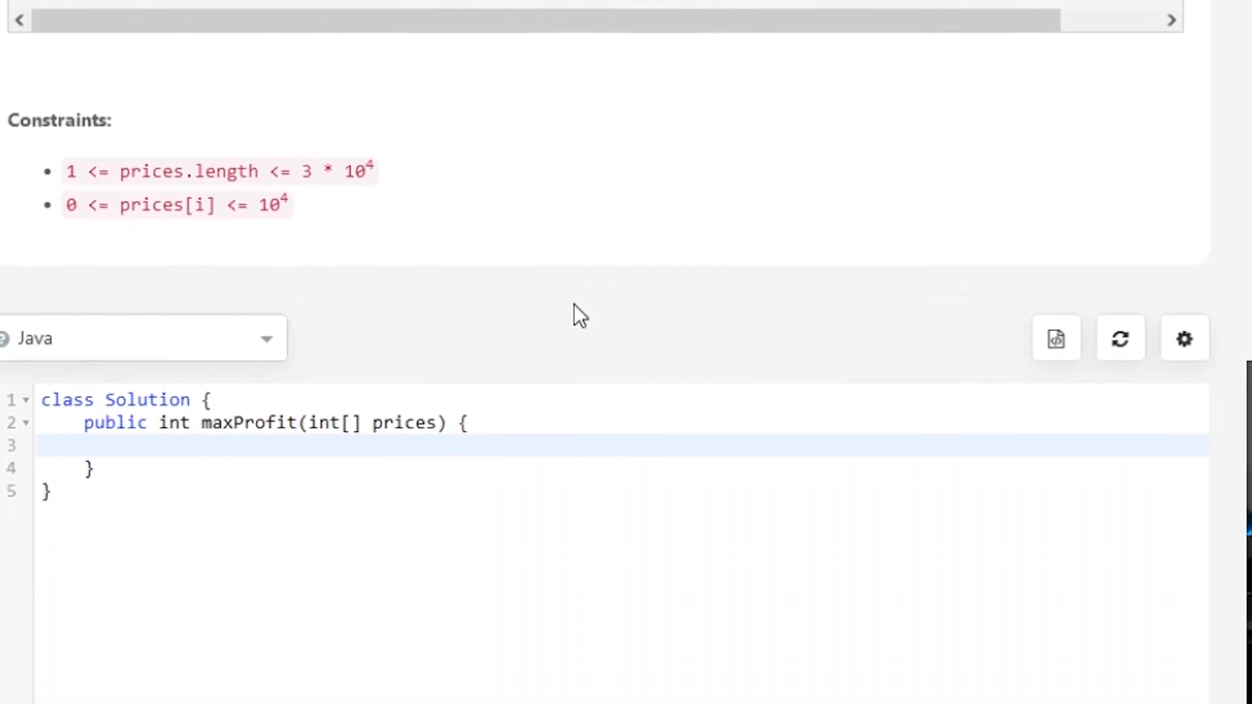
pyautogui.write('int')
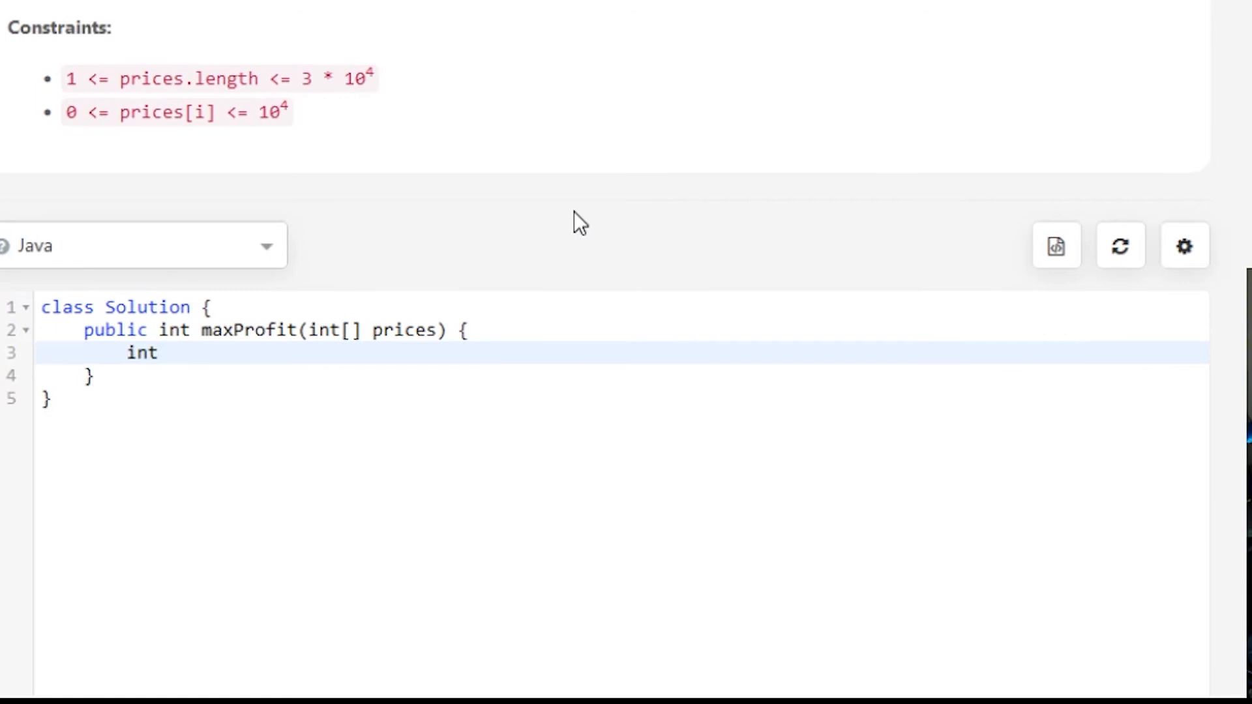
pyautogui.write('profit')
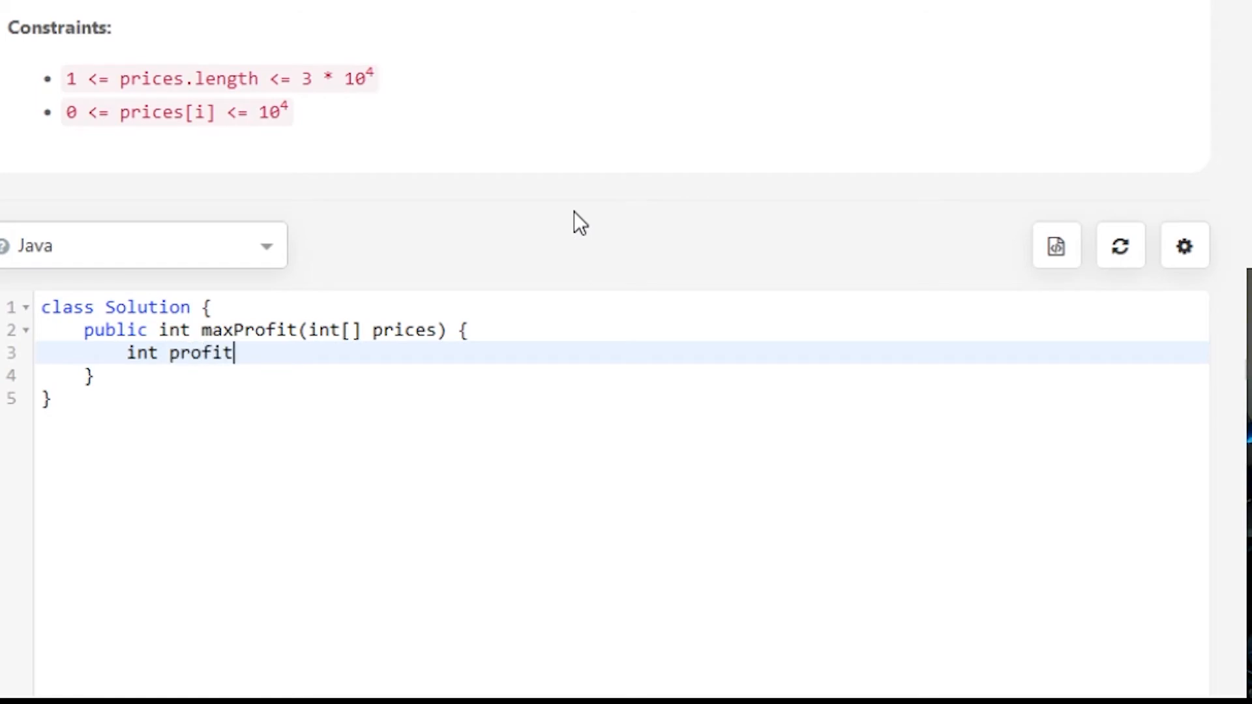
pyautogui.write('= 0;')
pyautogui.write('for(')
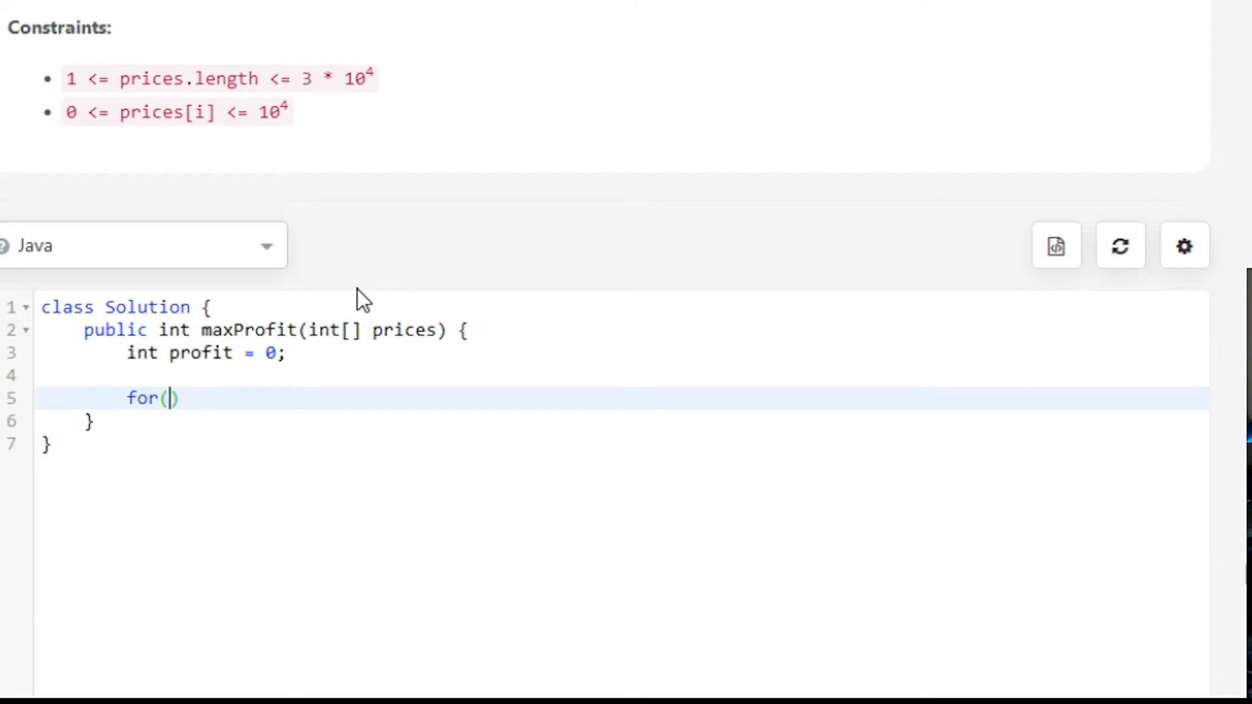
# - Add an empty loop 'for(int i = 0; i < prices.length - 1; i++) { }'
pyautogui.write('int i = 0;')
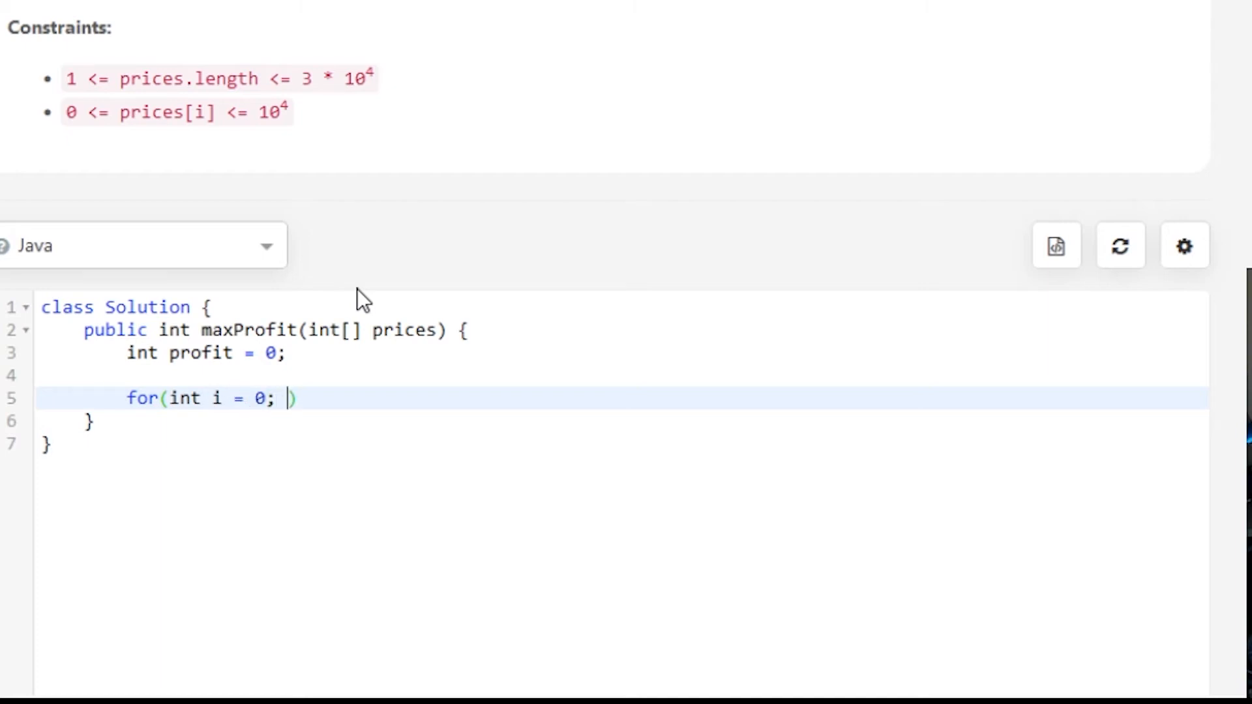
pyautogui.write('i <')
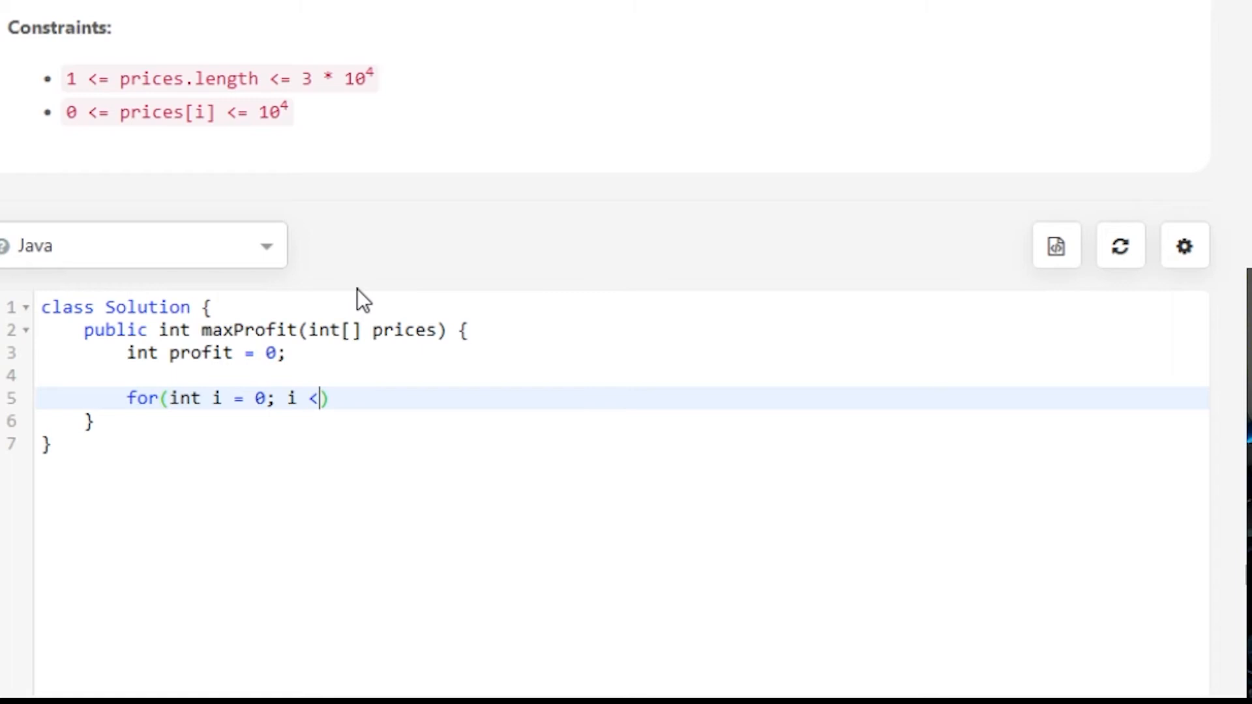
pyautogui.write('p')
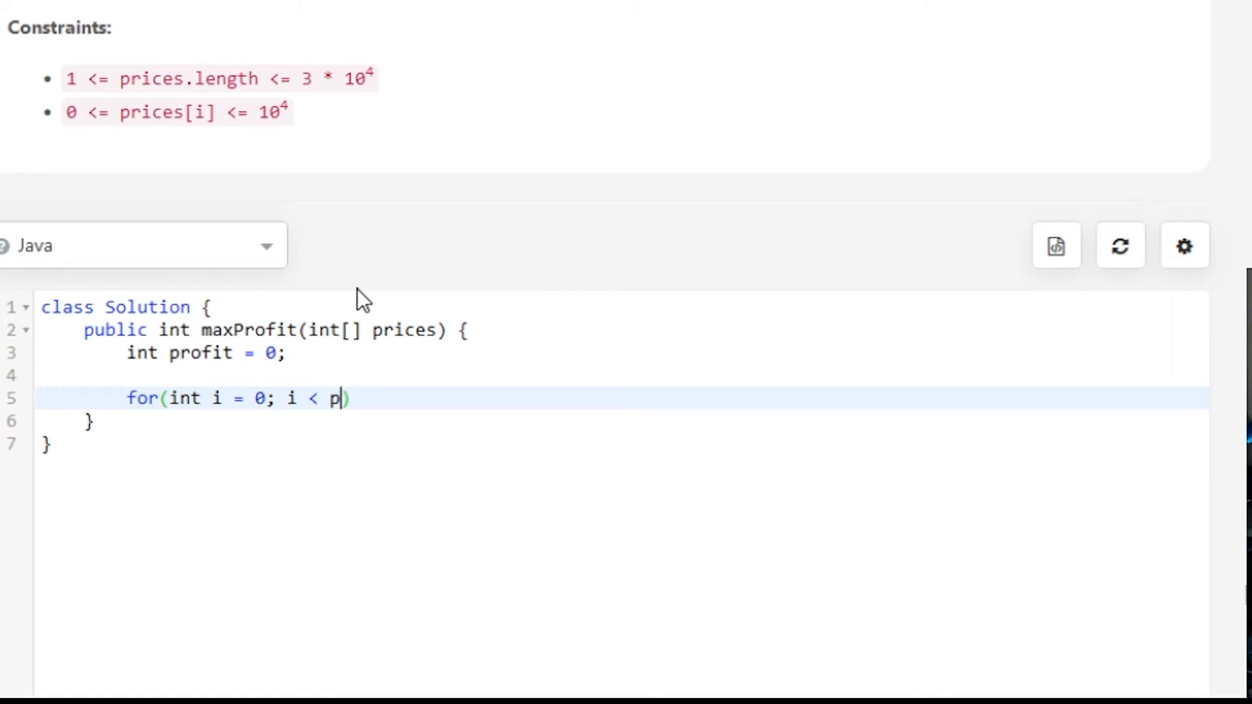
pyautogui.write('rices.length')
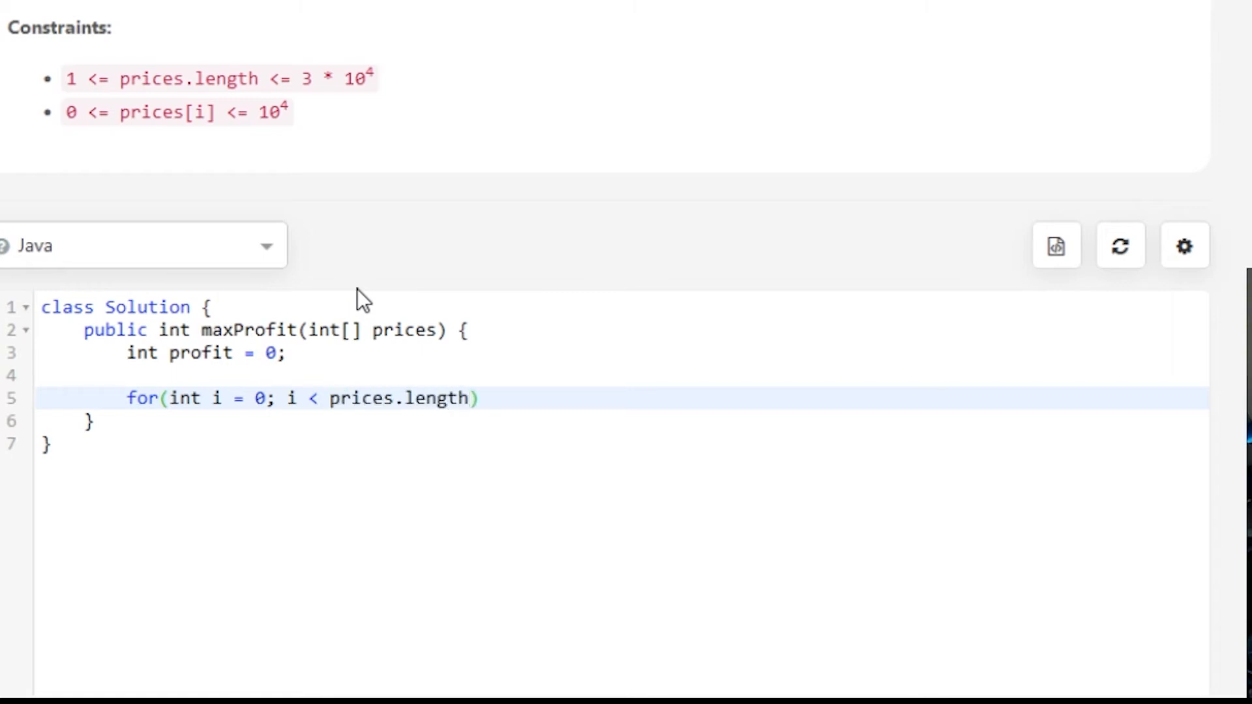
pyautogui.write('; i++')
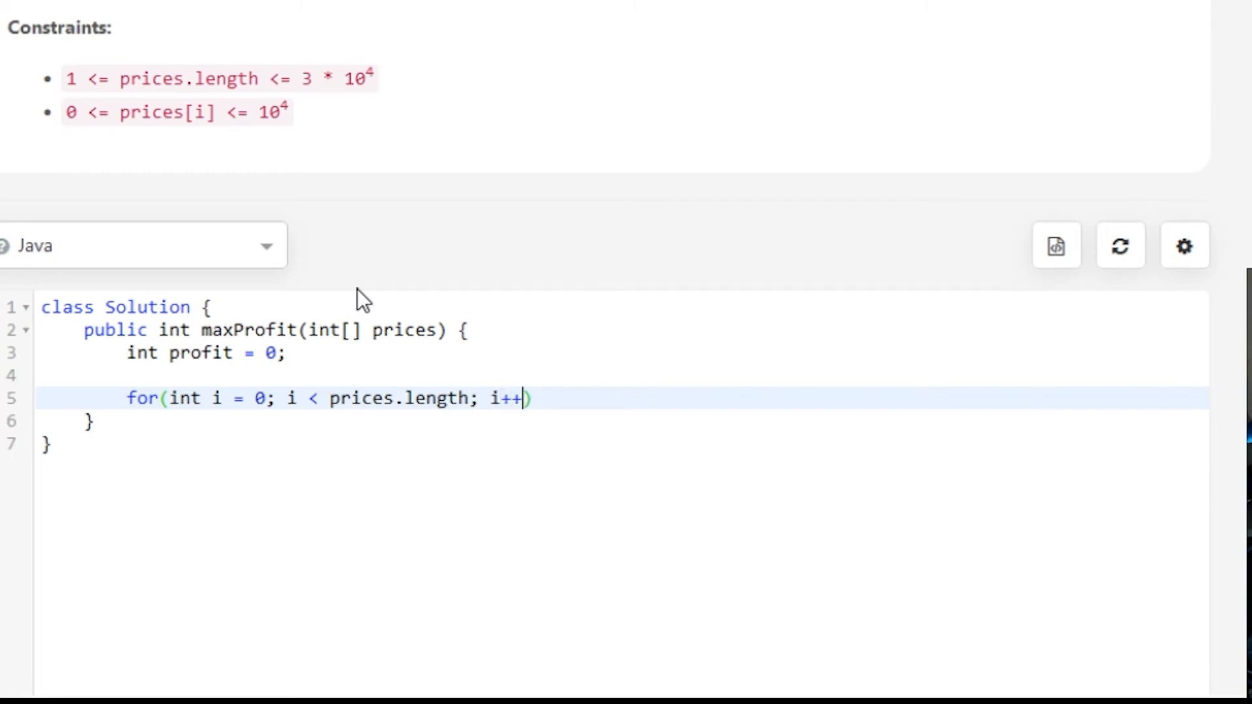
pyautogui.write(') {')
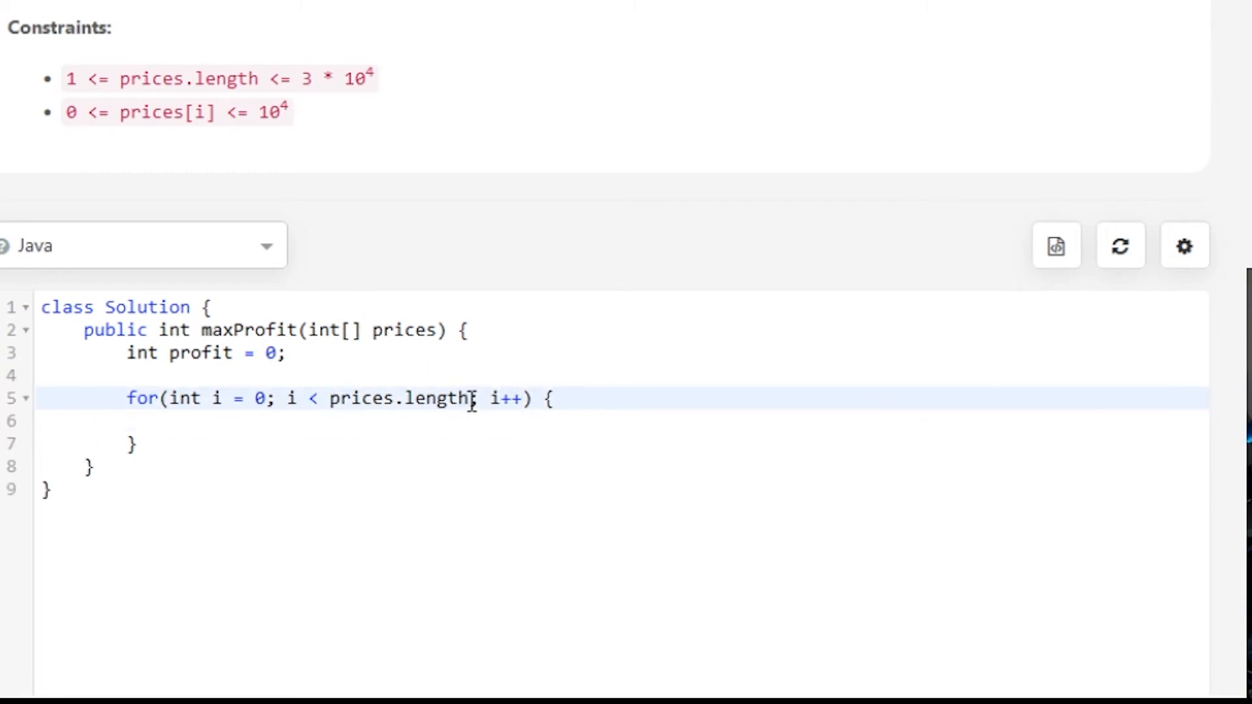
pyautogui.write(';')
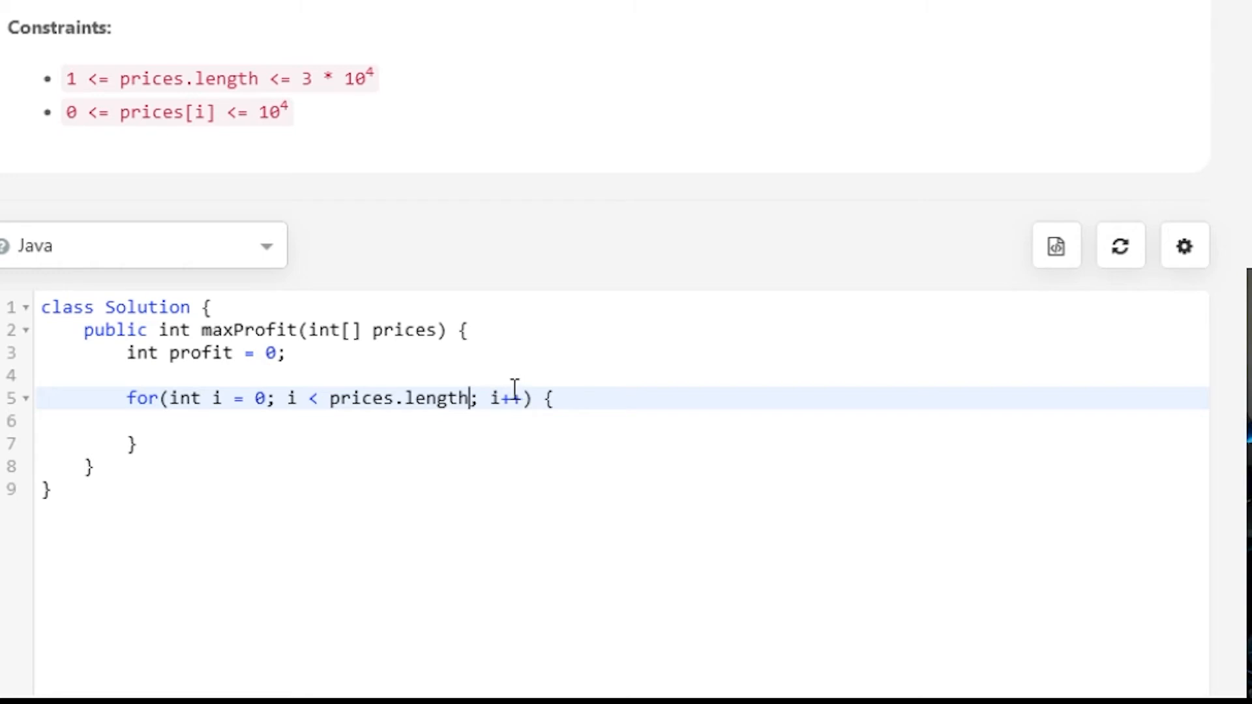
pyautogui.write('- 1')
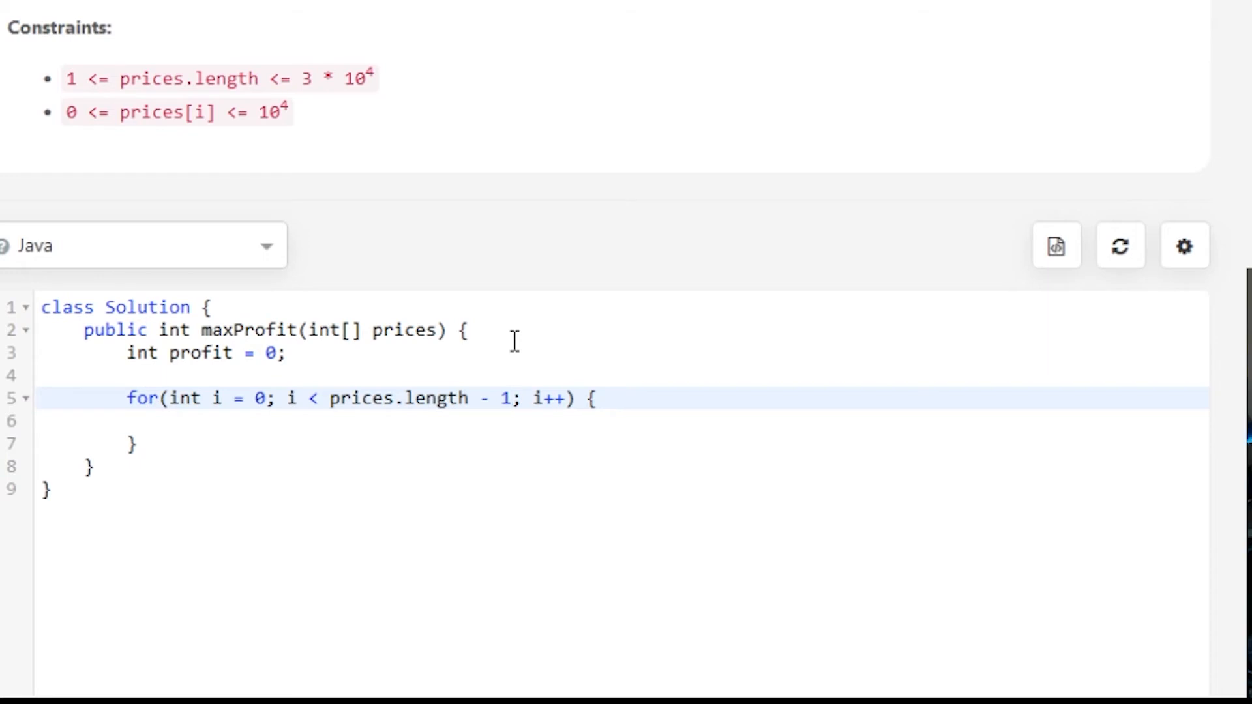
pyautogui.moveTo(268, 392)
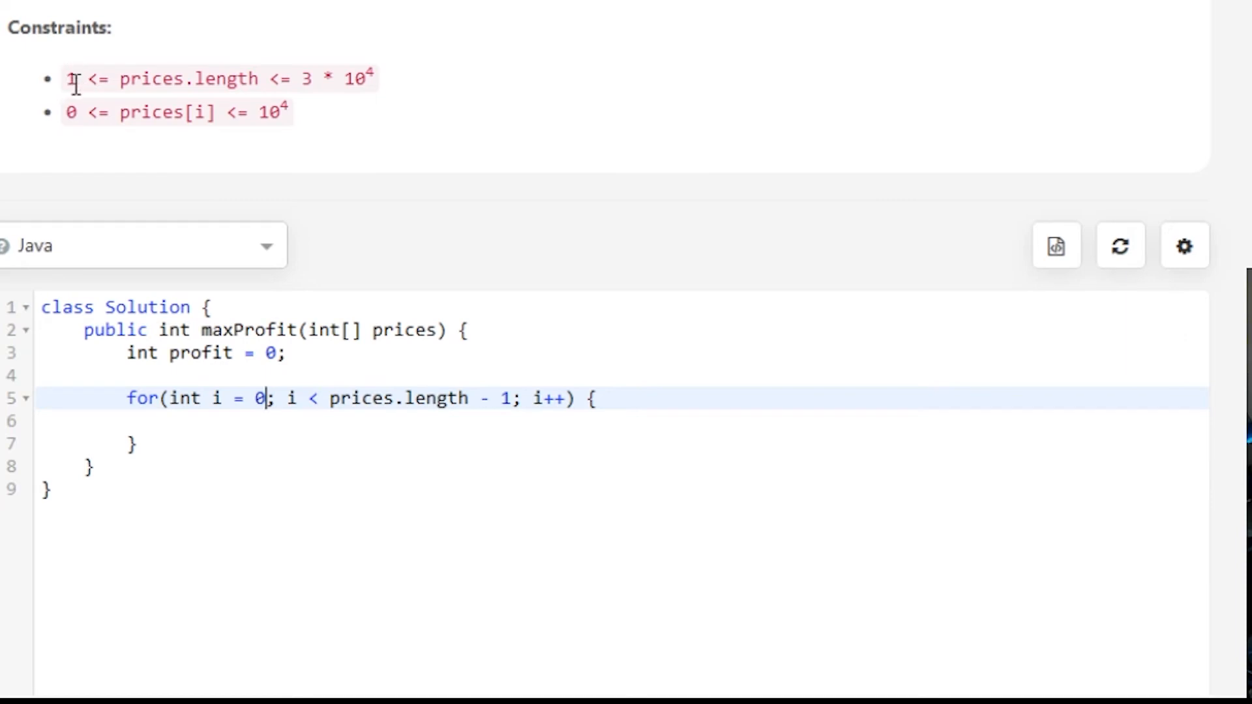
pyautogui.moveTo(579, 409)
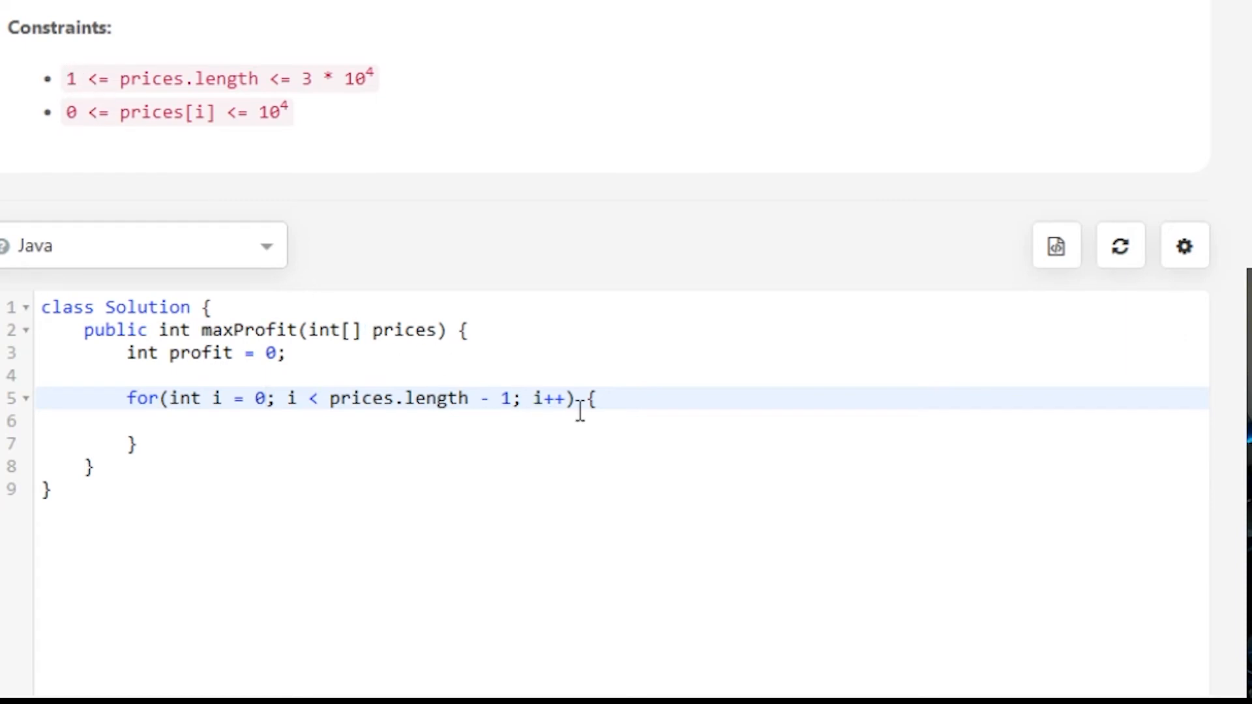
pyautogui.moveTo(225, 414)
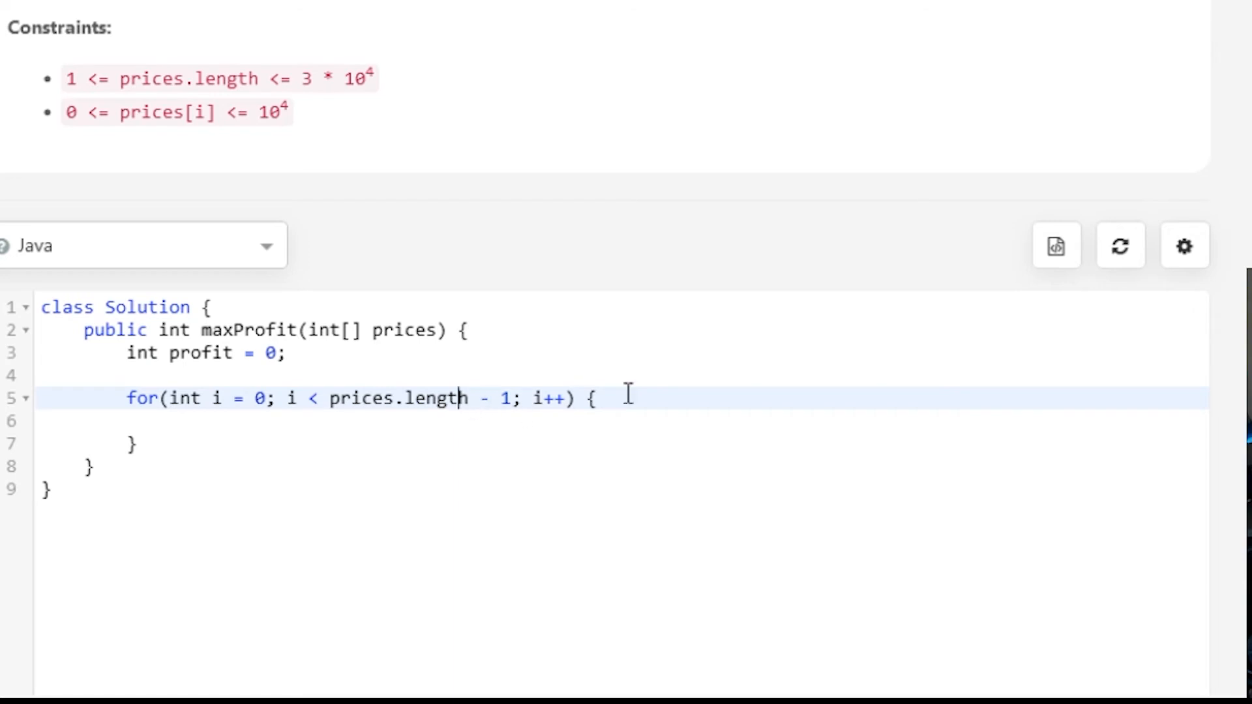
pyautogui.click(415, 421)
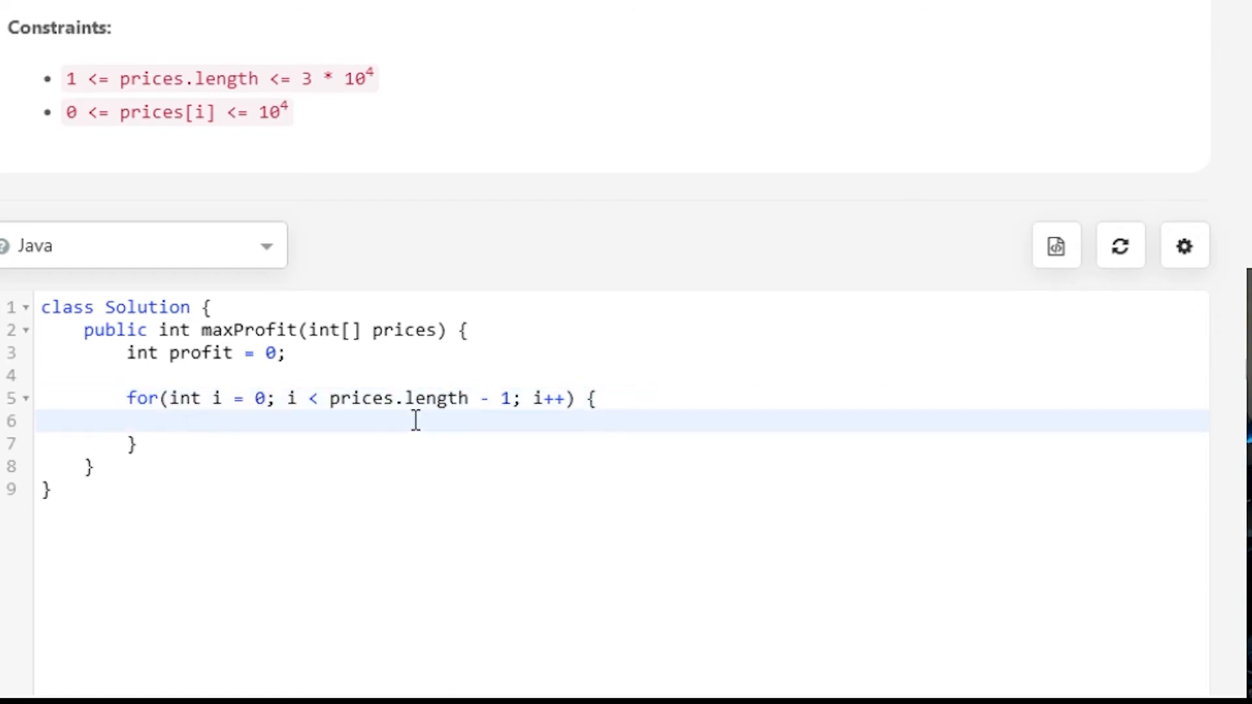
# - Add 'return profit;' after the empty for loop
pyautogui.write('return')
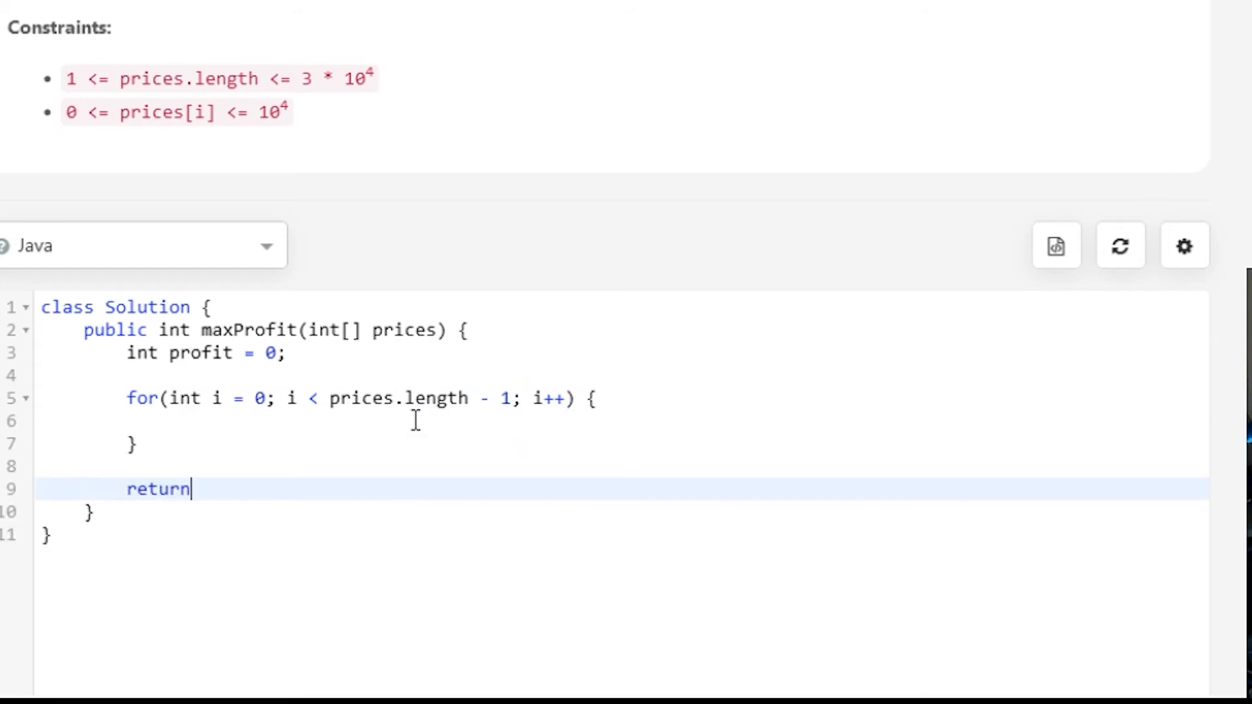
pyautogui.write('profit;')
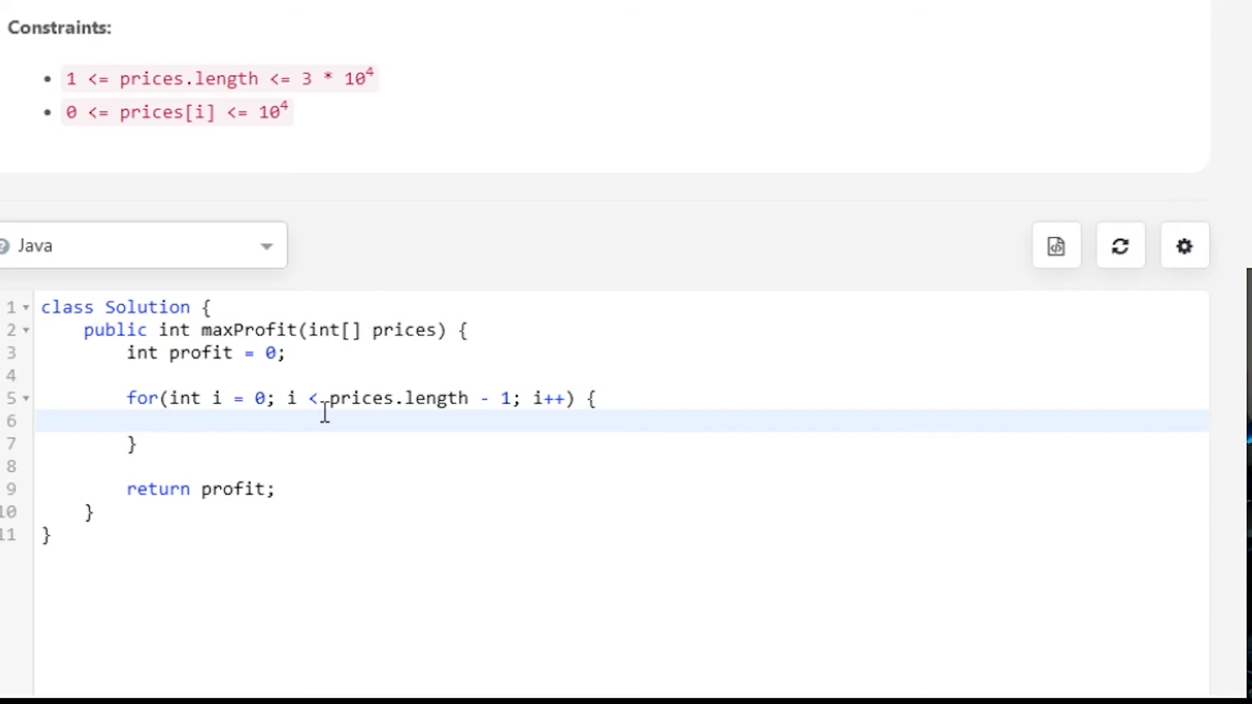
pyautogui.moveTo(460, 121)
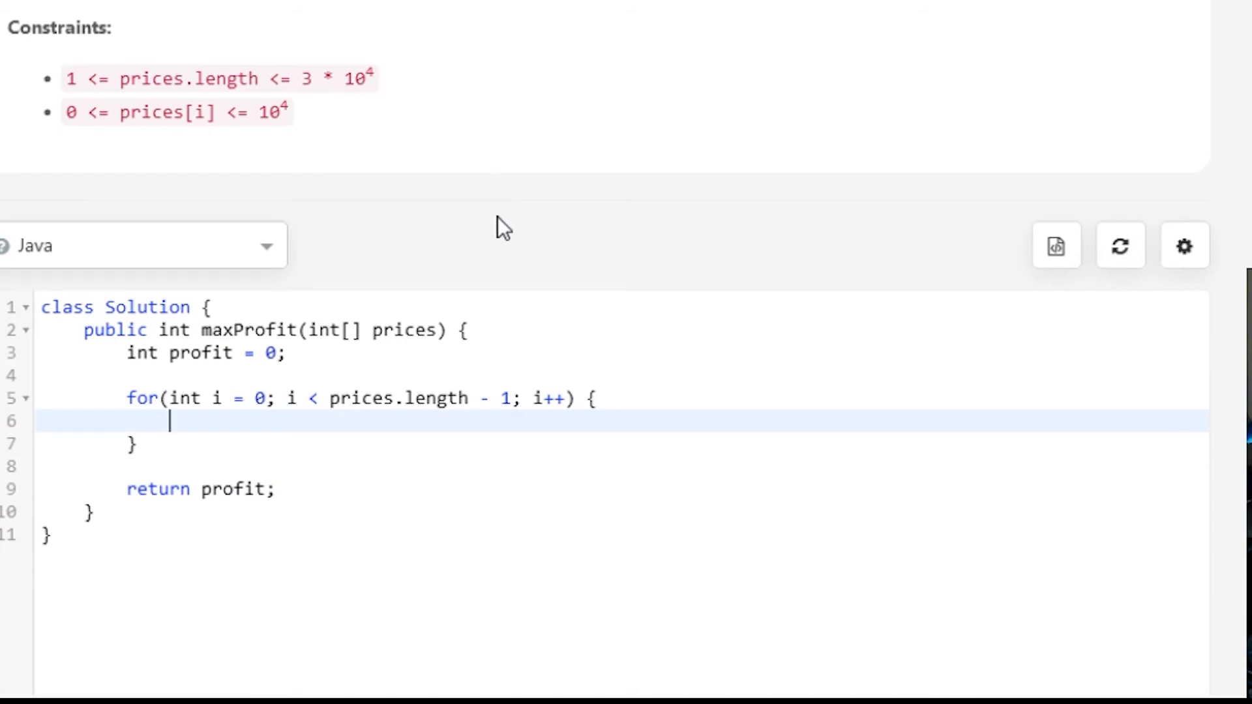
pyautogui.moveTo(516, 227)
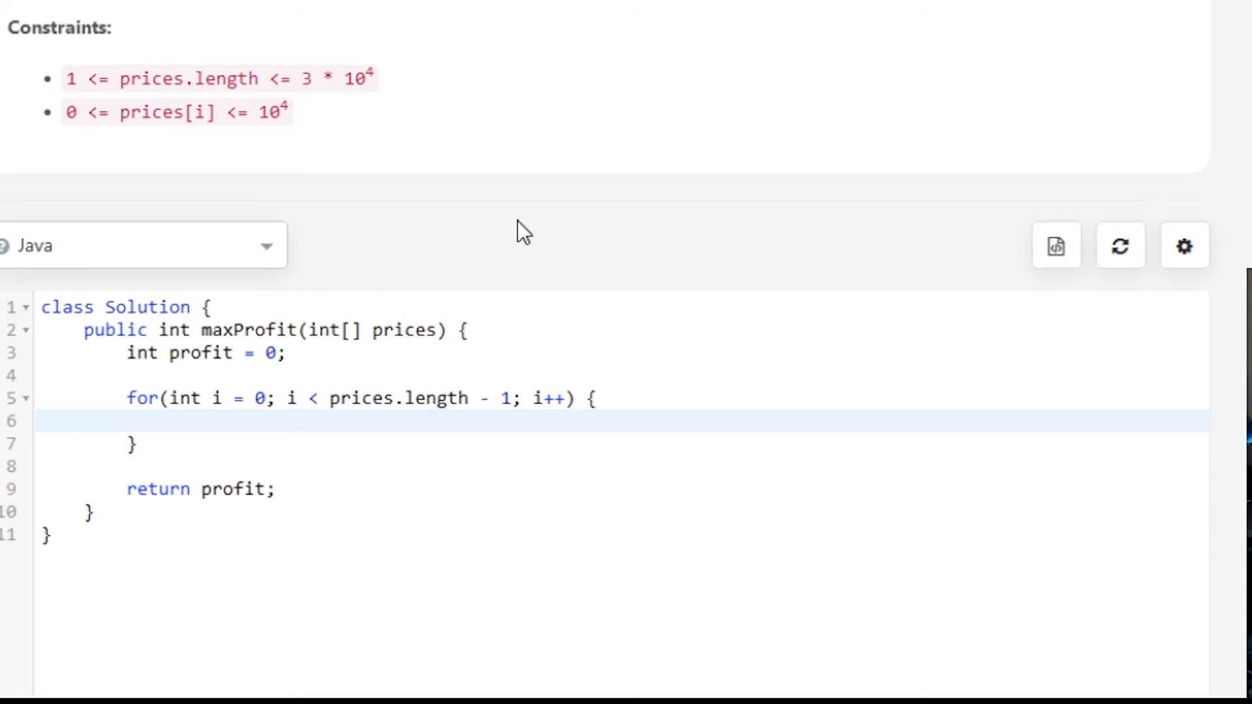
pyautogui.moveTo(519, 233)
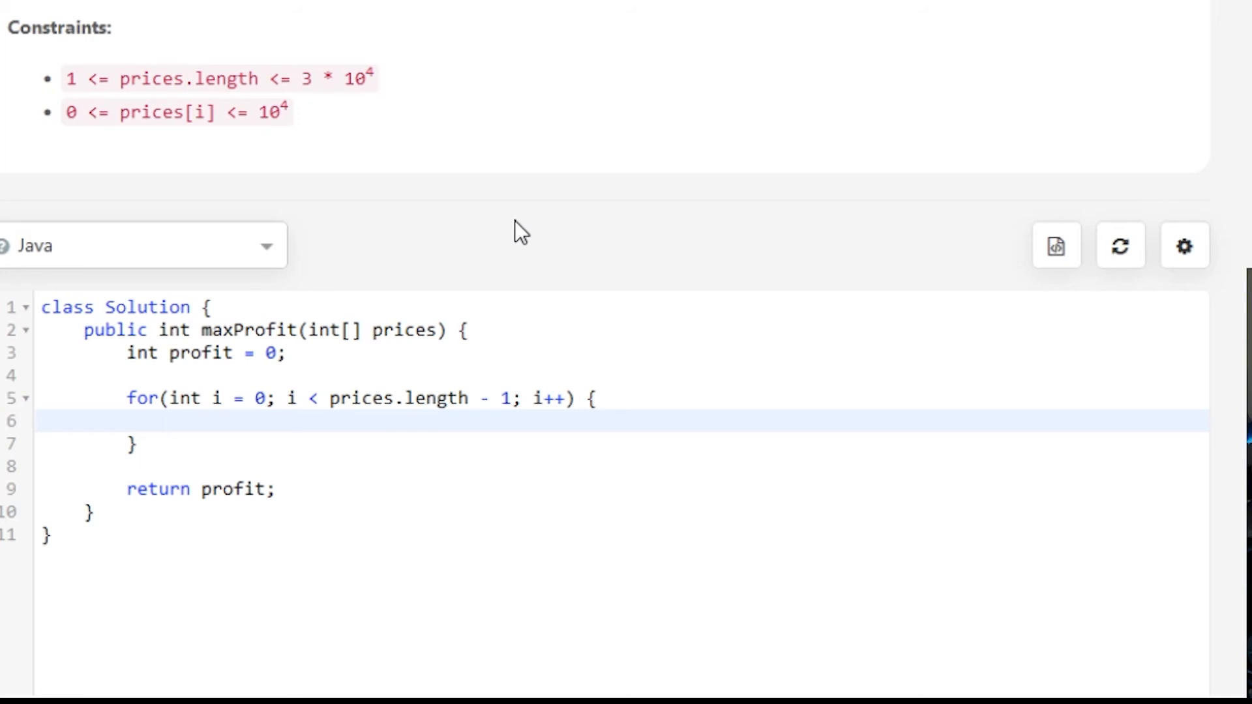
pyautogui.moveTo(465, 226)
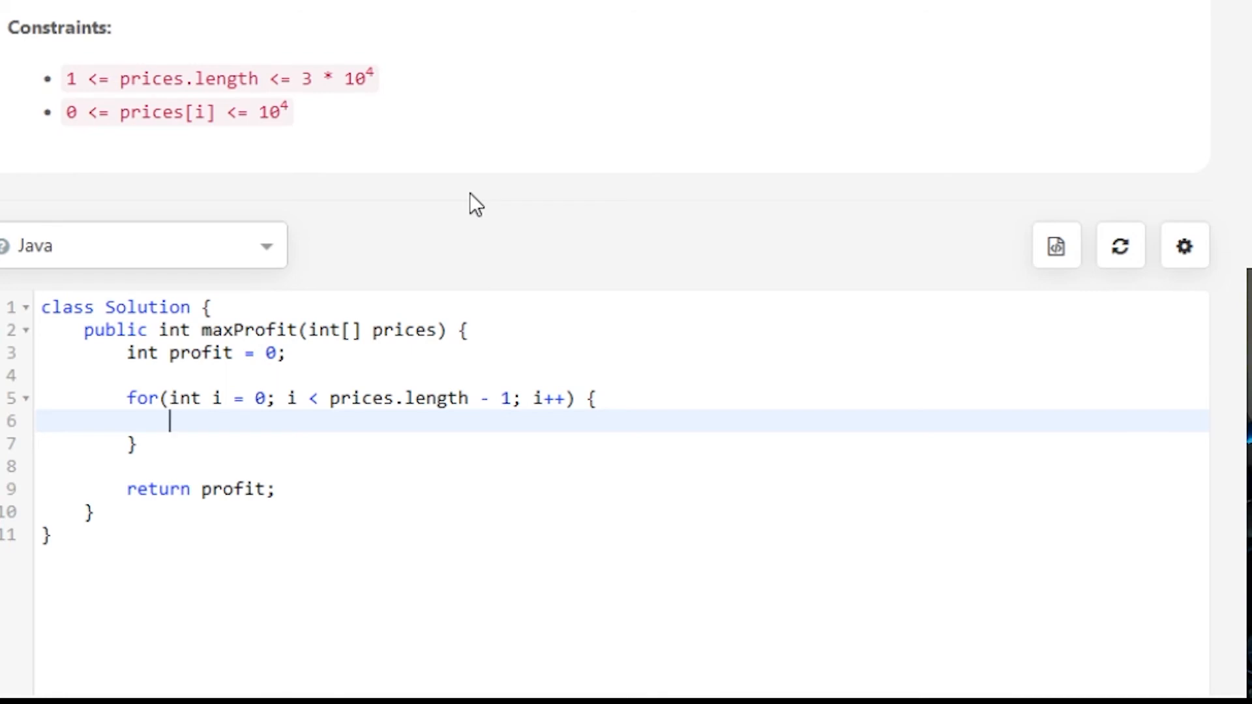
pyautogui.moveTo(392, 379)
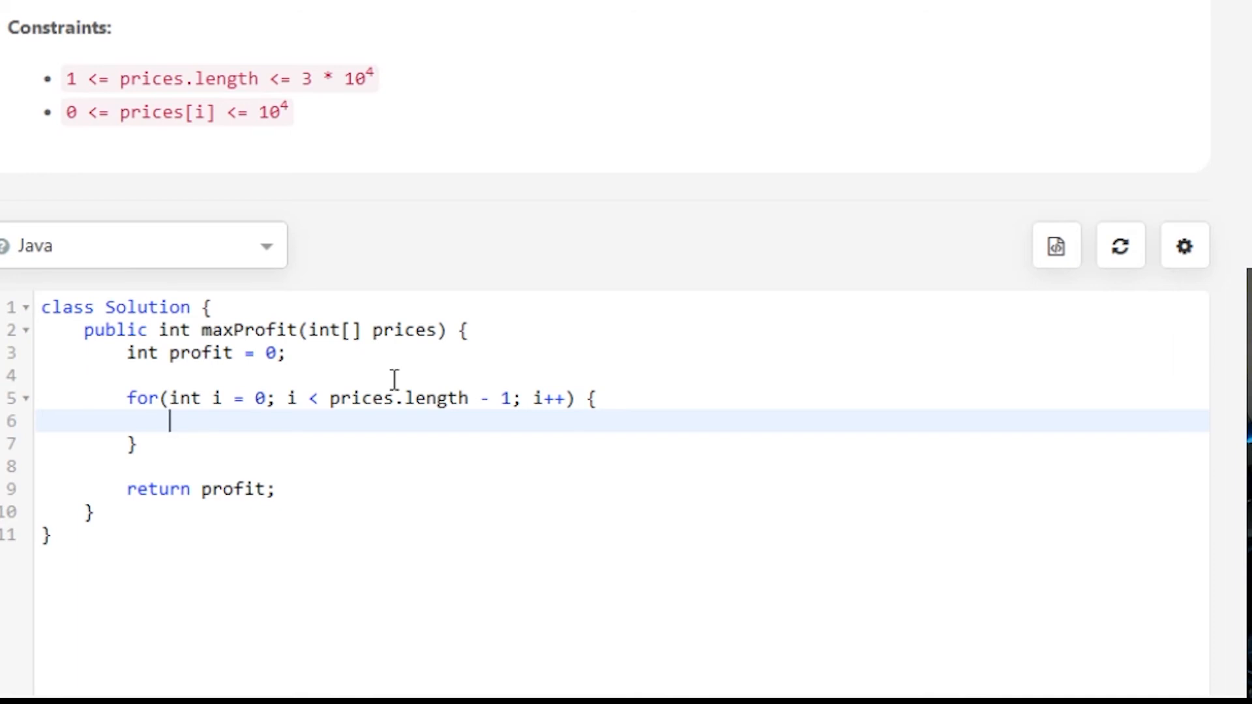
# - Add the condition 'if(prices[i] < prices[i+1])' inside the loop body
pyautogui.write('if(prices')
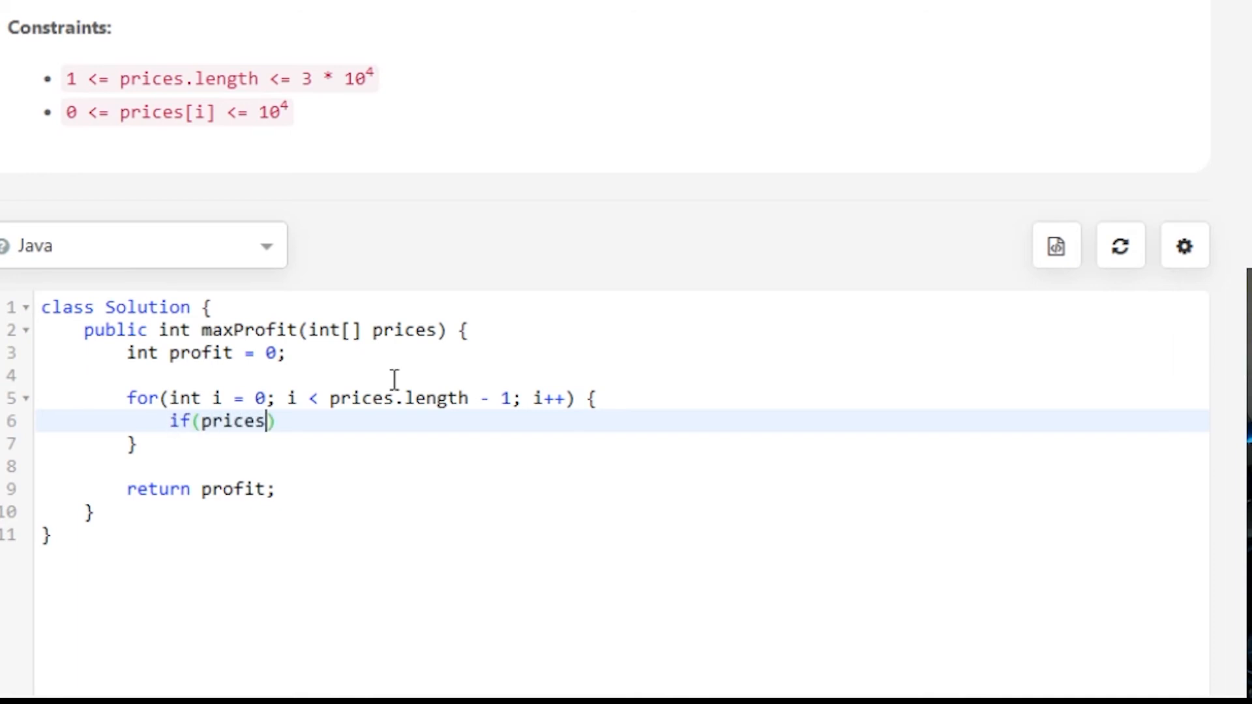
pyautogui.write('[i] <')
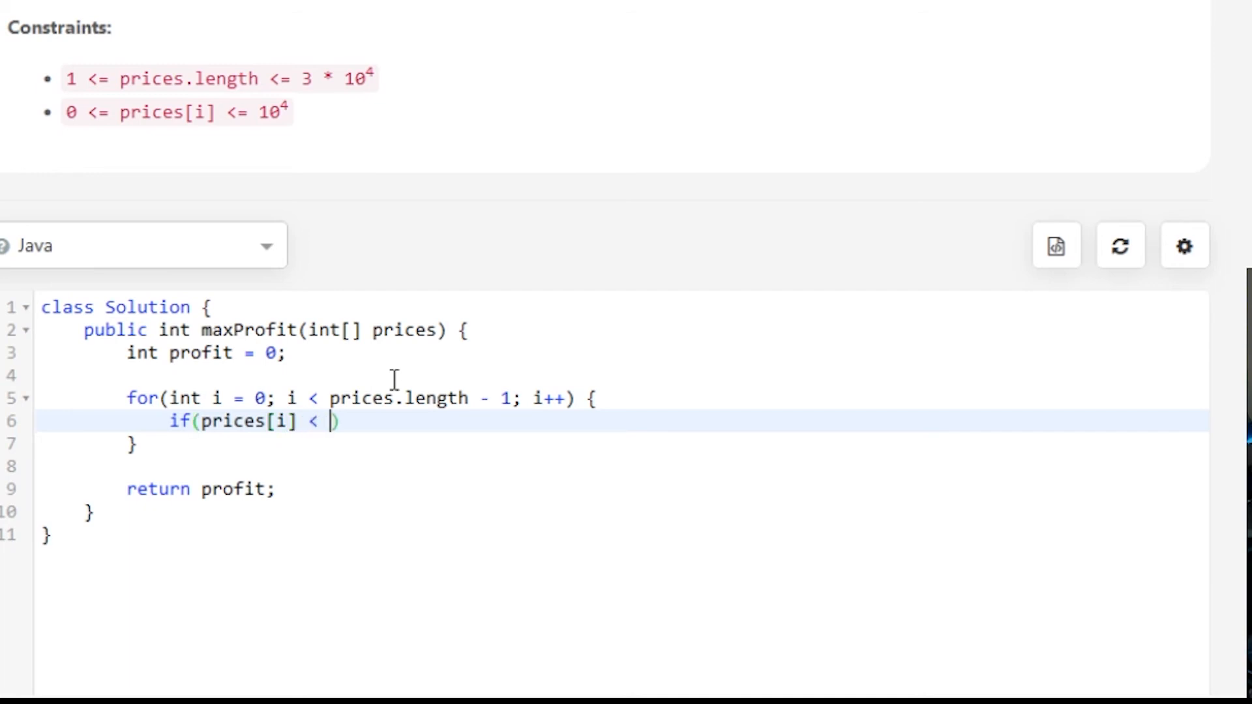
pyautogui.write('prices[')
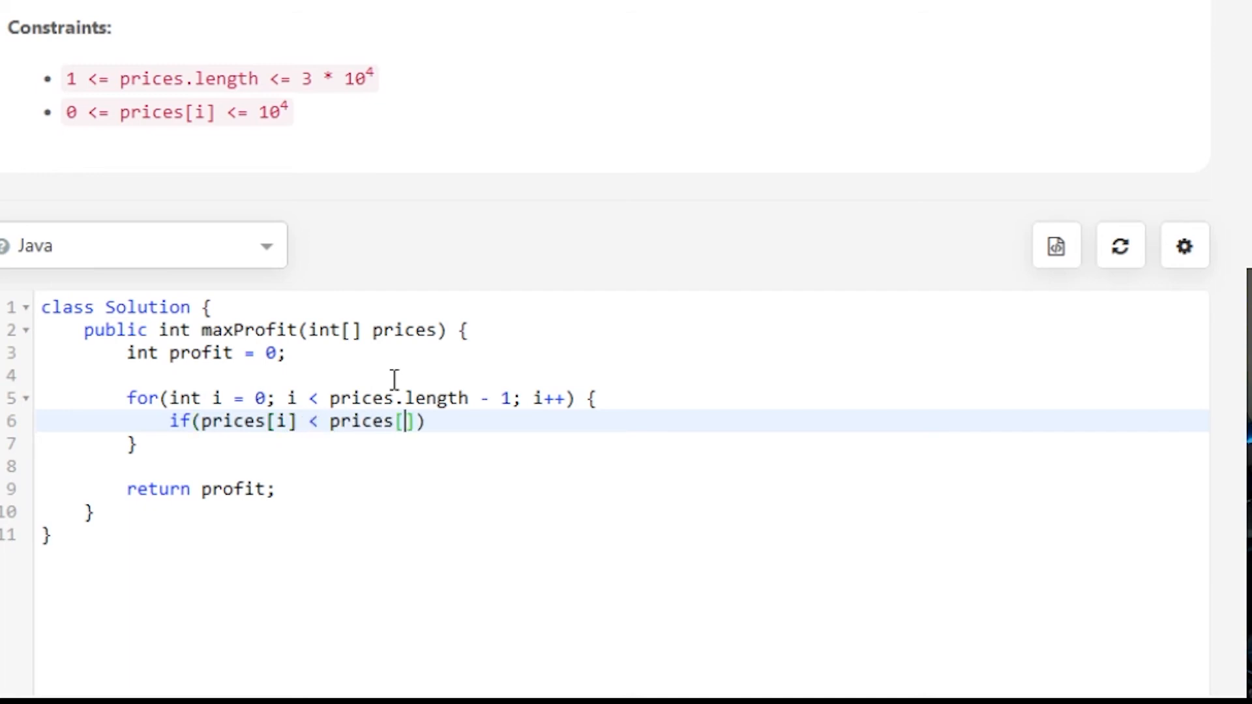
pyautogui.write('i+1')
pyautogui.write('p')
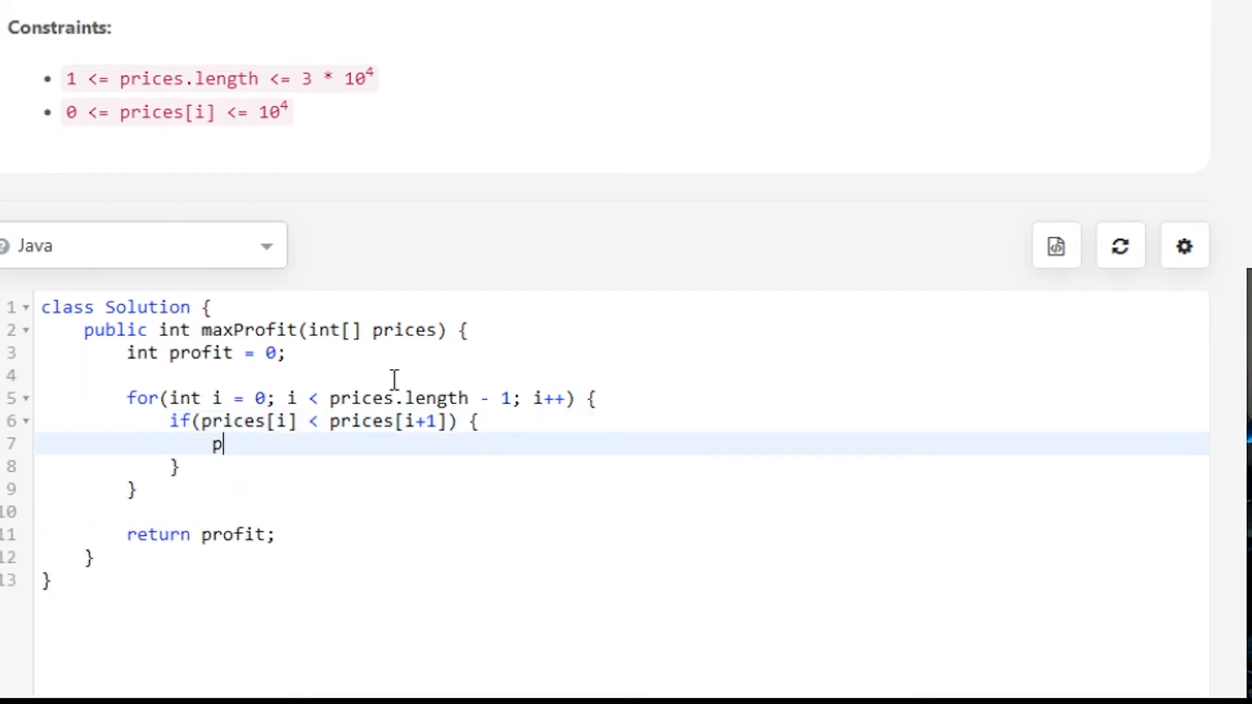
# - Write 'profit = profit + prices[i+1] - prices[i];' then trim it back to 'profit = profit +'
pyautogui.write('rofit =')
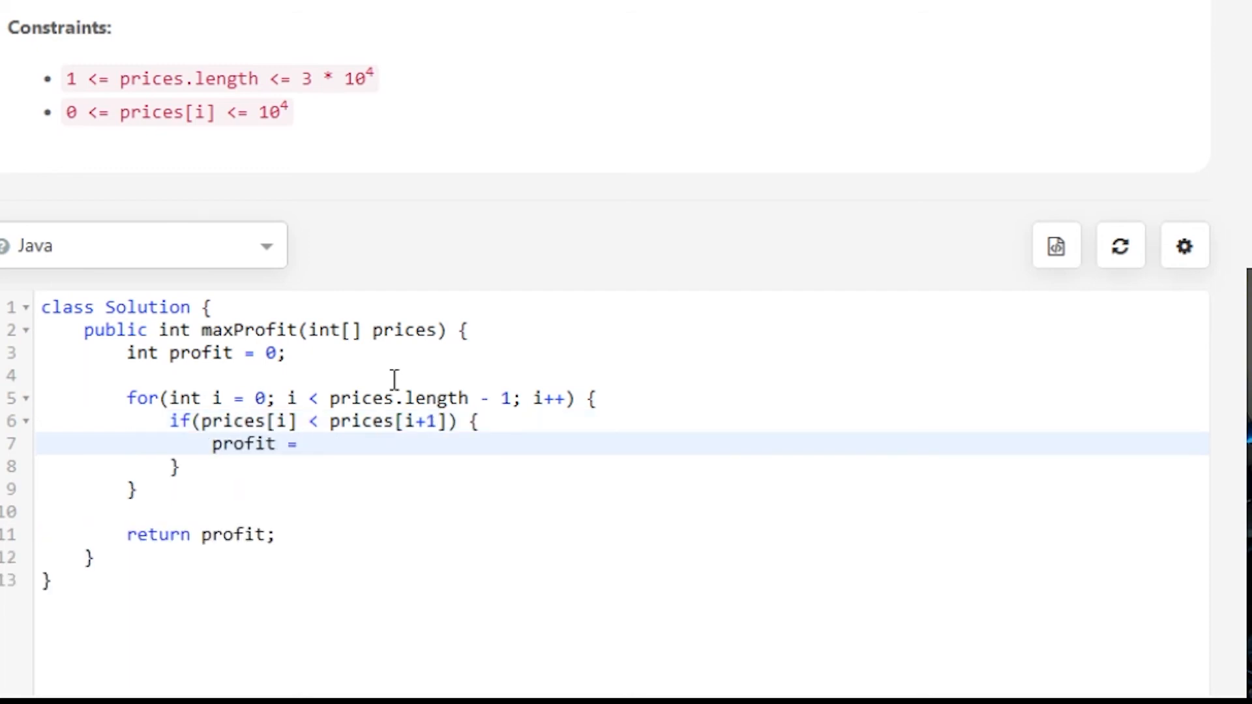
pyautogui.write('profi')
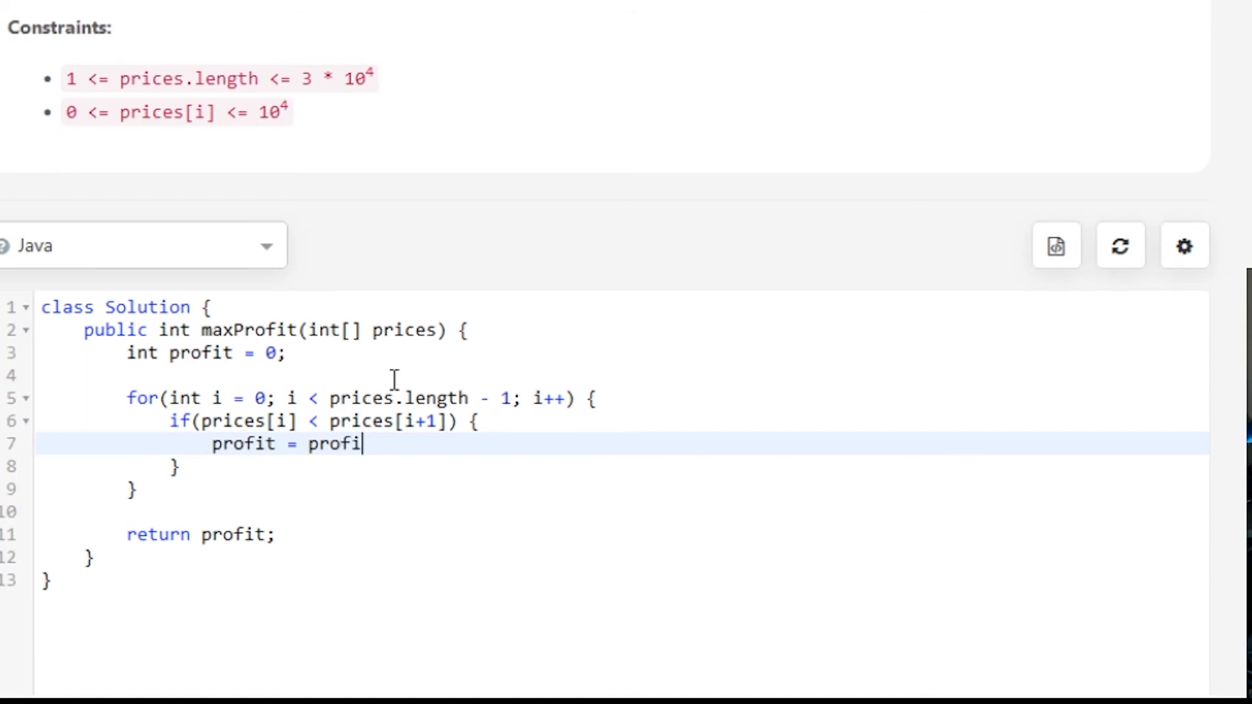
pyautogui.write('t + prices[')
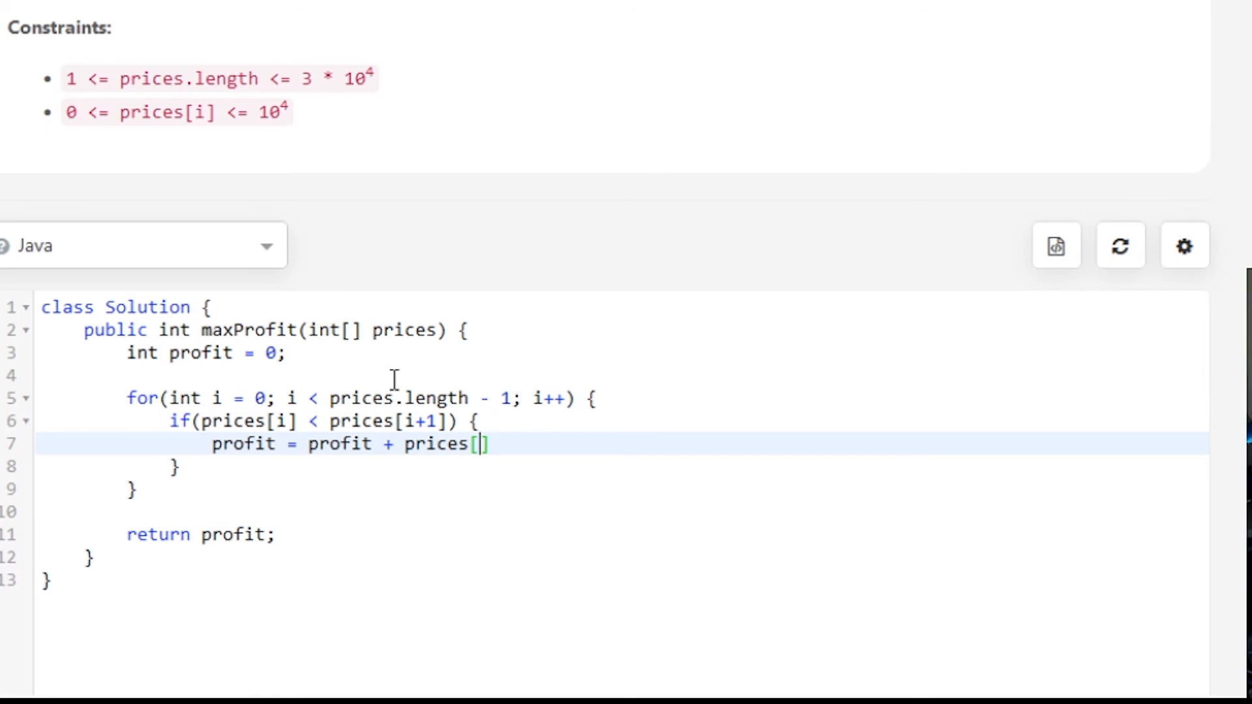
pyautogui.write('i')
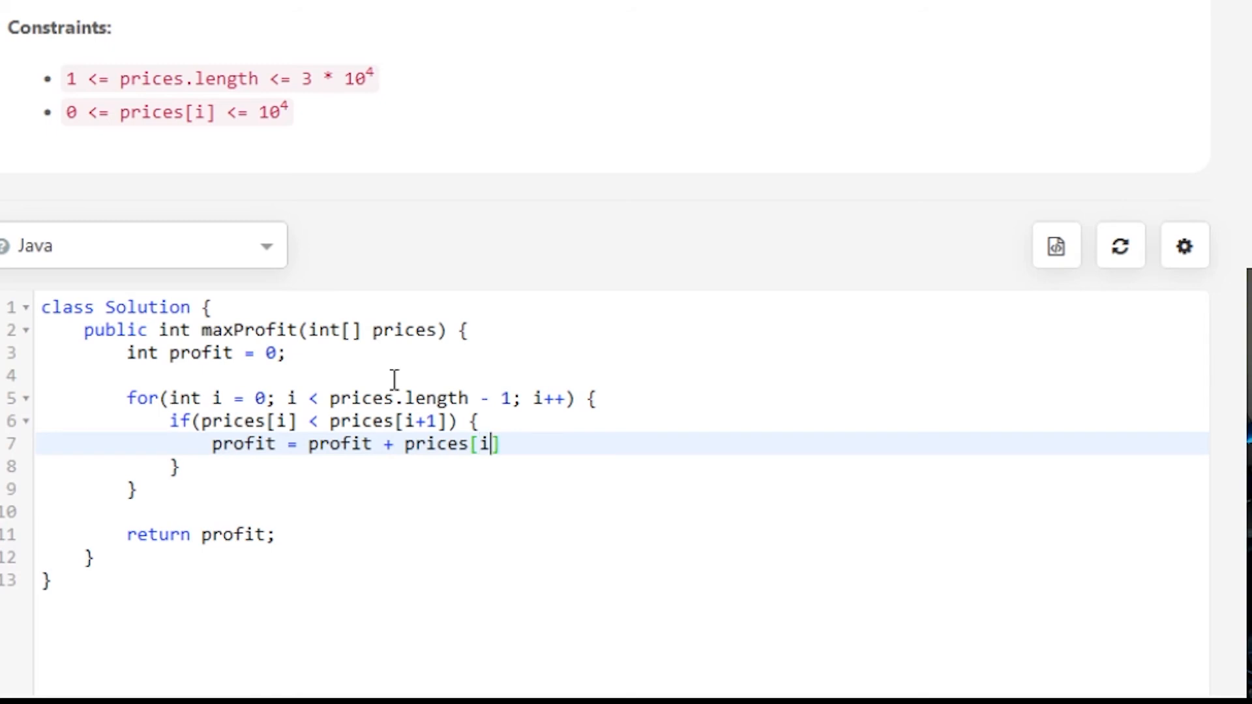
pyautogui.write('+1')
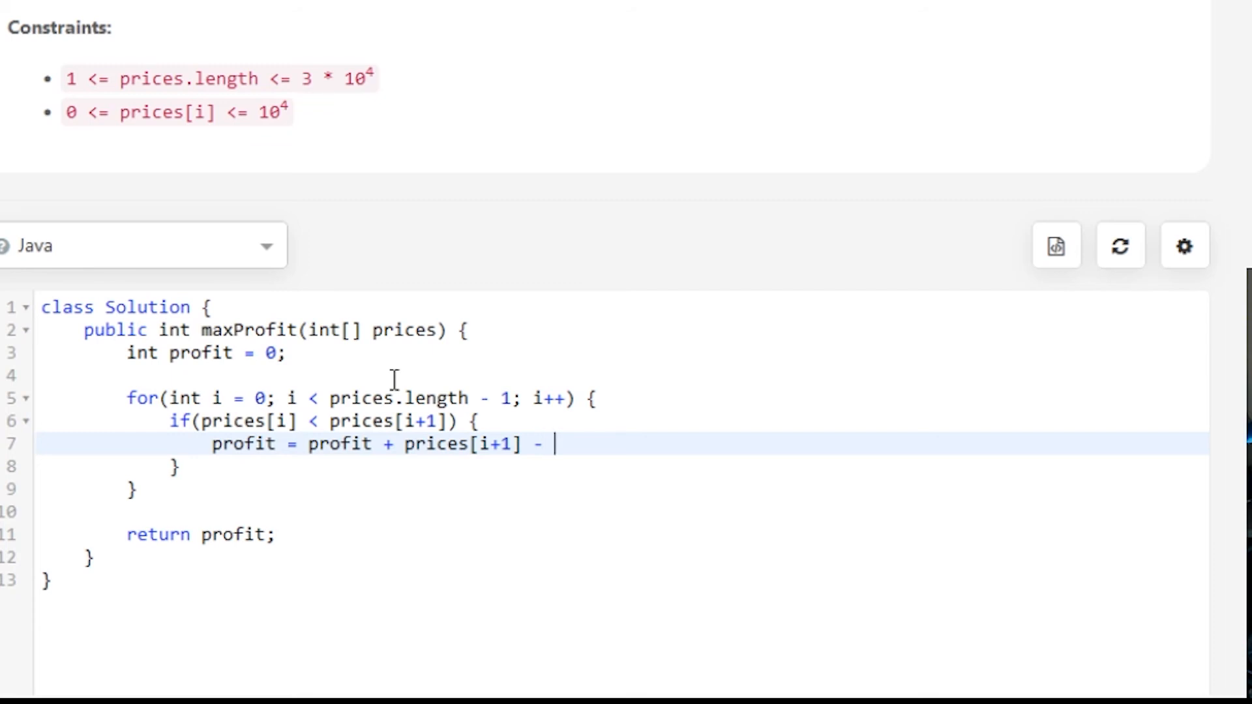
pyautogui.write('prices[')
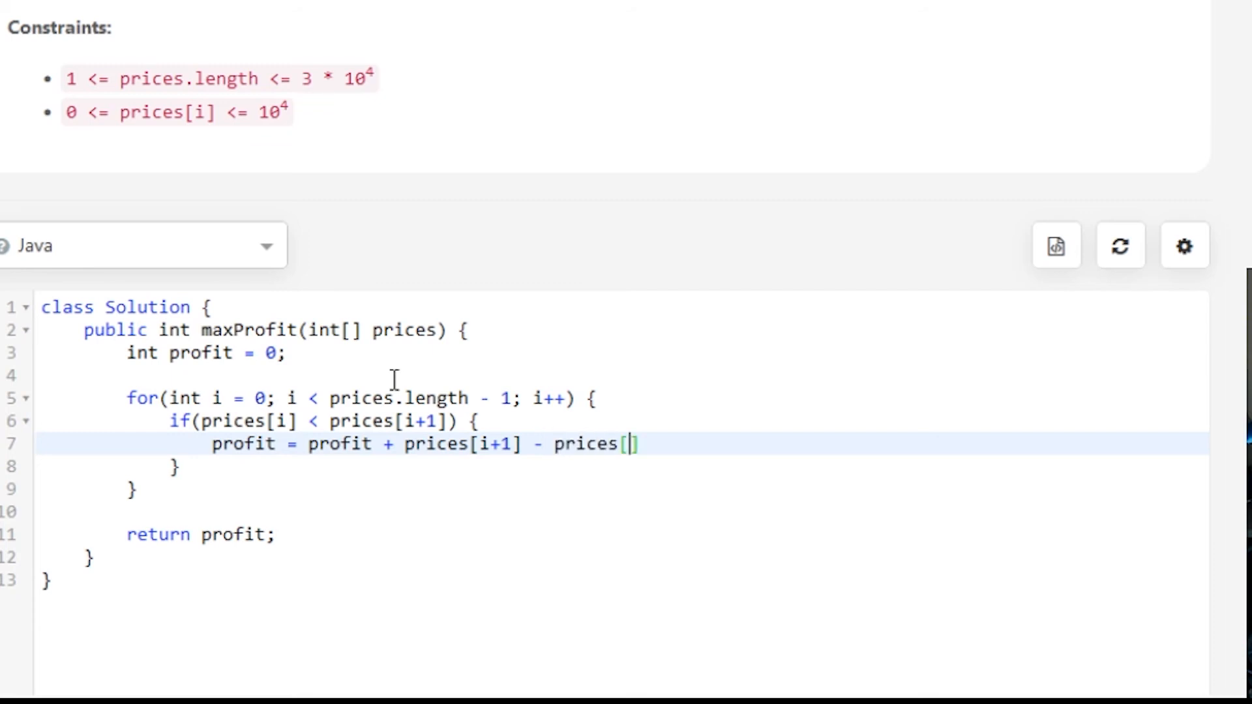
pyautogui.write('i];')
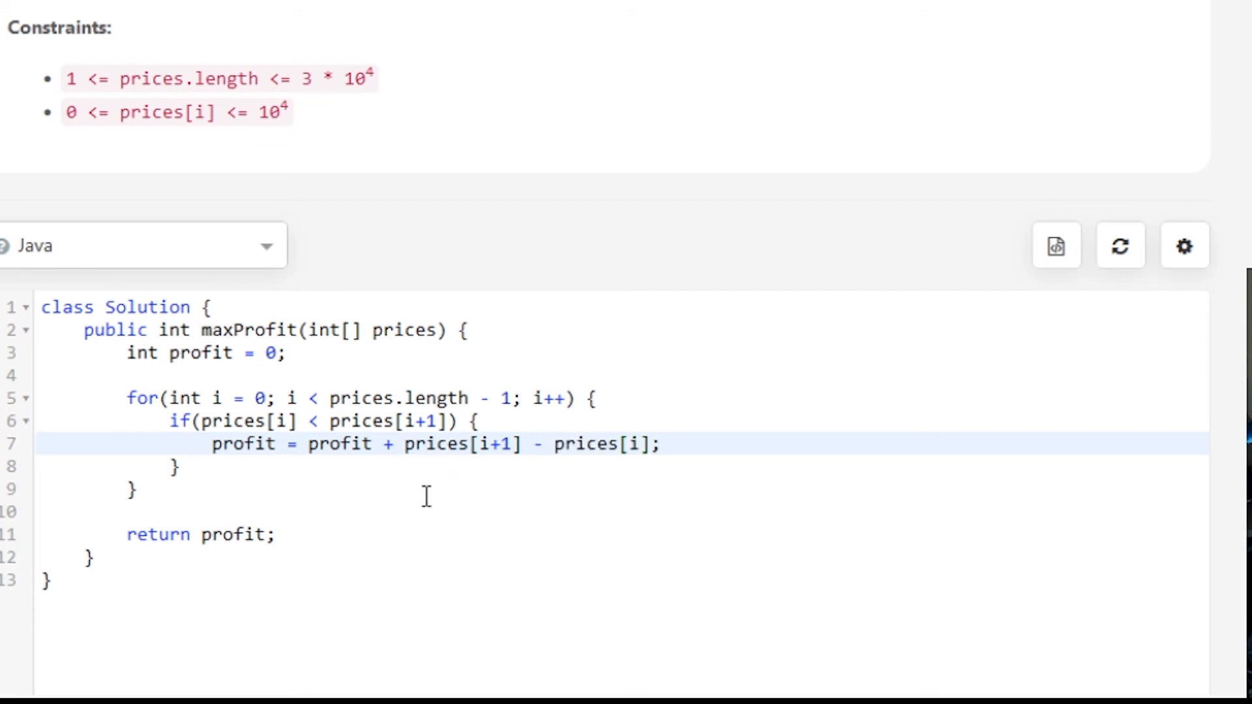
pyautogui.click(477, 422)
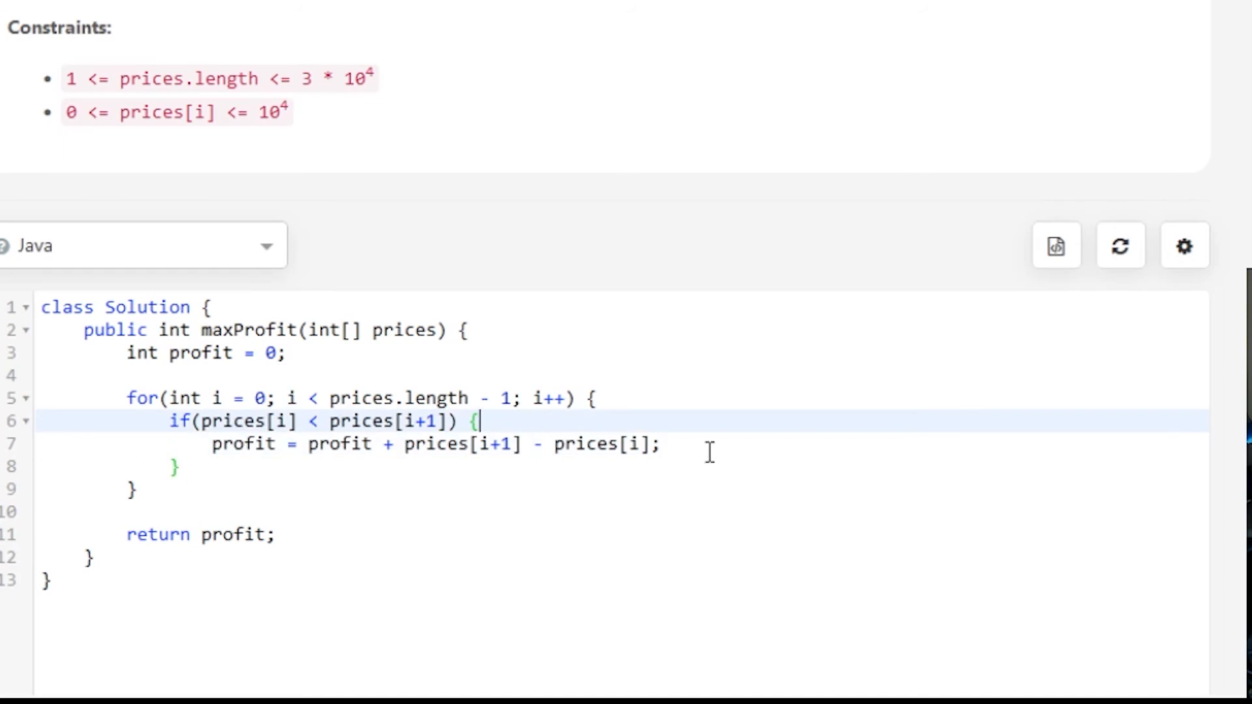
pyautogui.press('Backspace')
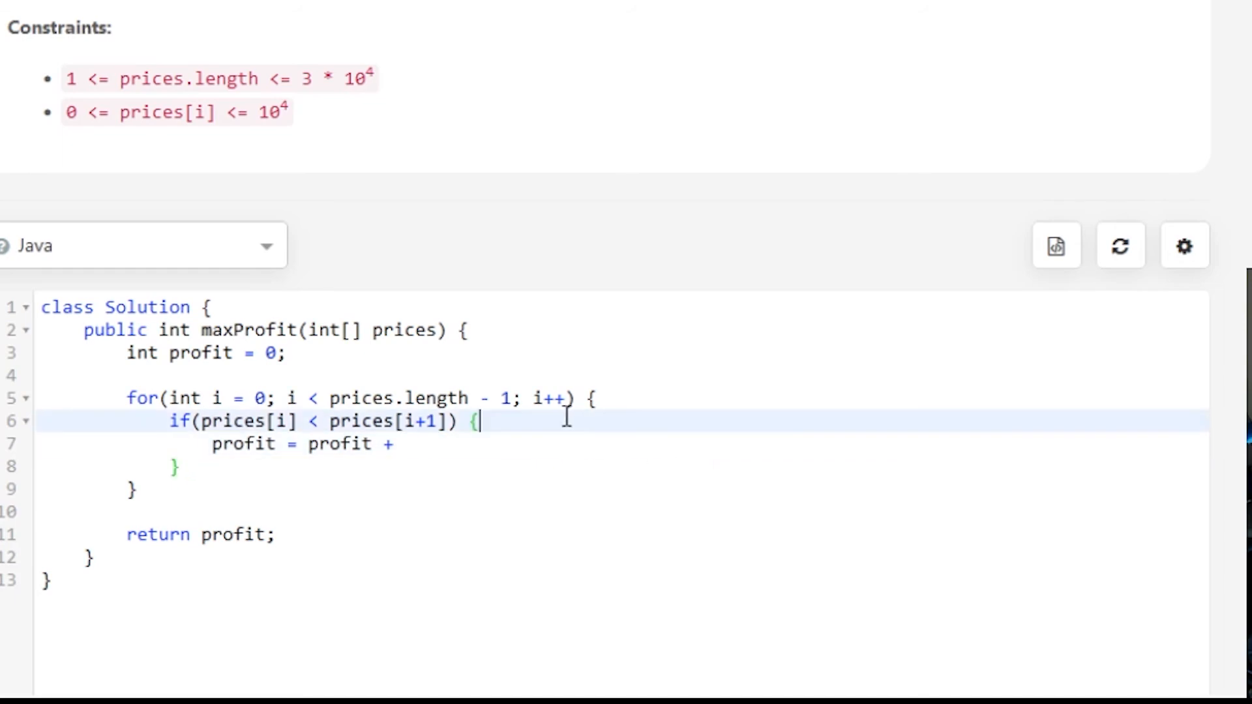
# - Store 'int val = prices[i+1] - prices[i];' and change the update to 'profit += val;'
pyautogui.write('int')
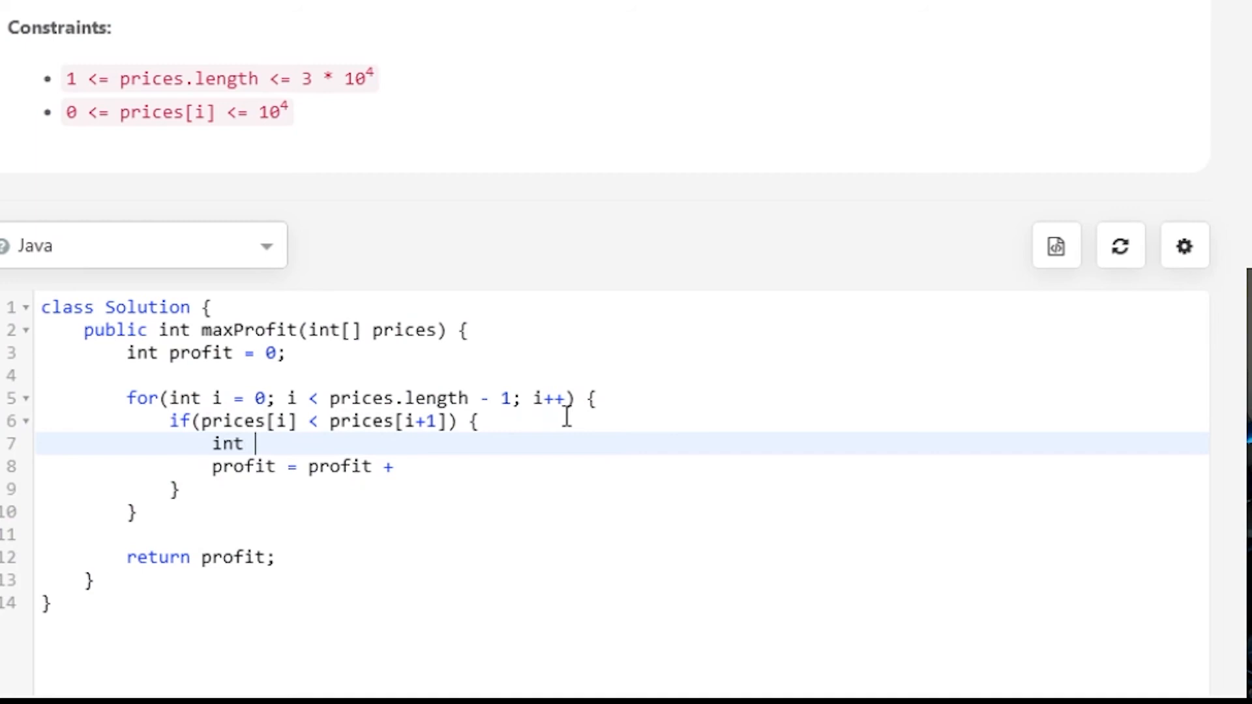
pyautogui.write('val = prices[i+1] - prices[i];')
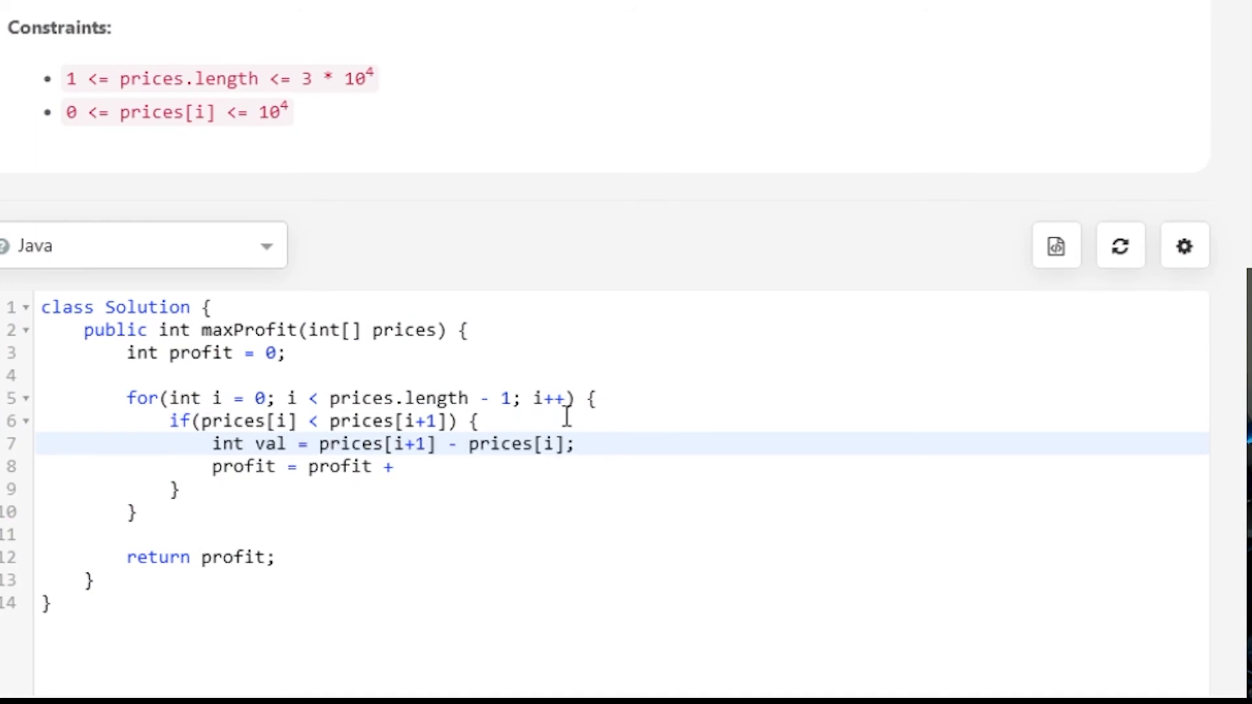
pyautogui.click(391, 467)
pyautogui.write('profit +=')
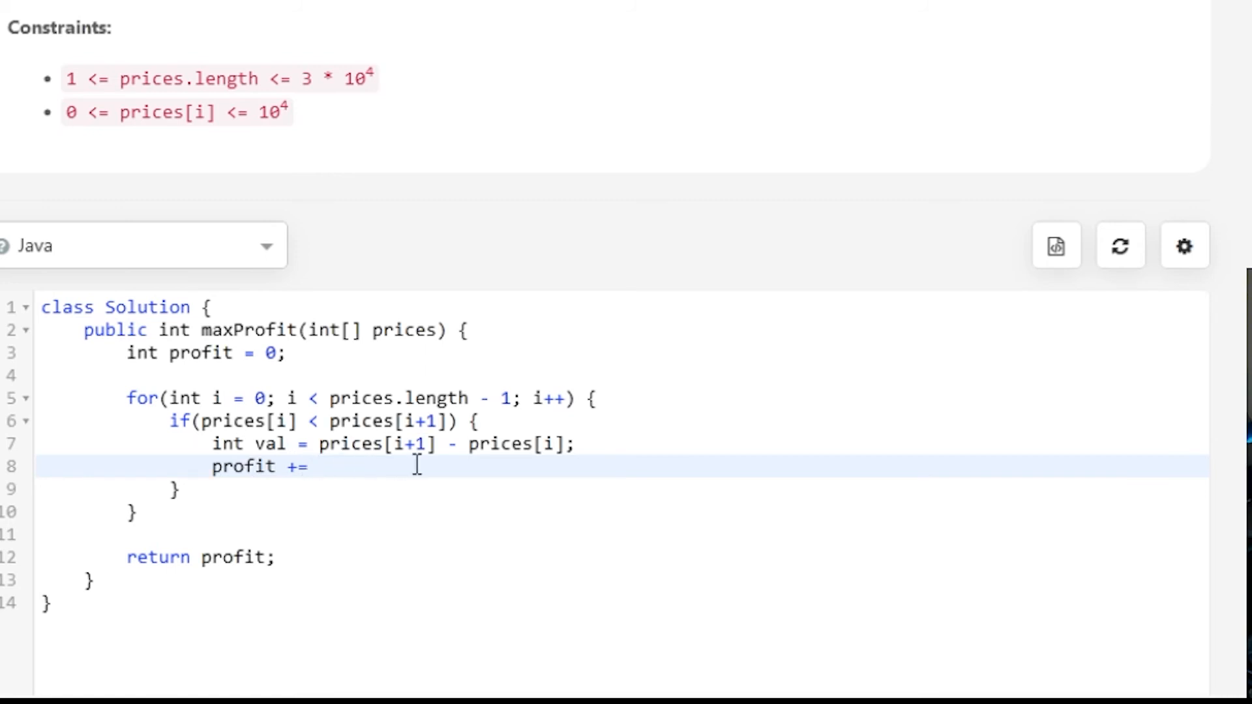
pyautogui.write('val;')
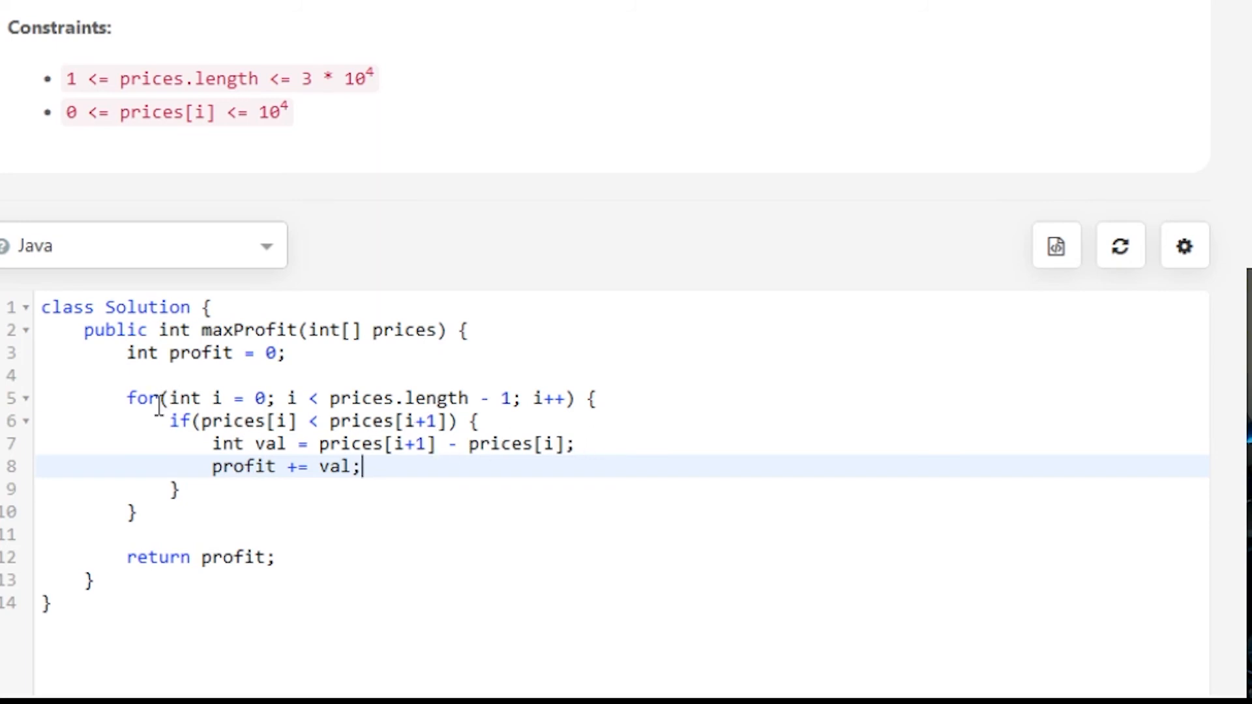
pyautogui.moveTo(290, 391)
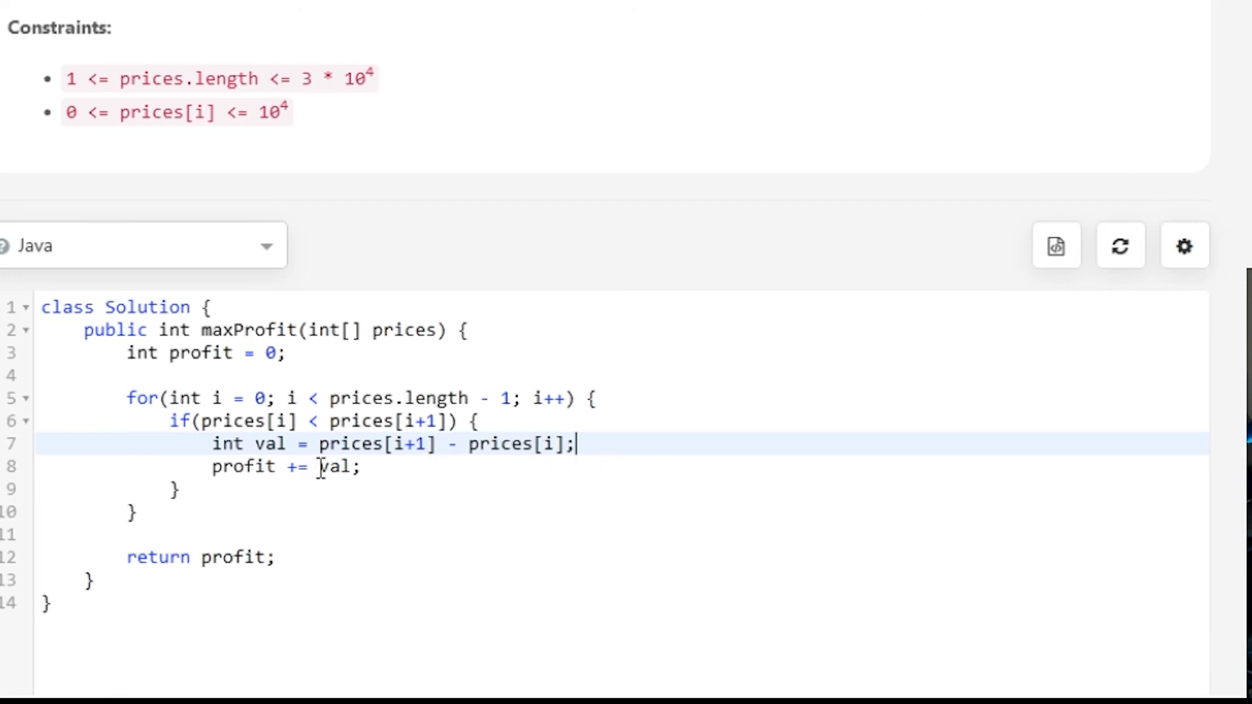
# - Submit the maxProfit solution and get an Accepted result
pyautogui.scroll(-3)
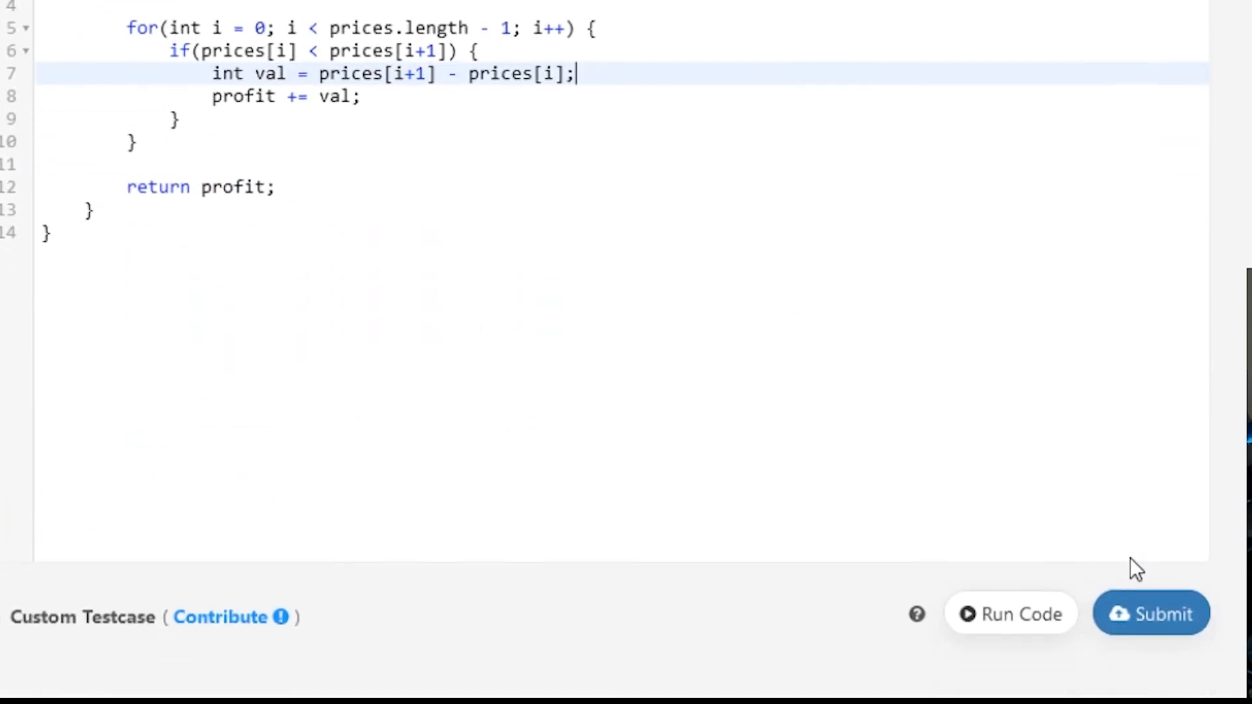
pyautogui.click(1151, 613)
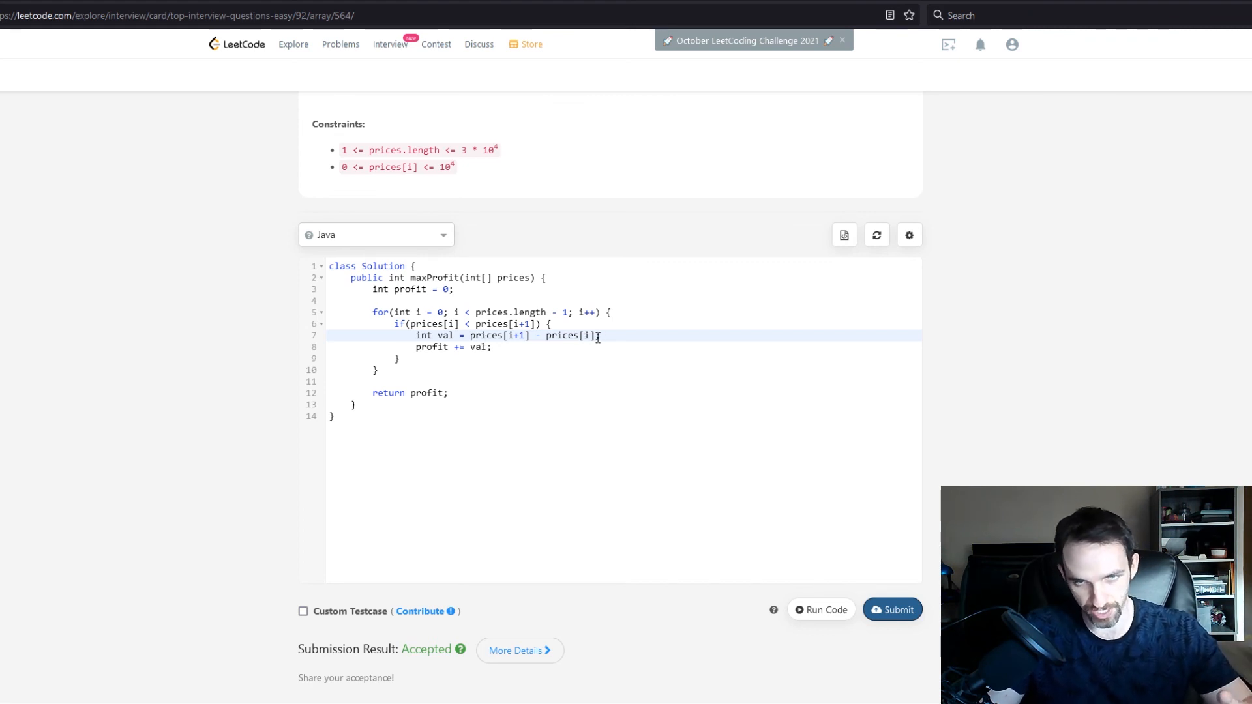
pyautogui.moveTo(609, 322)
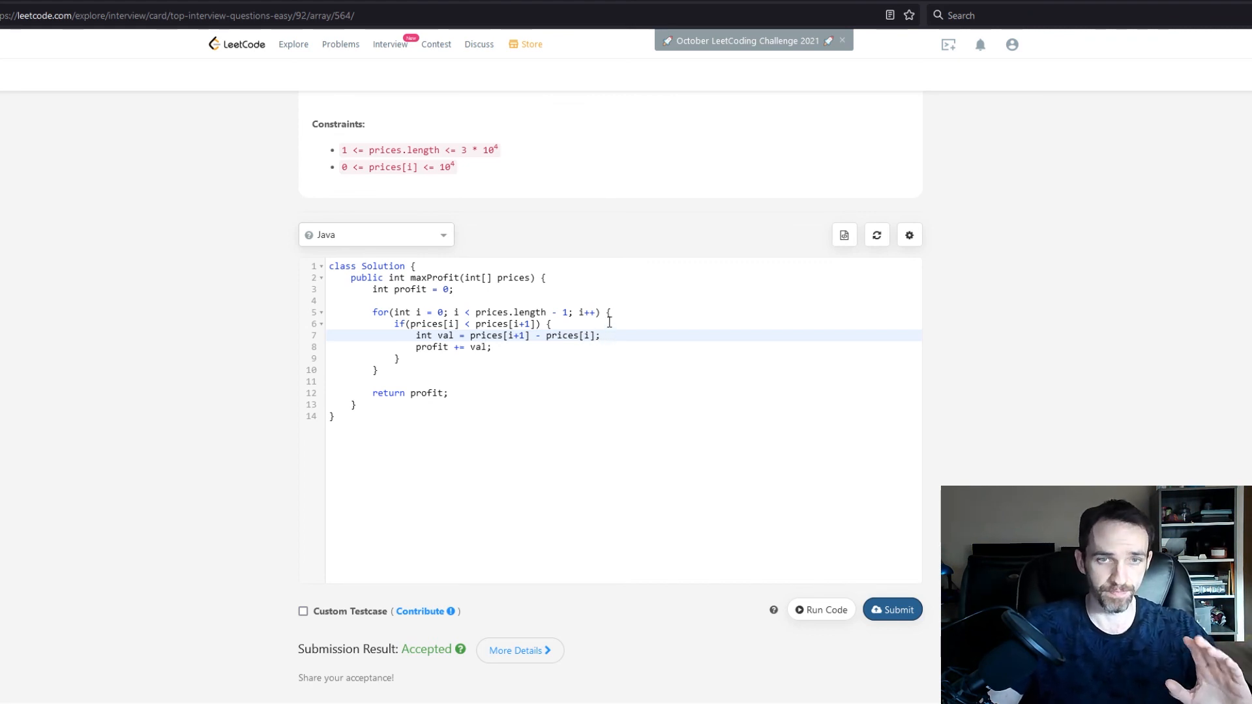